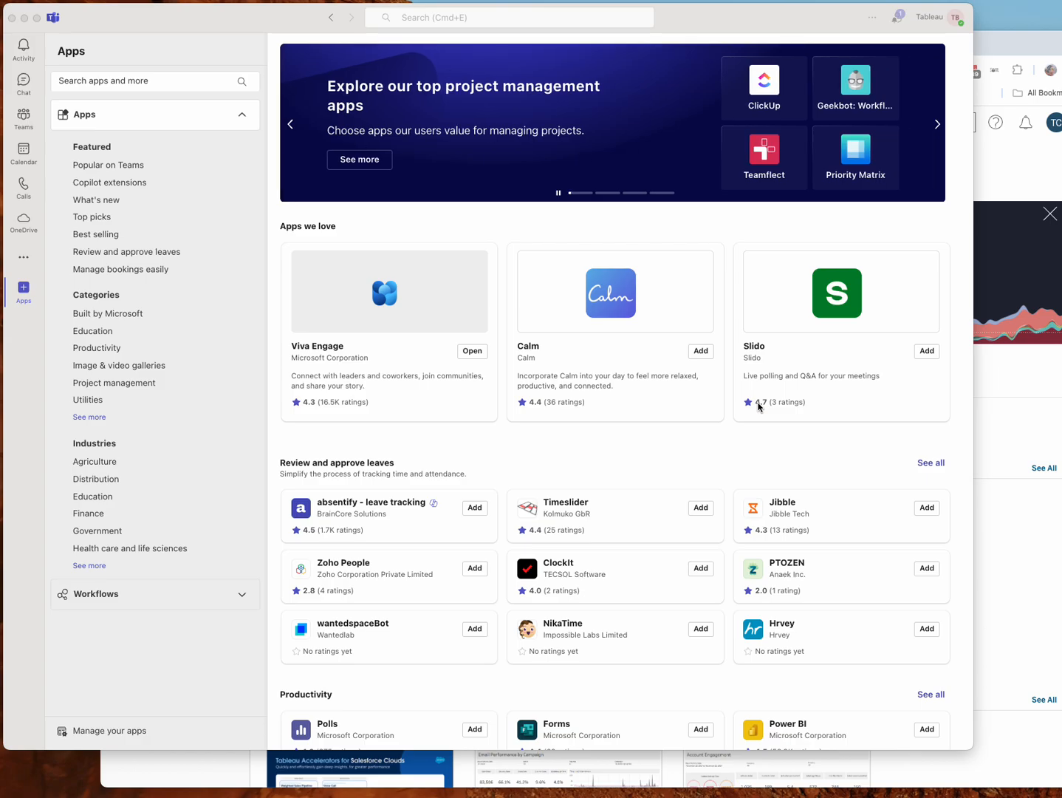
mouse_move(131, 90)
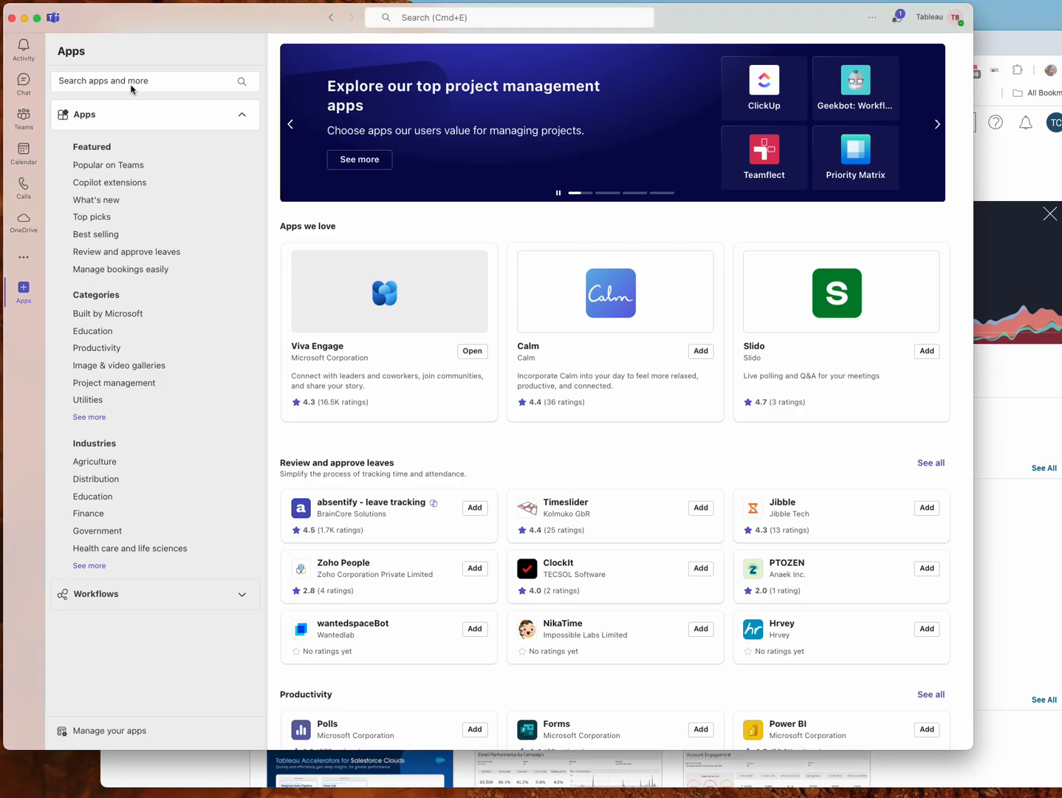
Step: Search the Teams app store for 'tableau', then add and open Tableau Cloud
type("t")
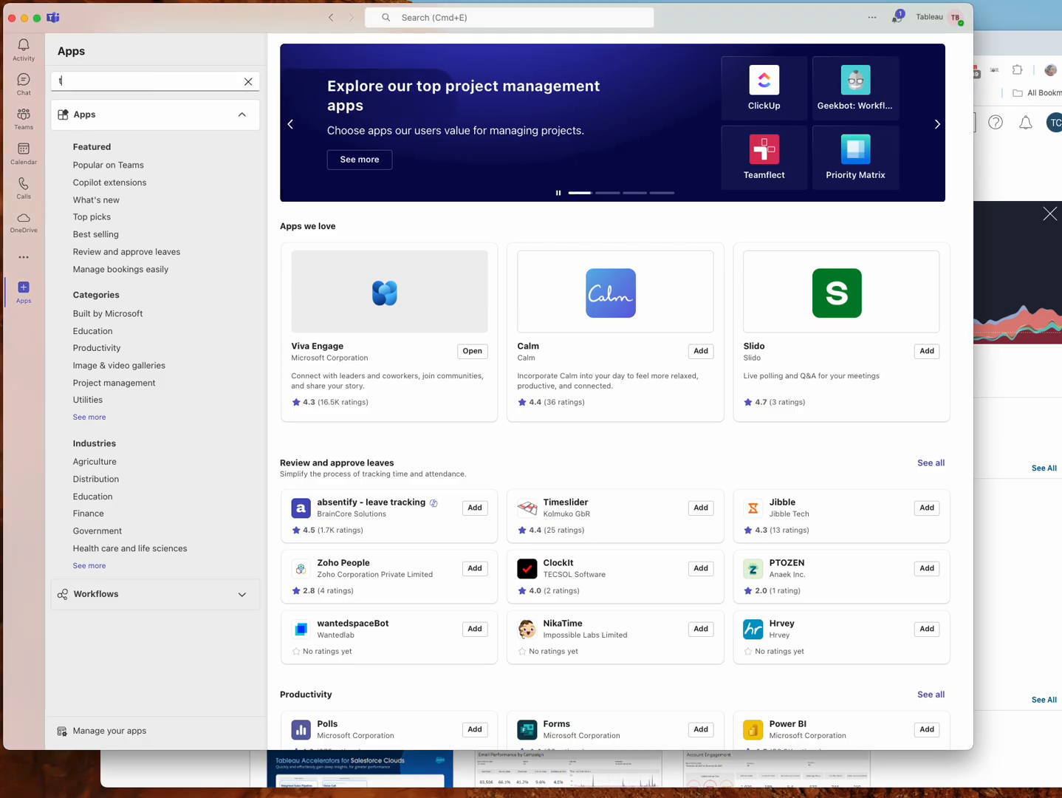
type("tableau")
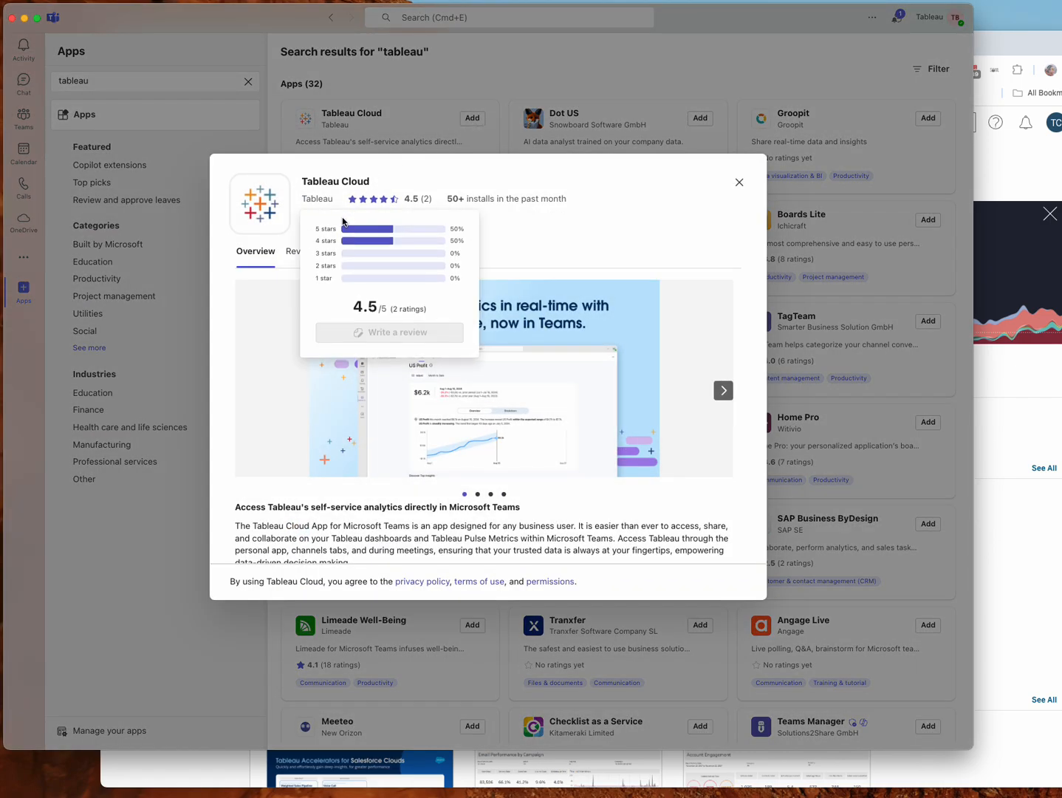
left_click(345, 223)
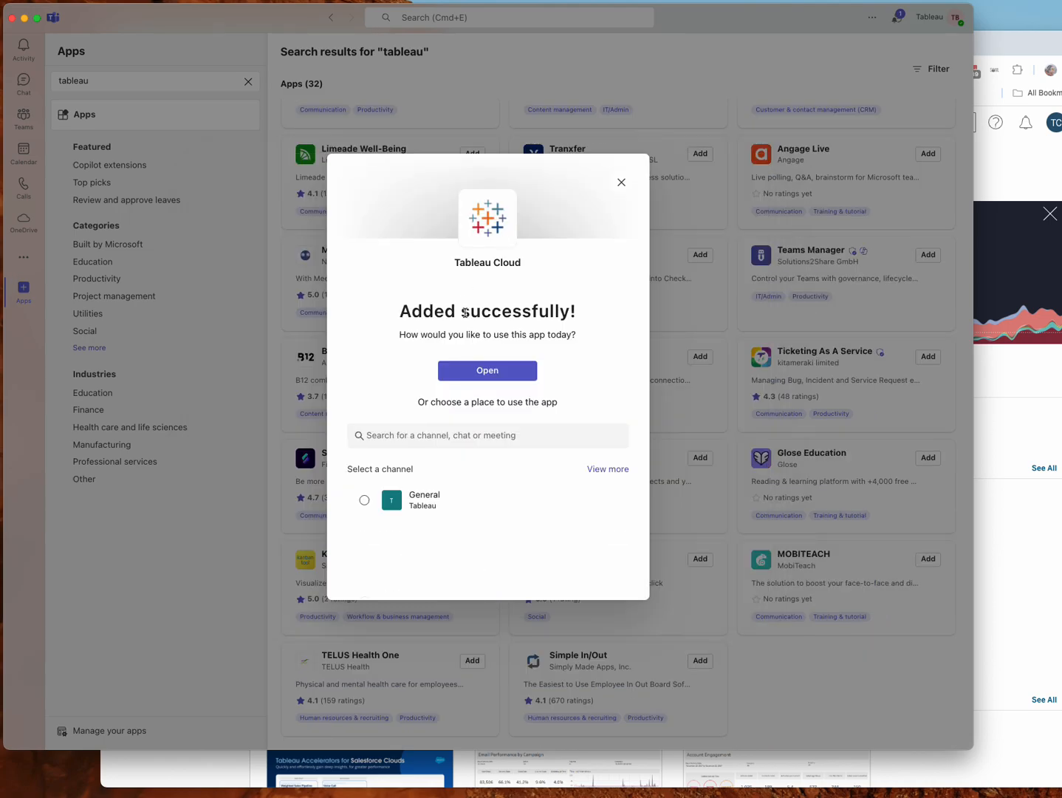
left_click(487, 370)
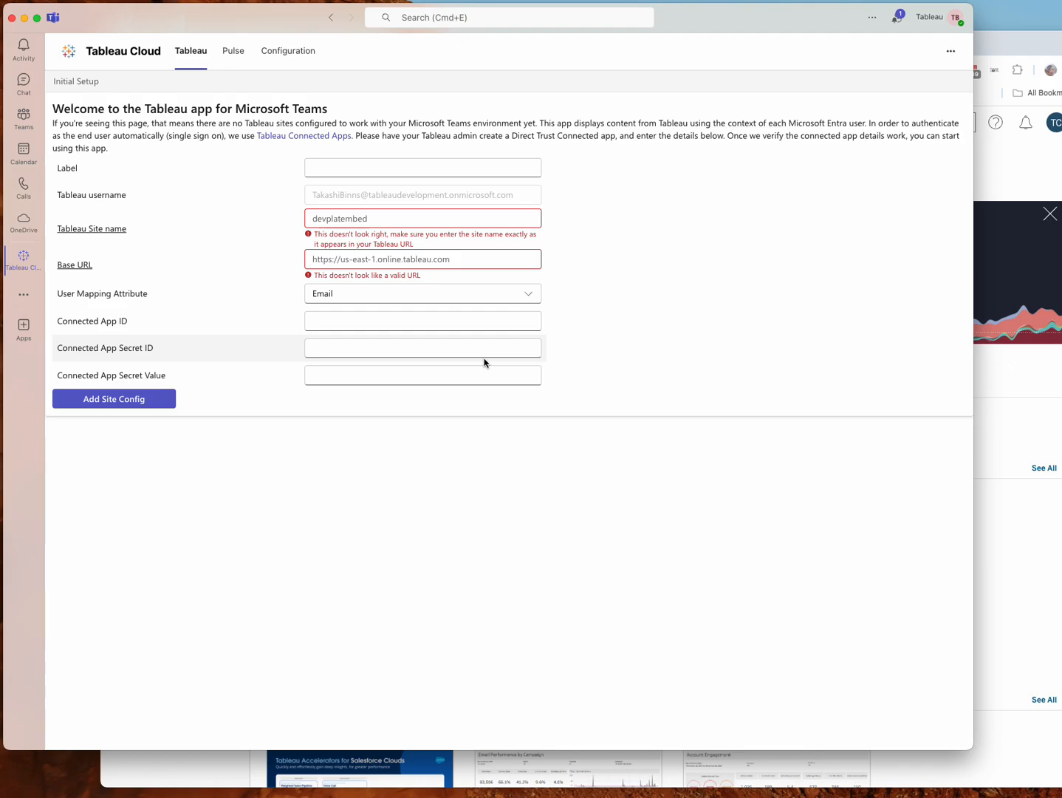
mouse_move(968, 606)
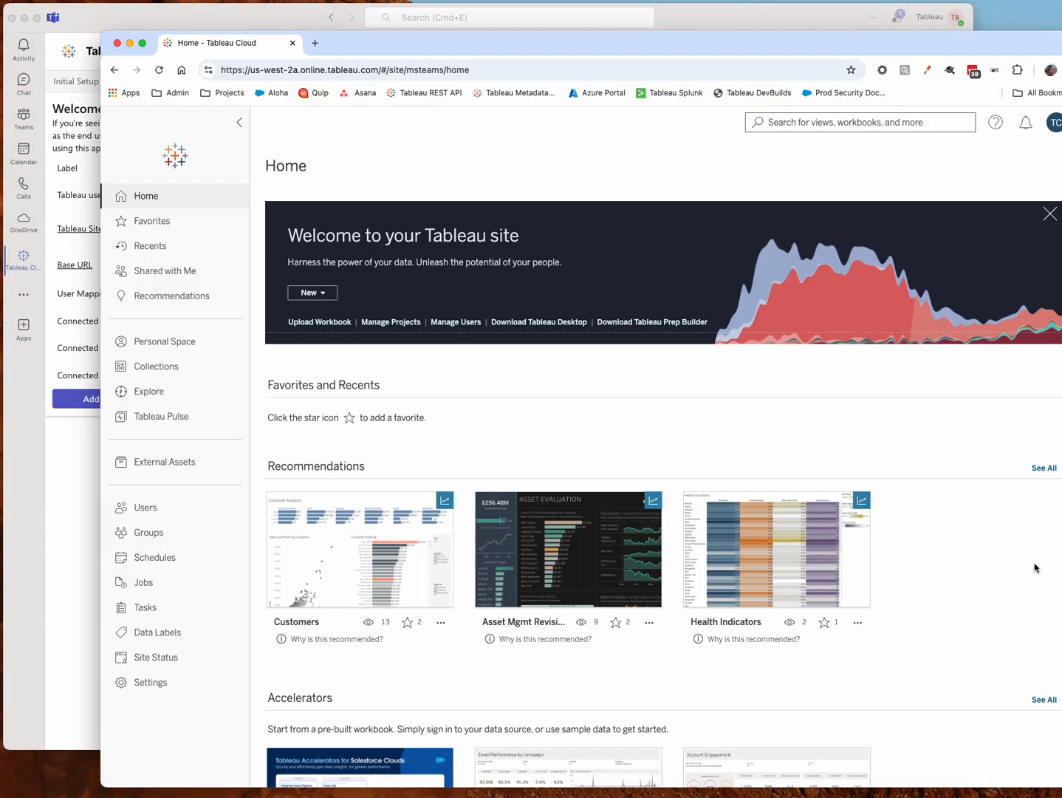
mouse_move(151, 681)
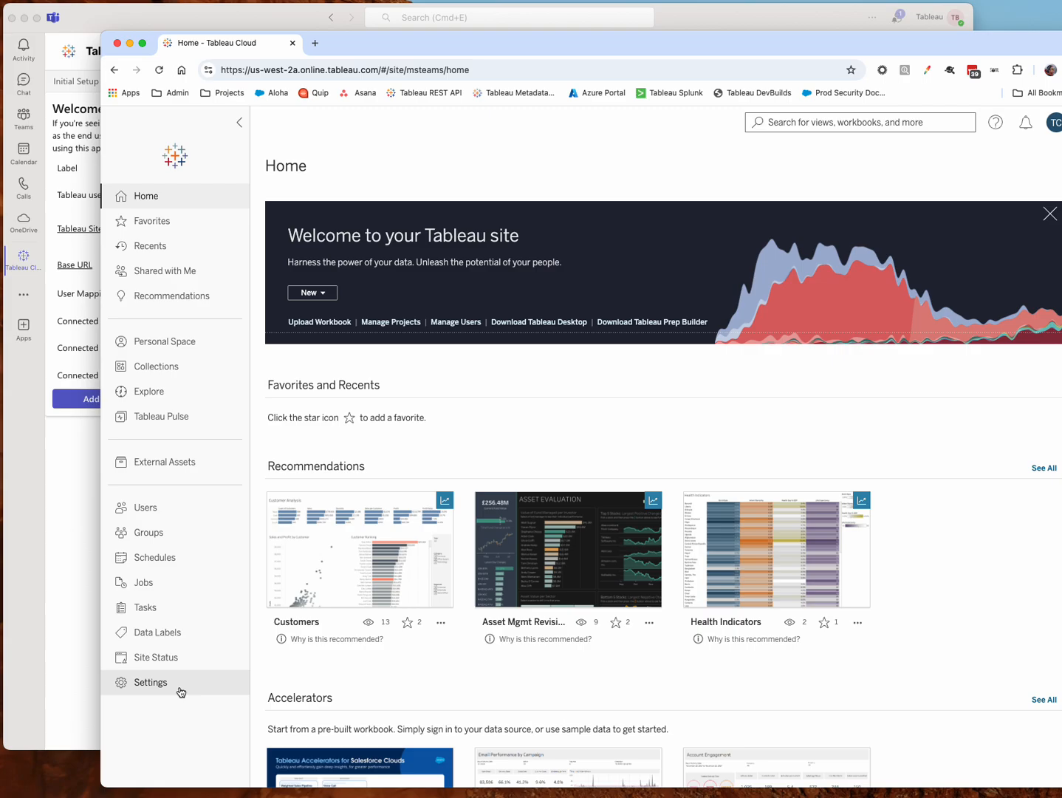
Step: Under site settings Connected Apps, start a Direct Trust connected app named 'MSFT Teams'
left_click(149, 682)
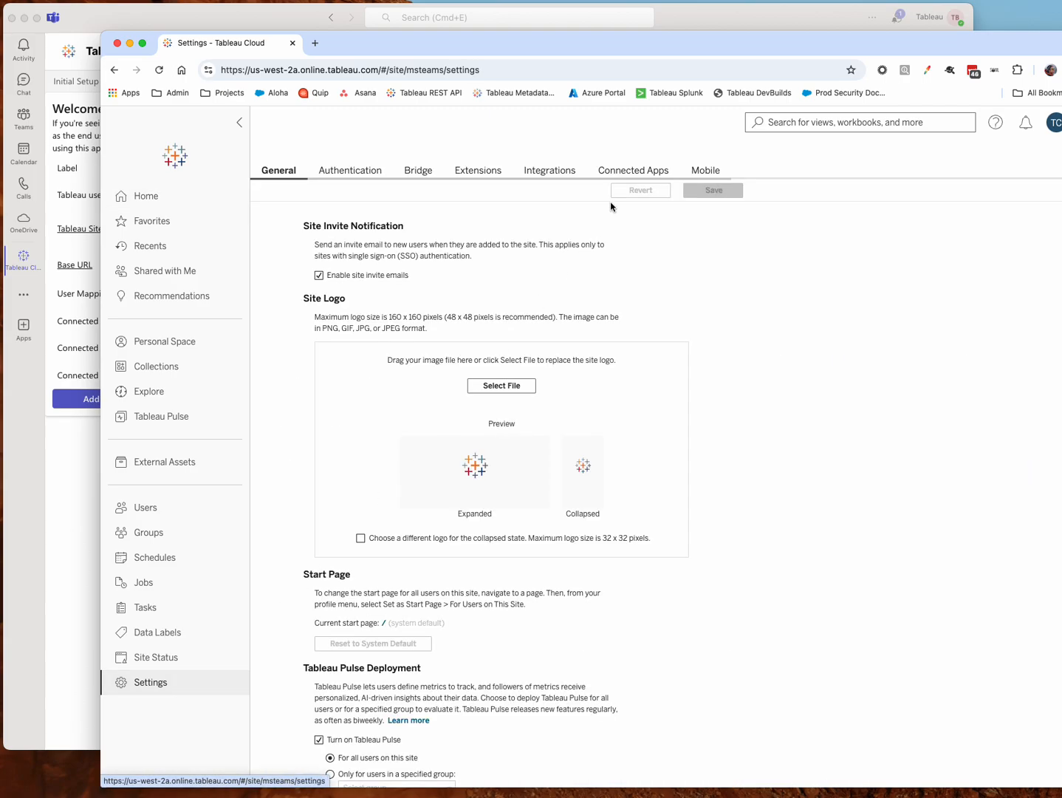
left_click(633, 170)
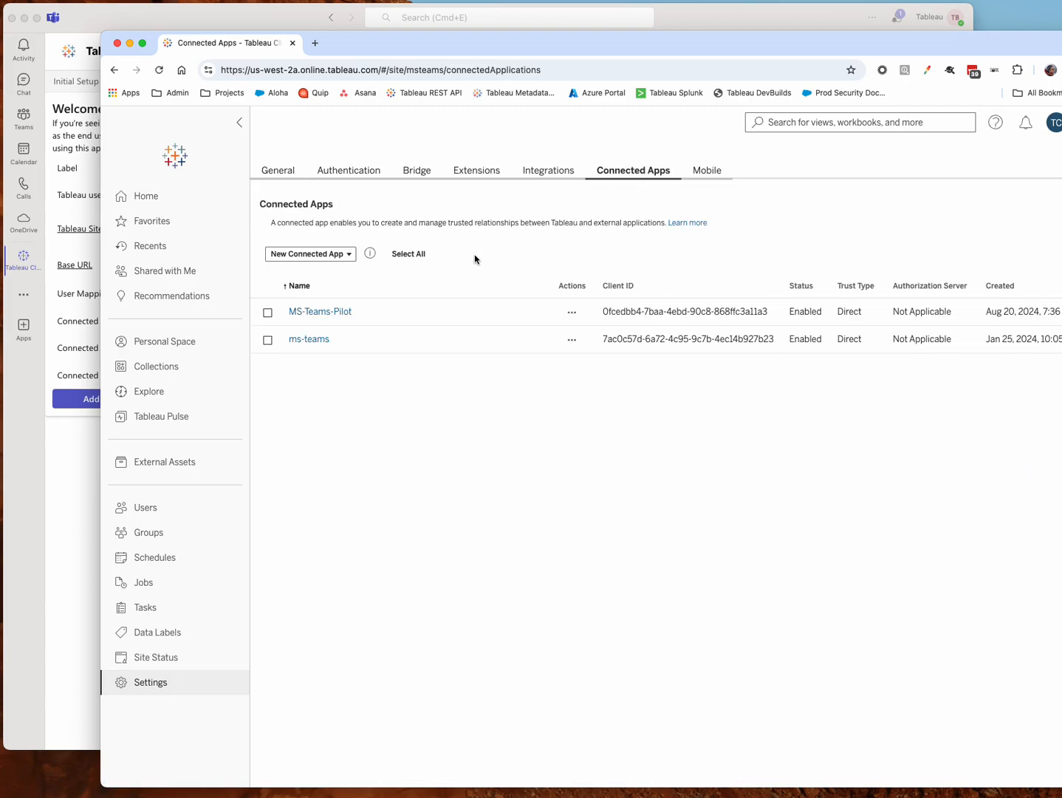
left_click(310, 253)
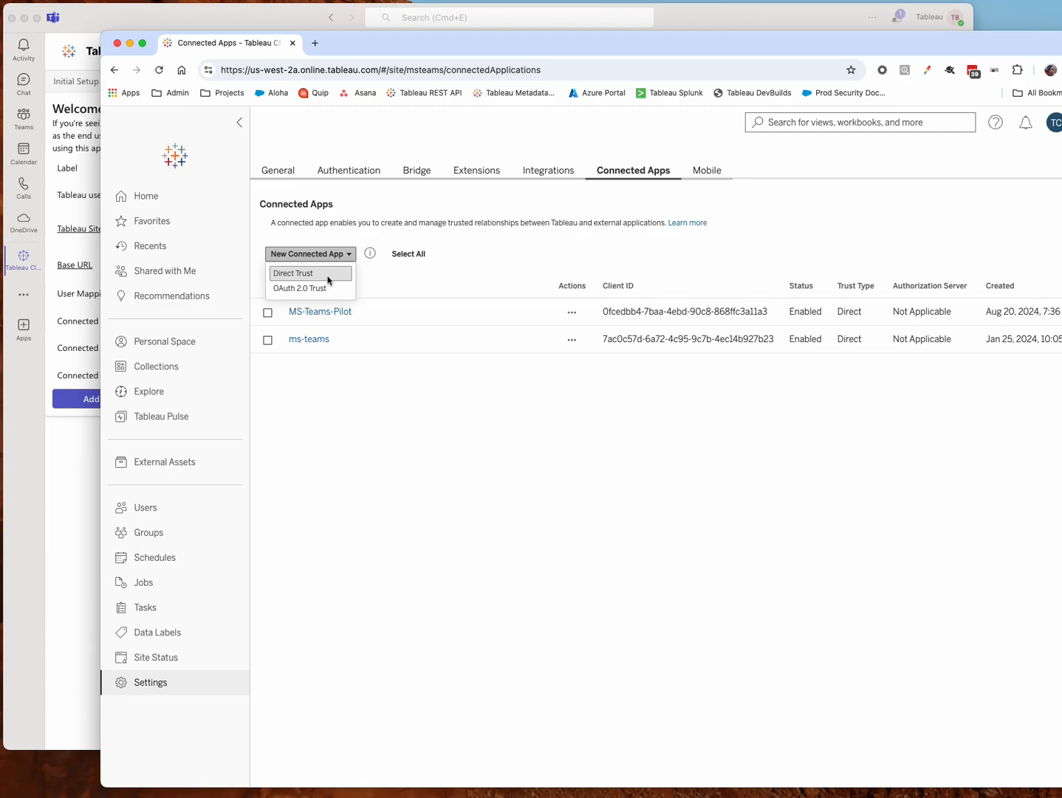
left_click(310, 253)
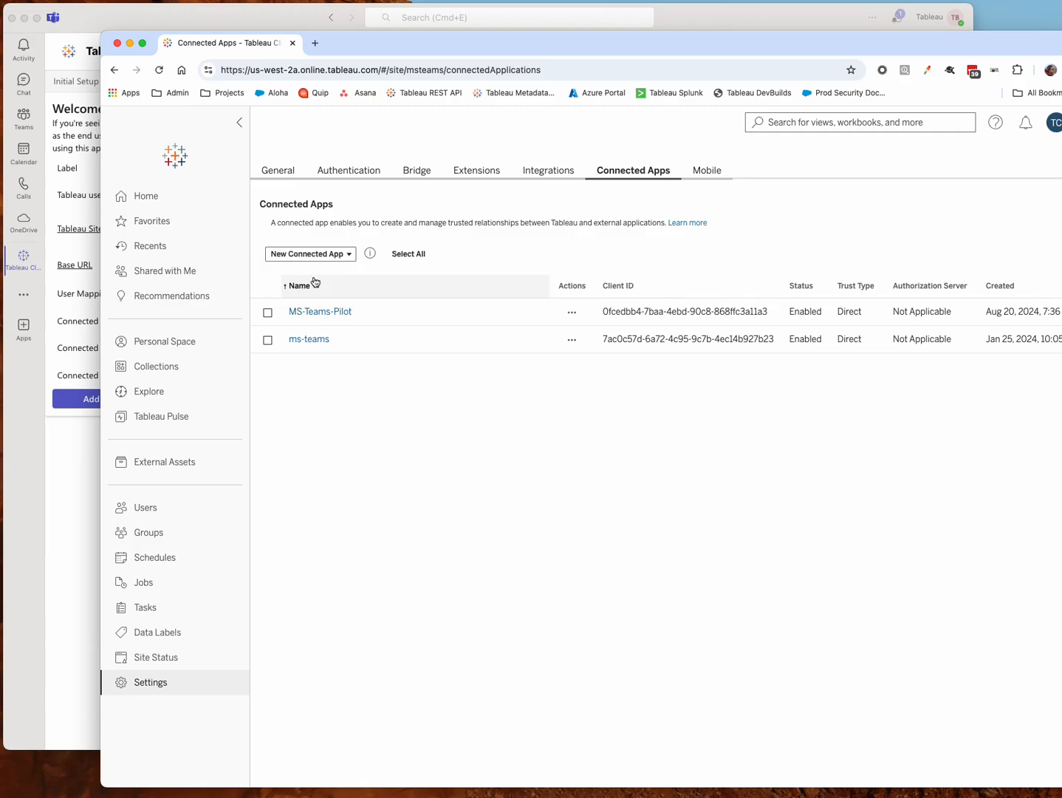
left_click(310, 254)
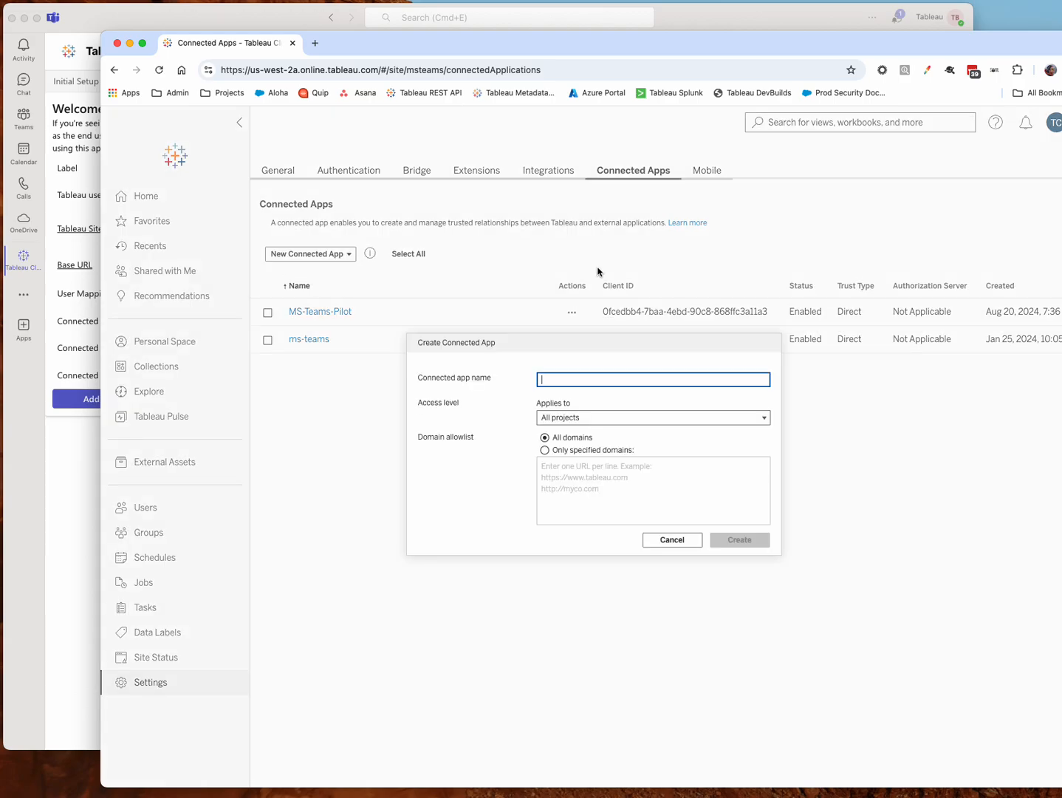
type("MSFT")
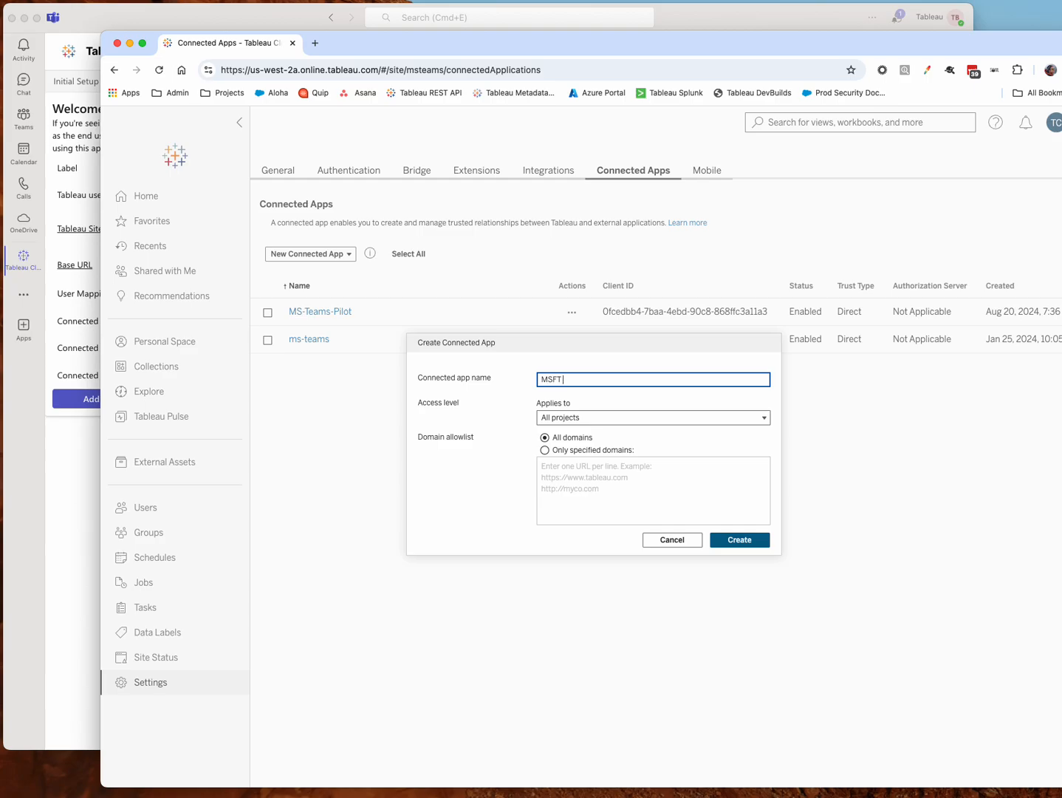
type("Teams")
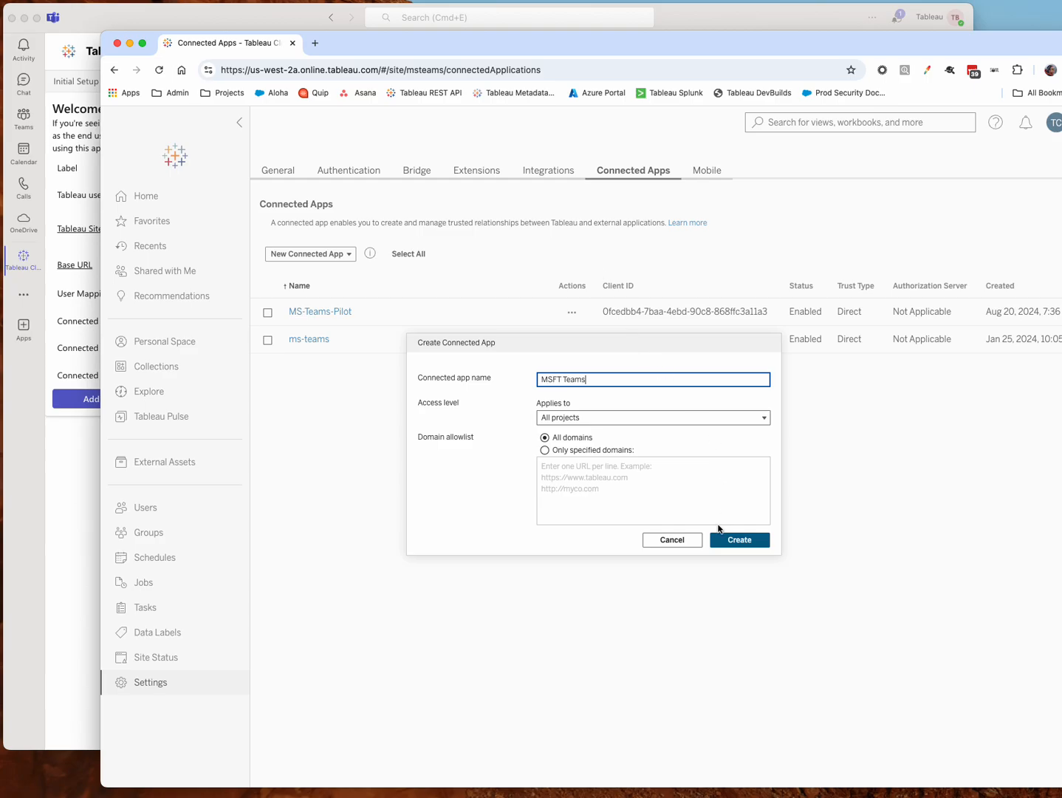
Step: Create and enable the MSFT Teams app, generate its secret, and select the site URL
left_click(739, 540)
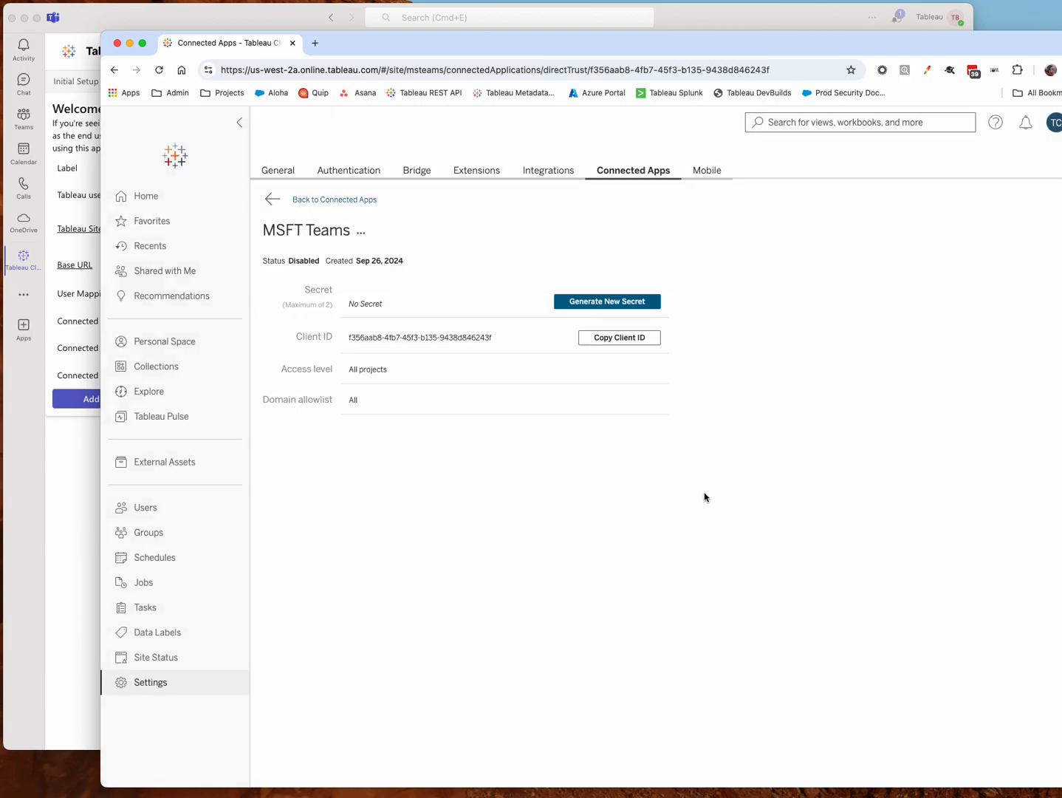
left_click(362, 230)
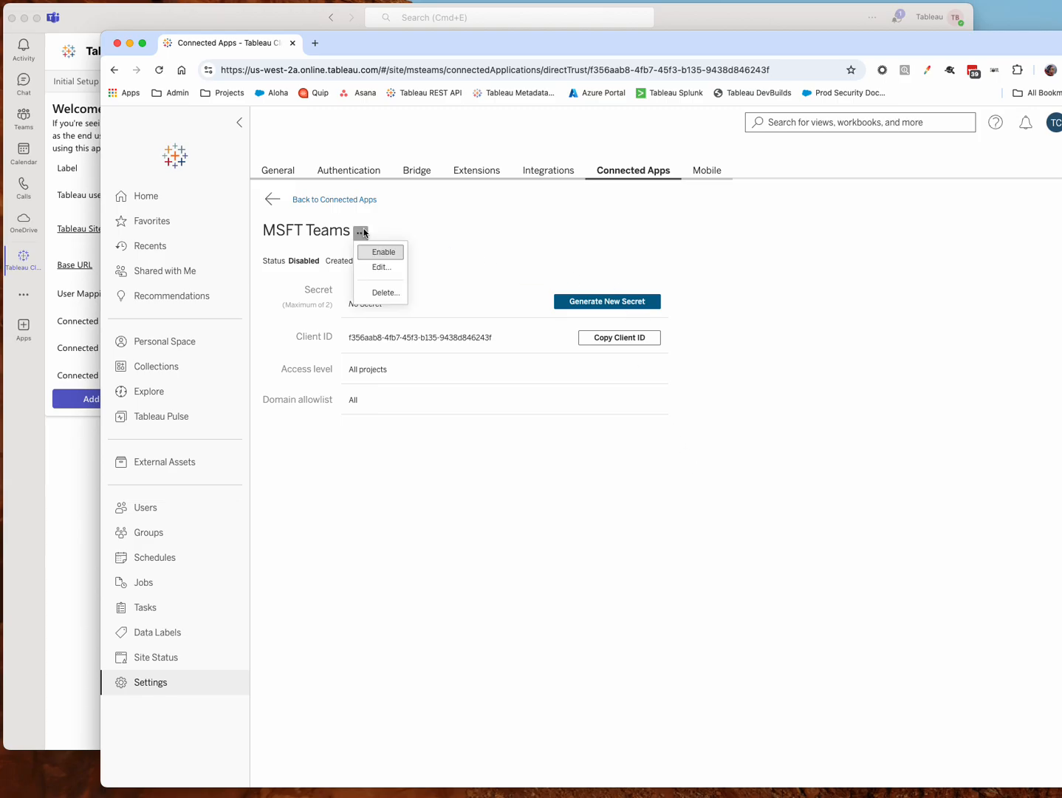
left_click(383, 252)
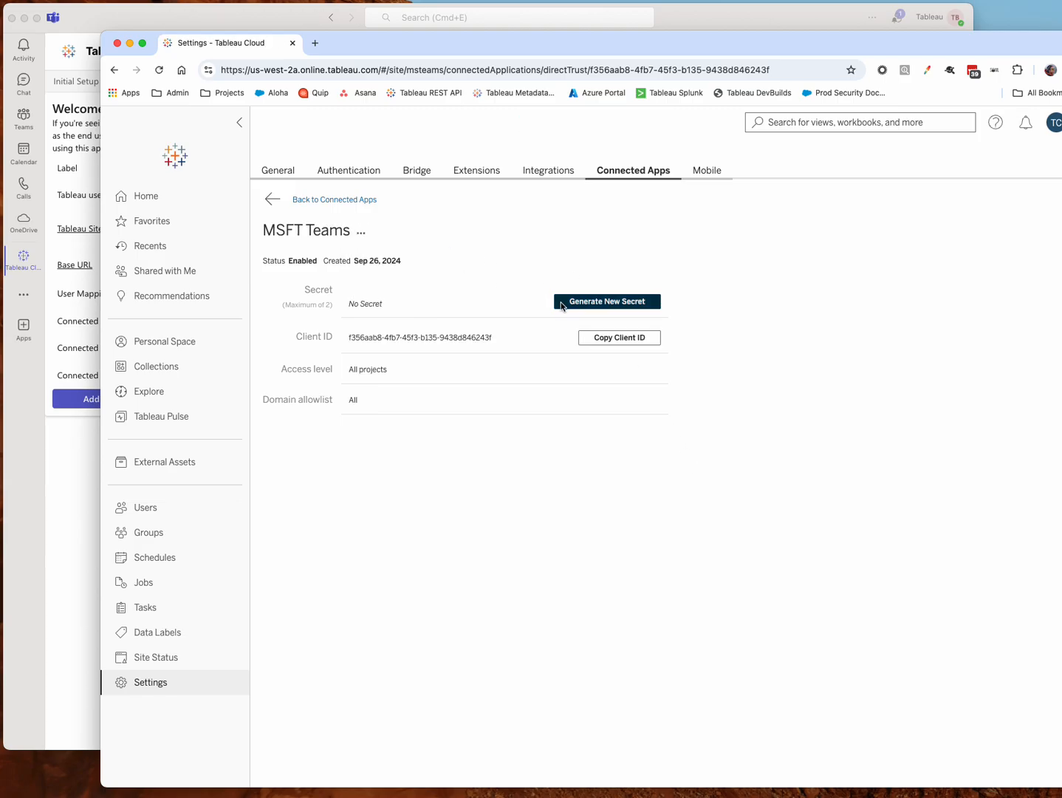
left_click(606, 301)
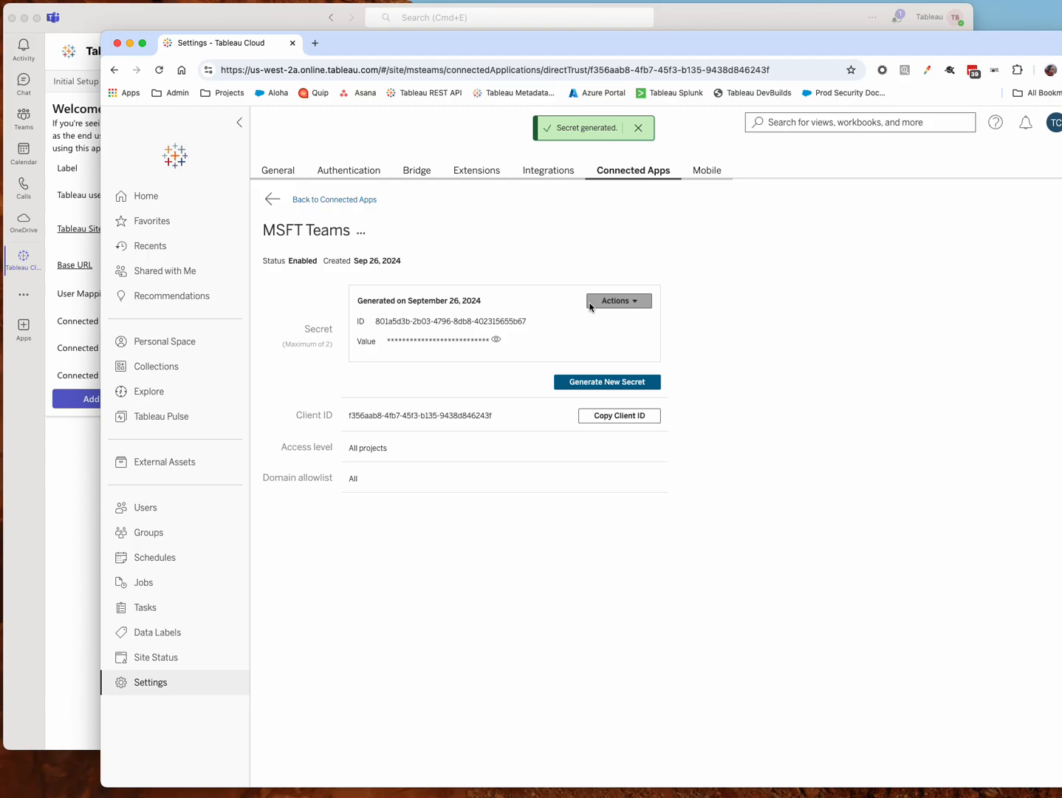
mouse_move(425, 93)
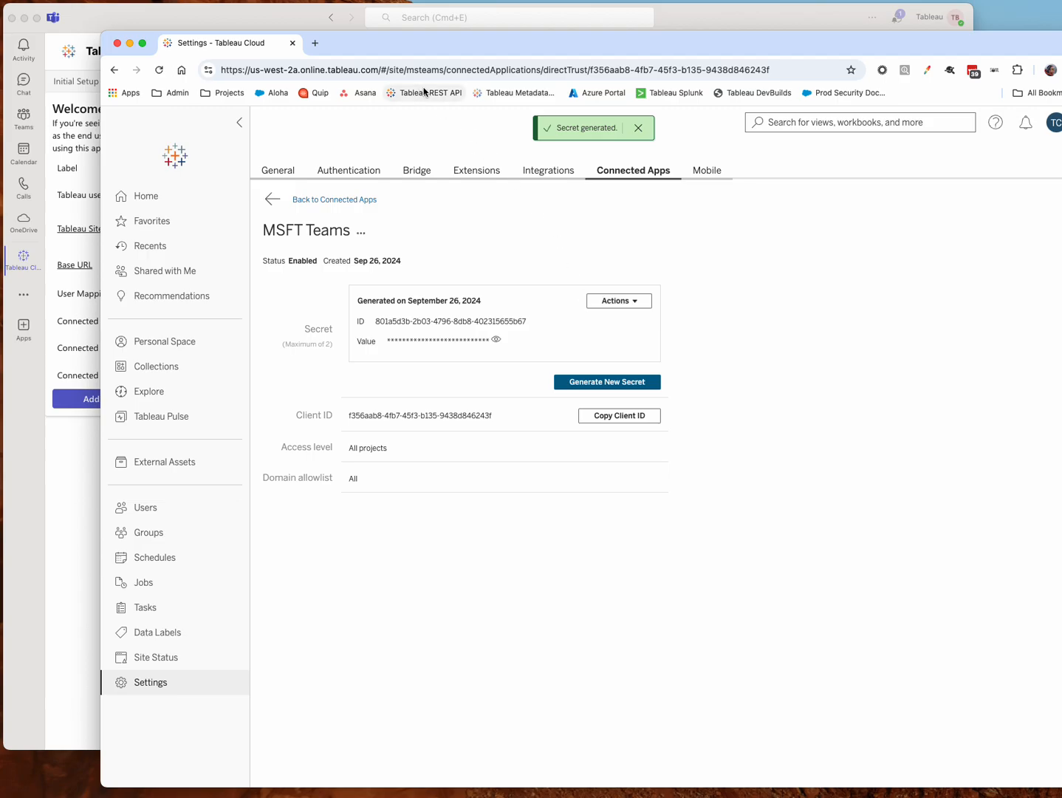
left_click(637, 127)
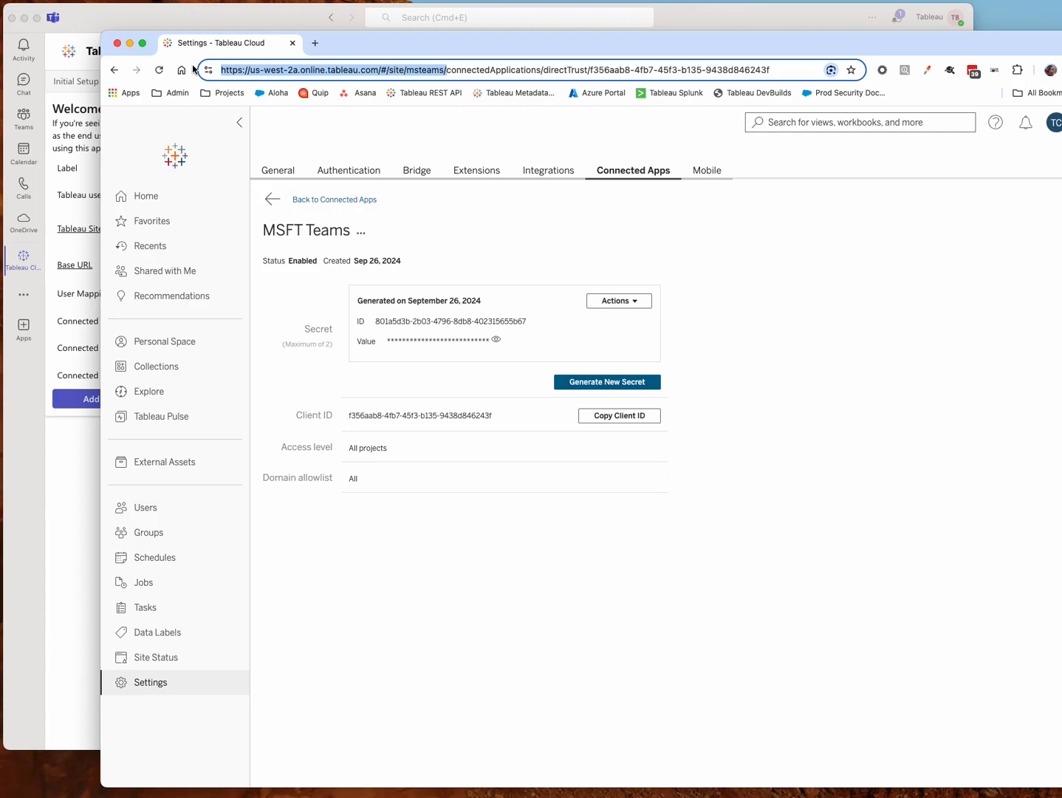
mouse_move(314, 226)
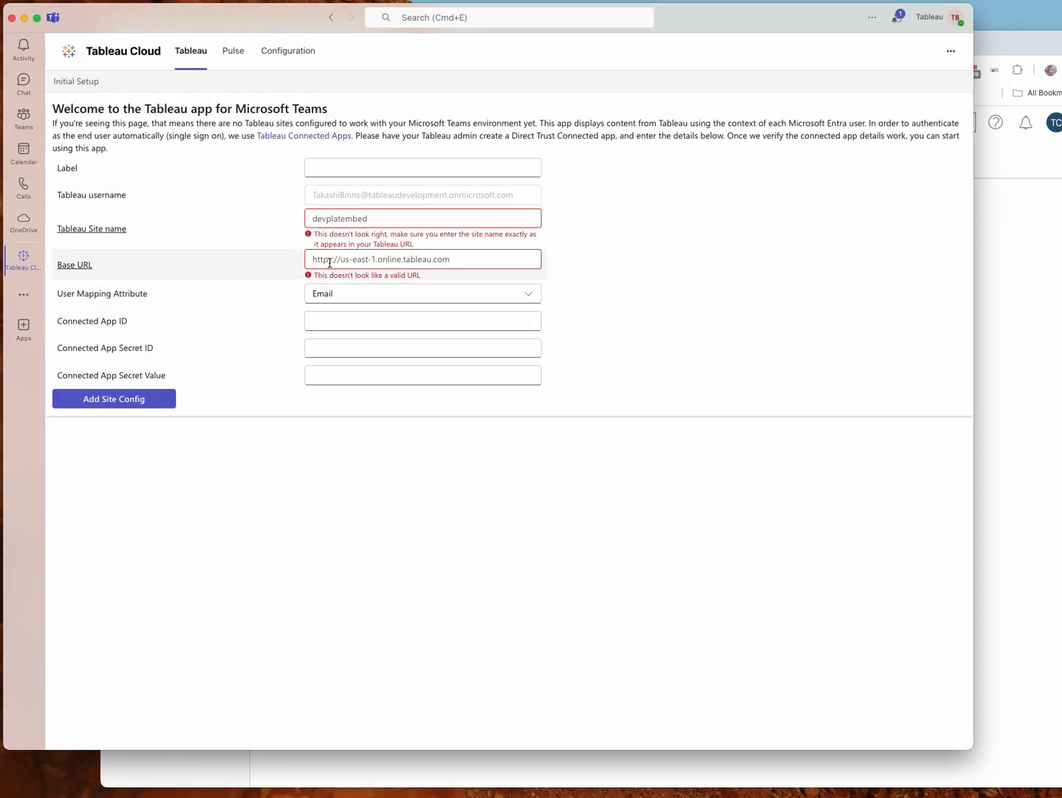
Step: Enter the us-west-2a base URL, site name 'msteams' and label 'Teams Testing' in setup
type("https://us-west-2a.online.tableau.com/#/site/msteams/")
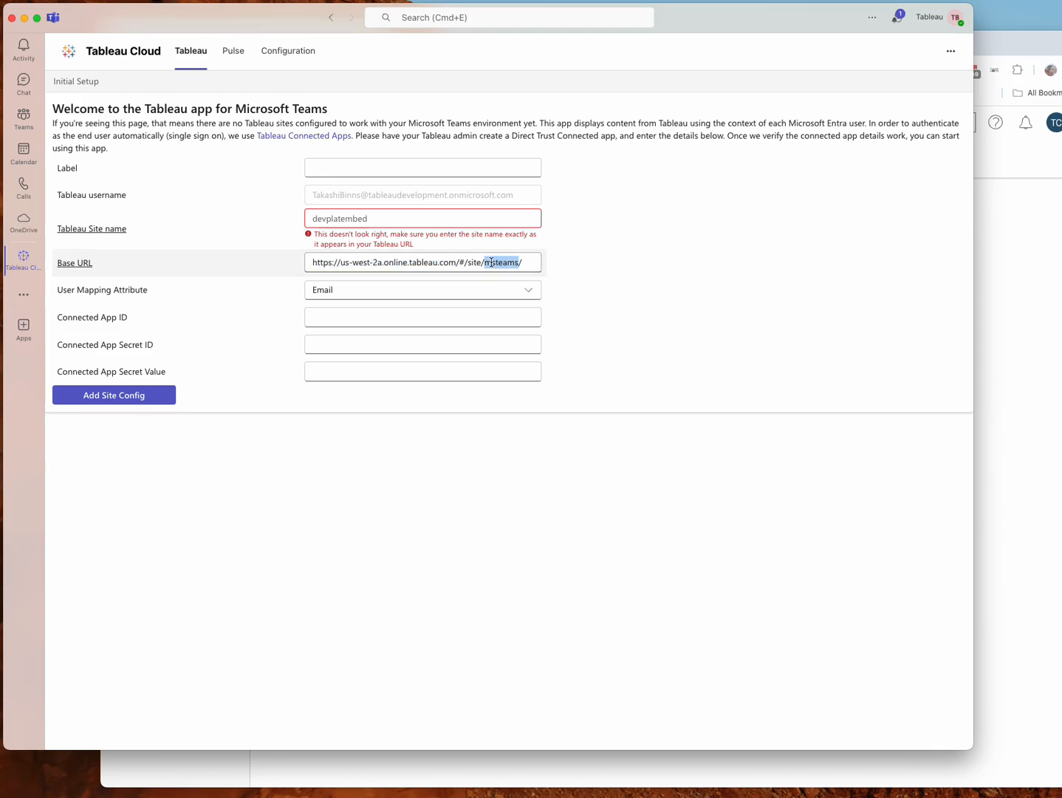
type("msteams")
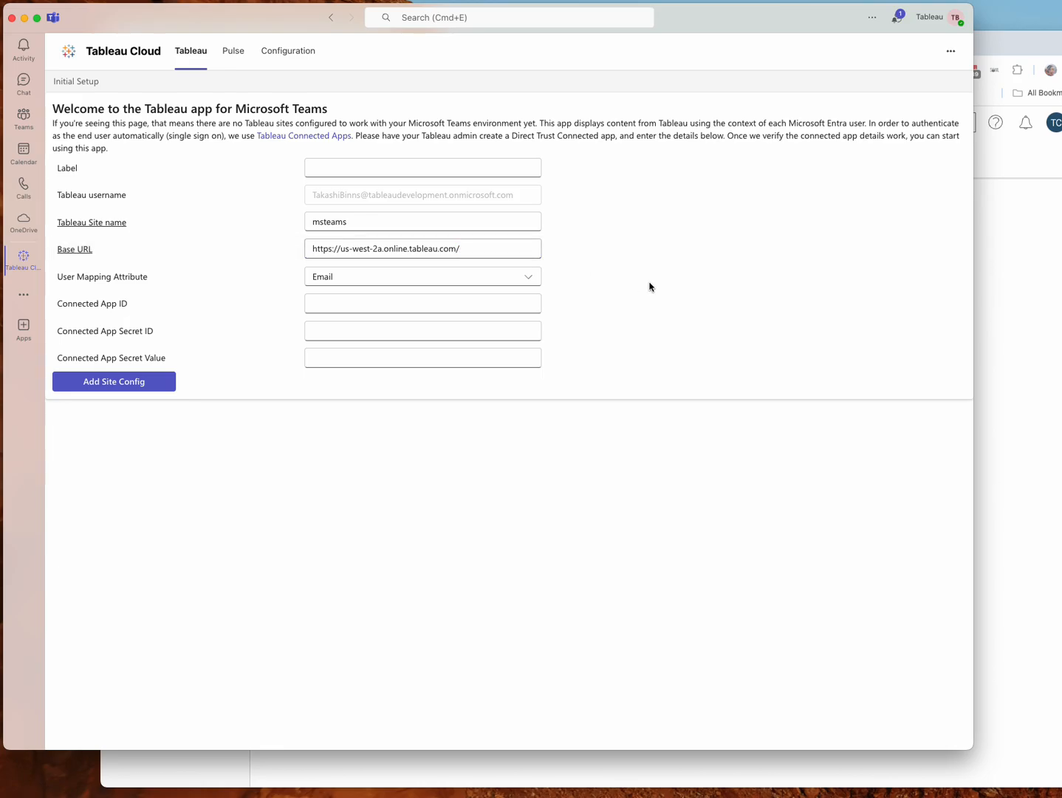
left_click(422, 167)
type("Teams Testing")
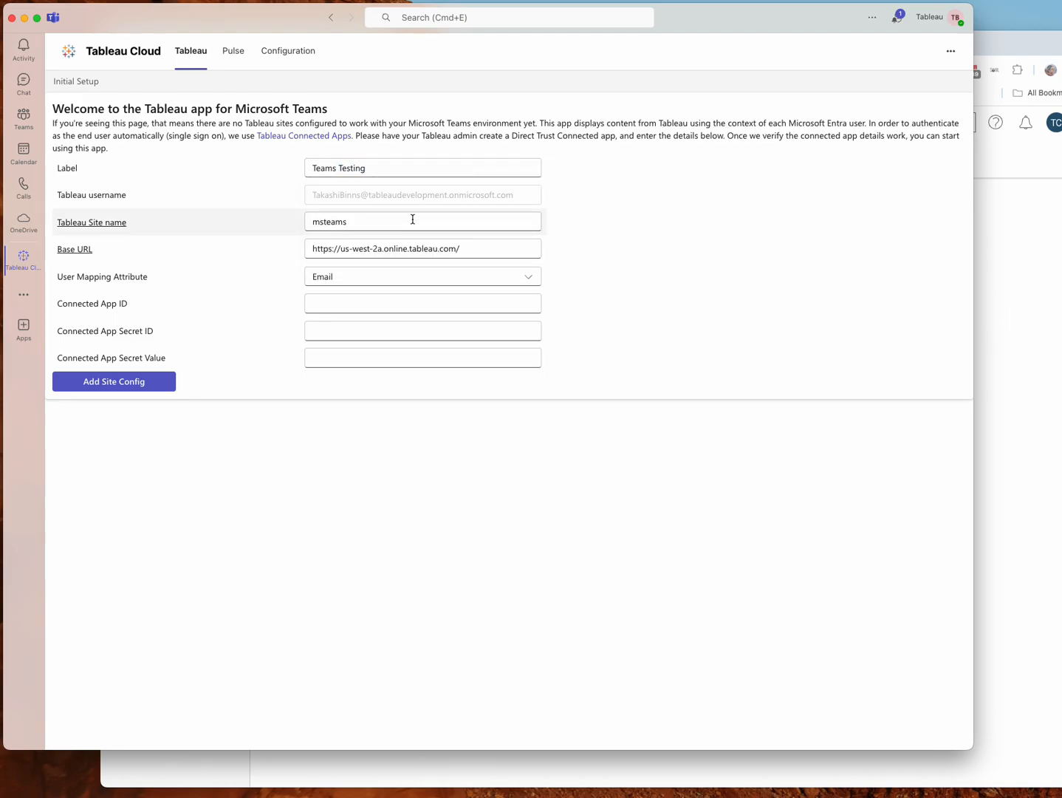
left_click(422, 222)
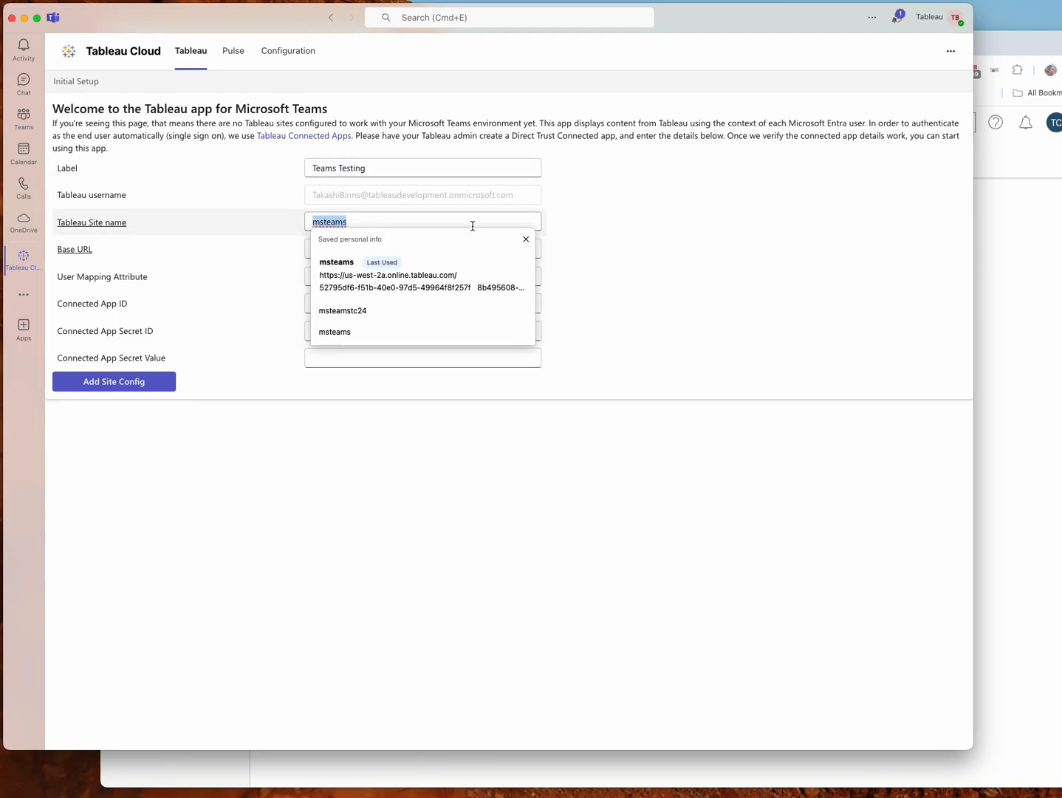
left_click(388, 274)
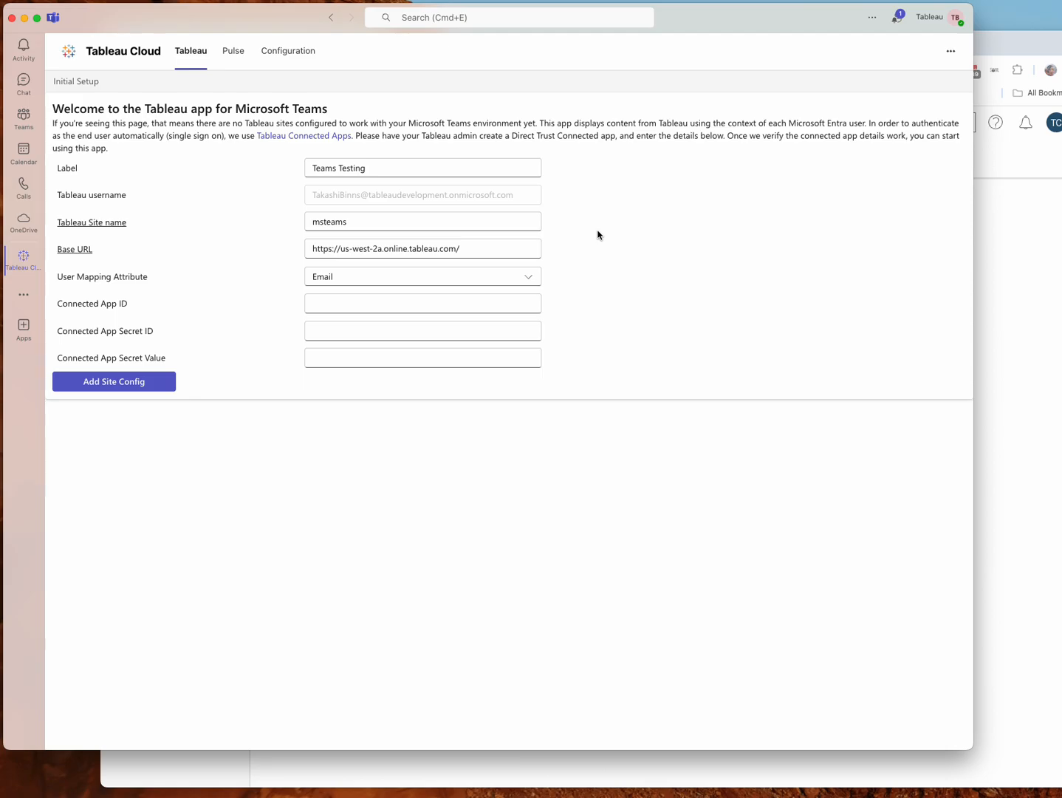
mouse_move(128, 286)
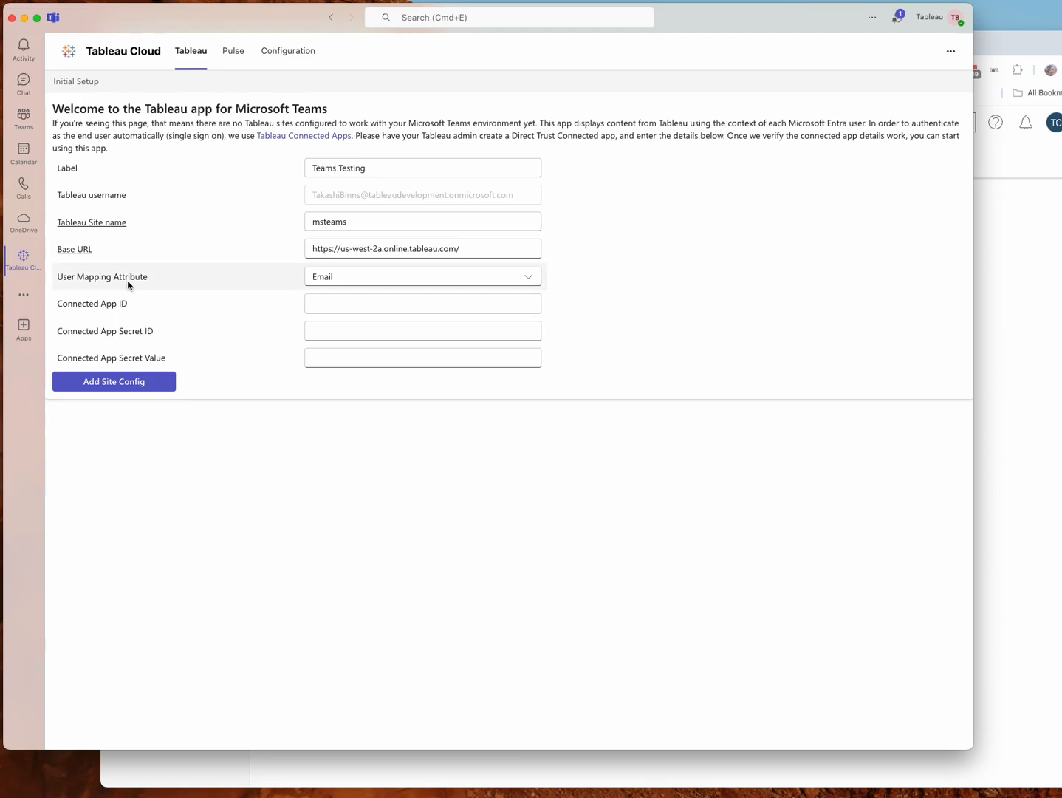
mouse_move(442, 286)
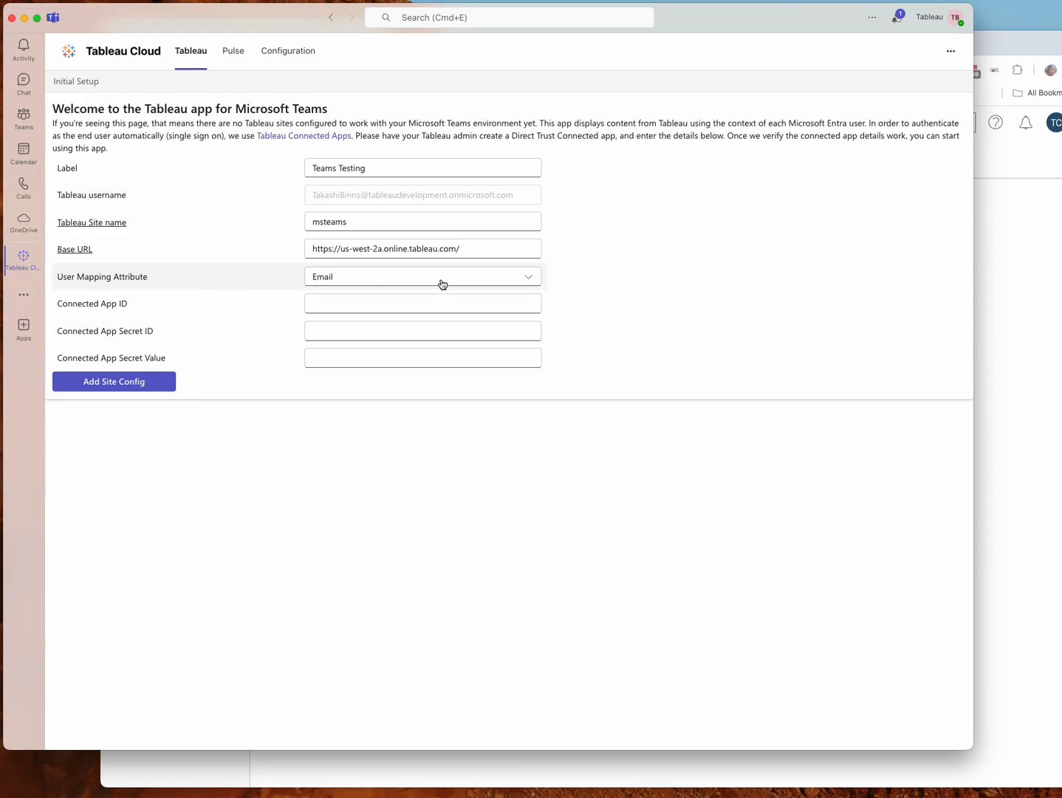
Step: Expand the User Mapping Attribute dropdown showing Email and User Principal Name
left_click(423, 276)
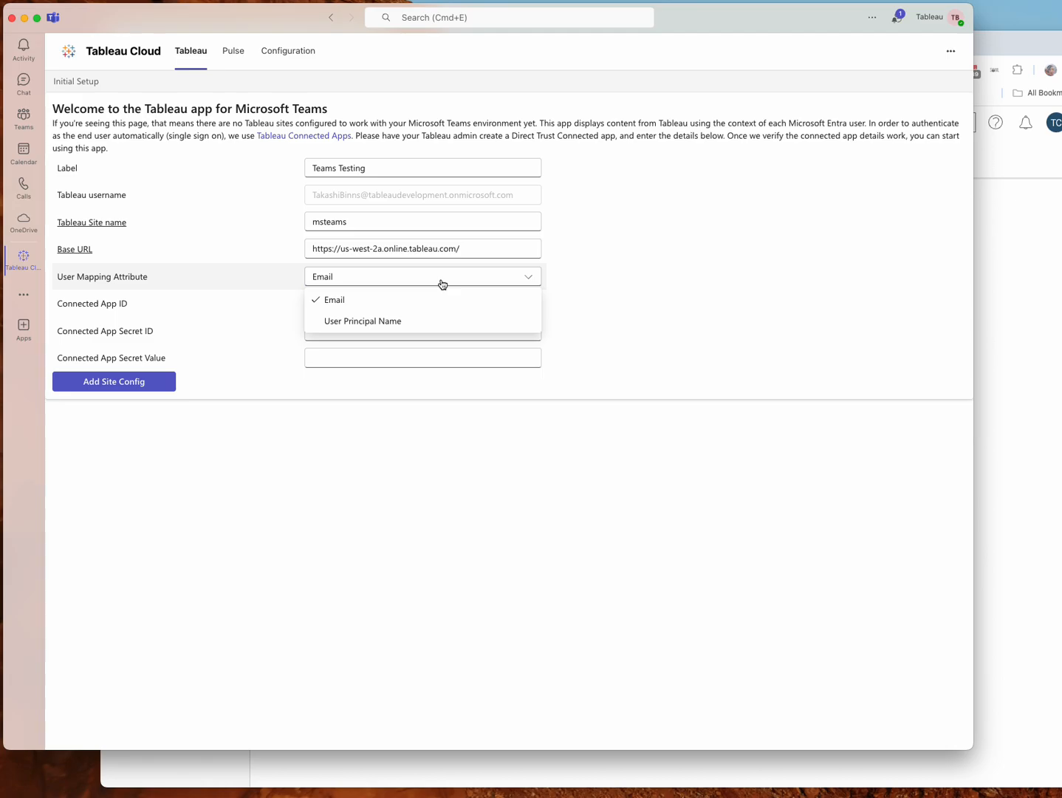
mouse_move(434, 278)
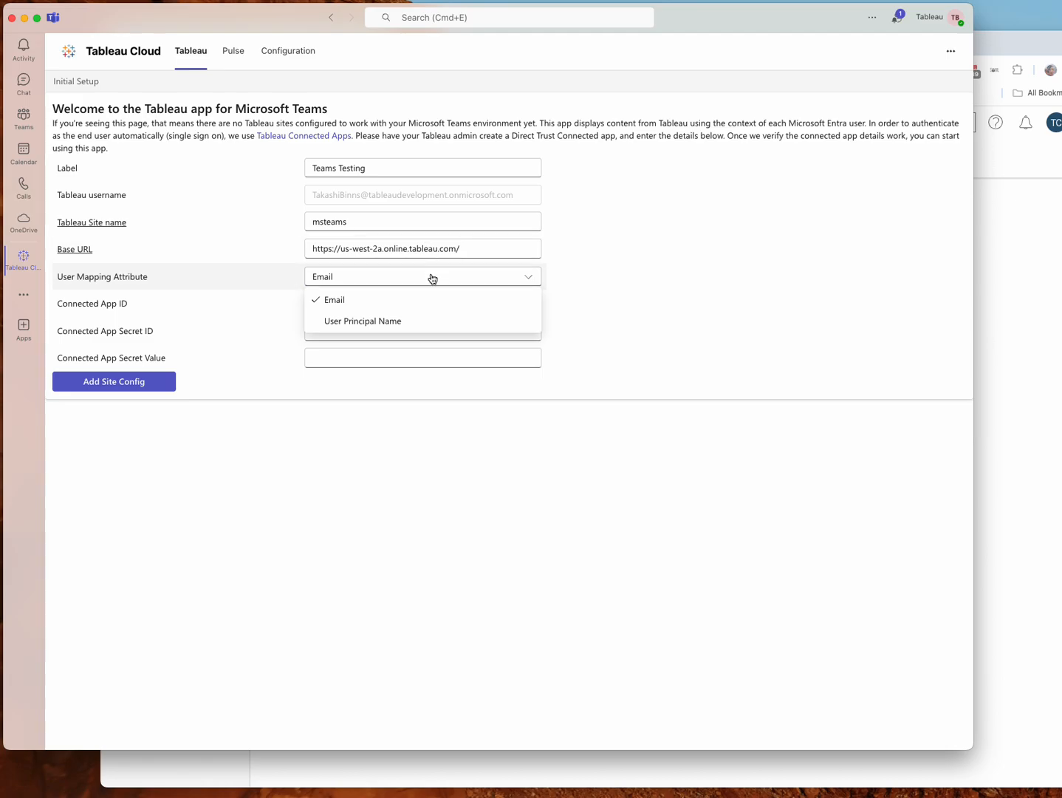
mouse_move(433, 309)
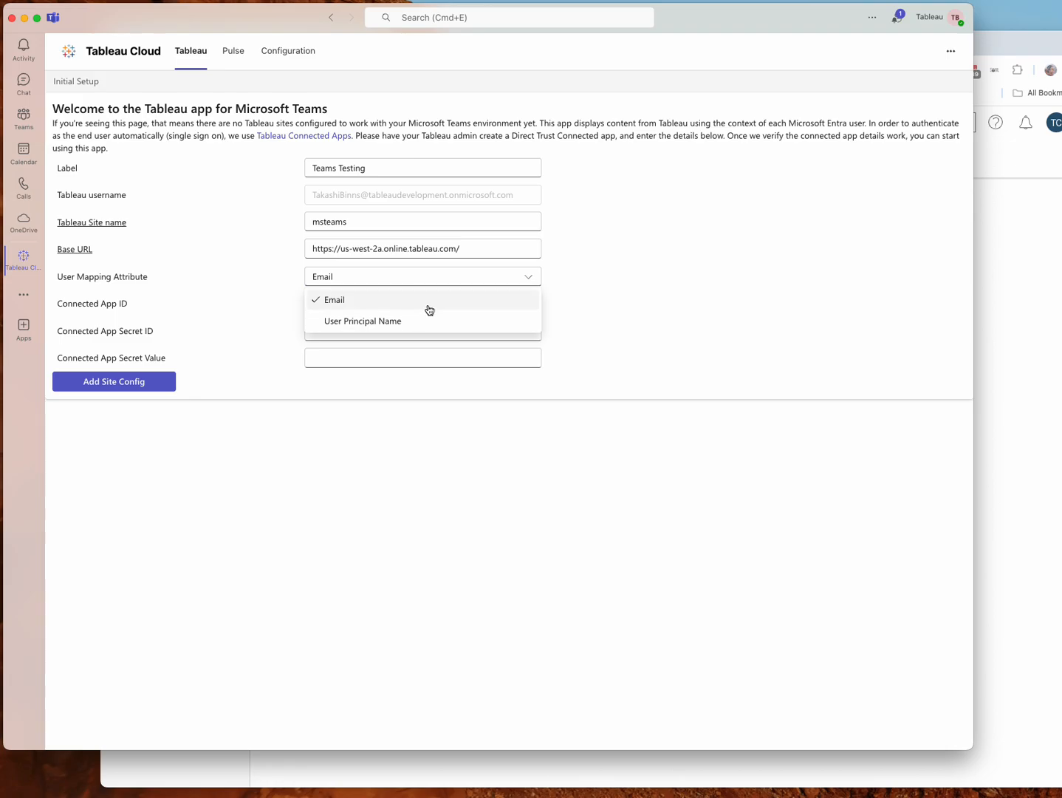
mouse_move(992, 362)
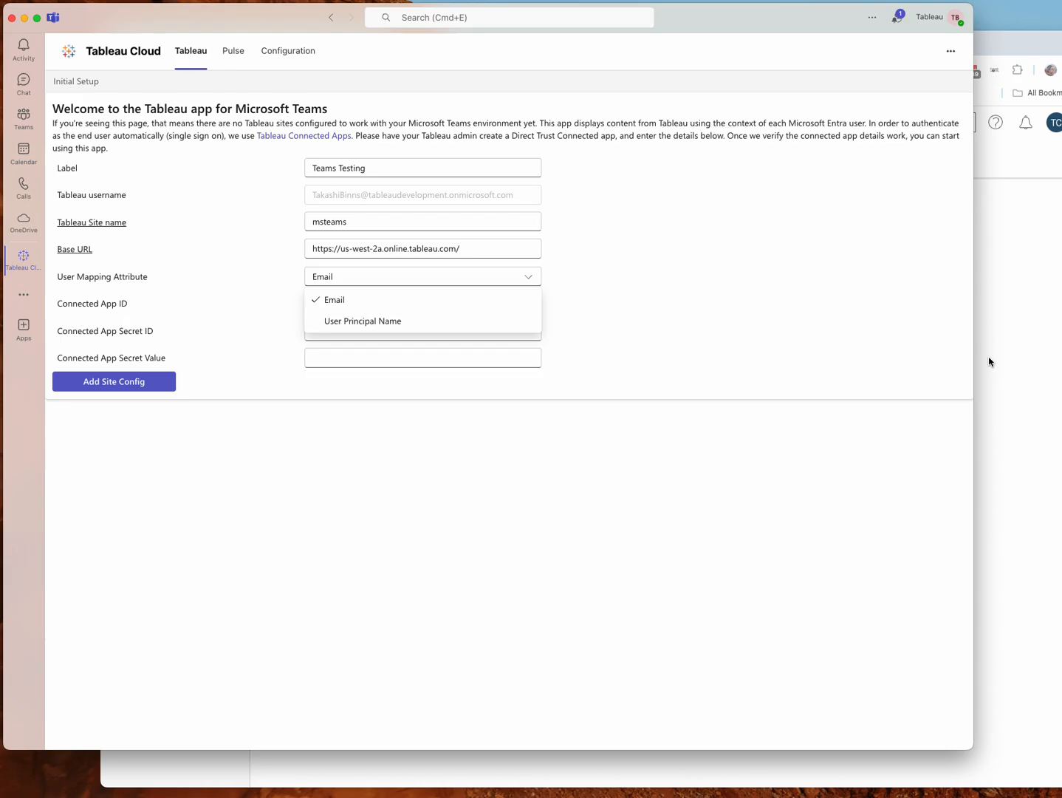
mouse_move(439, 318)
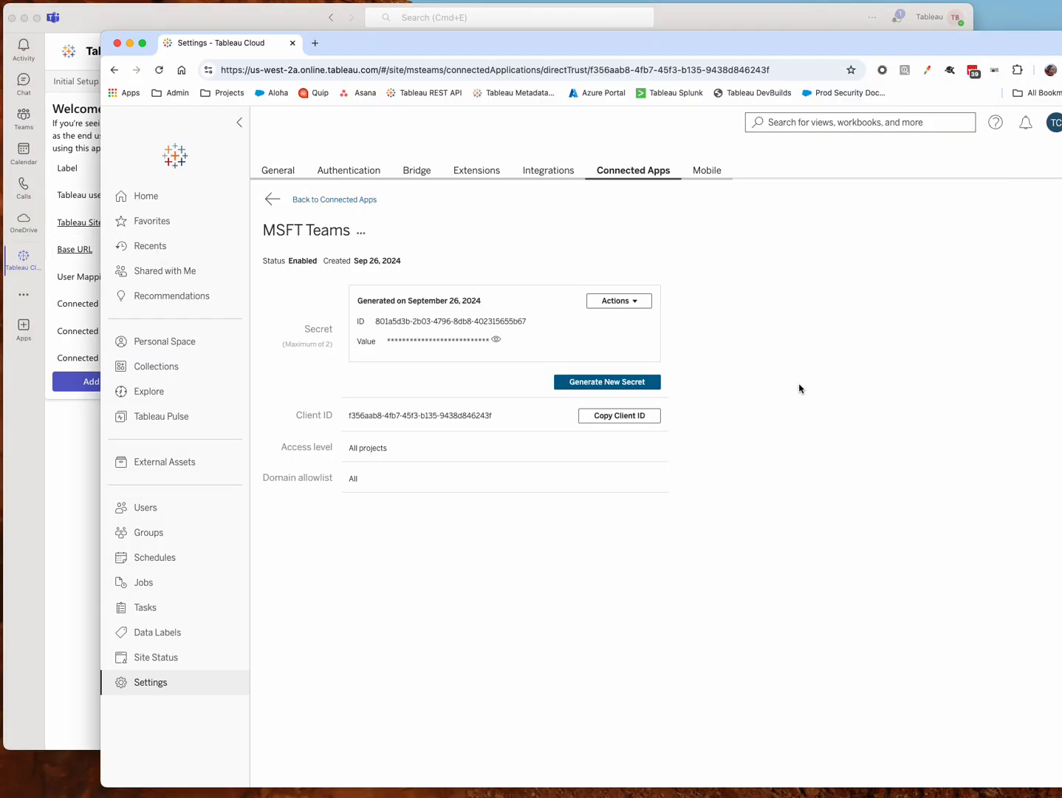
mouse_move(639, 56)
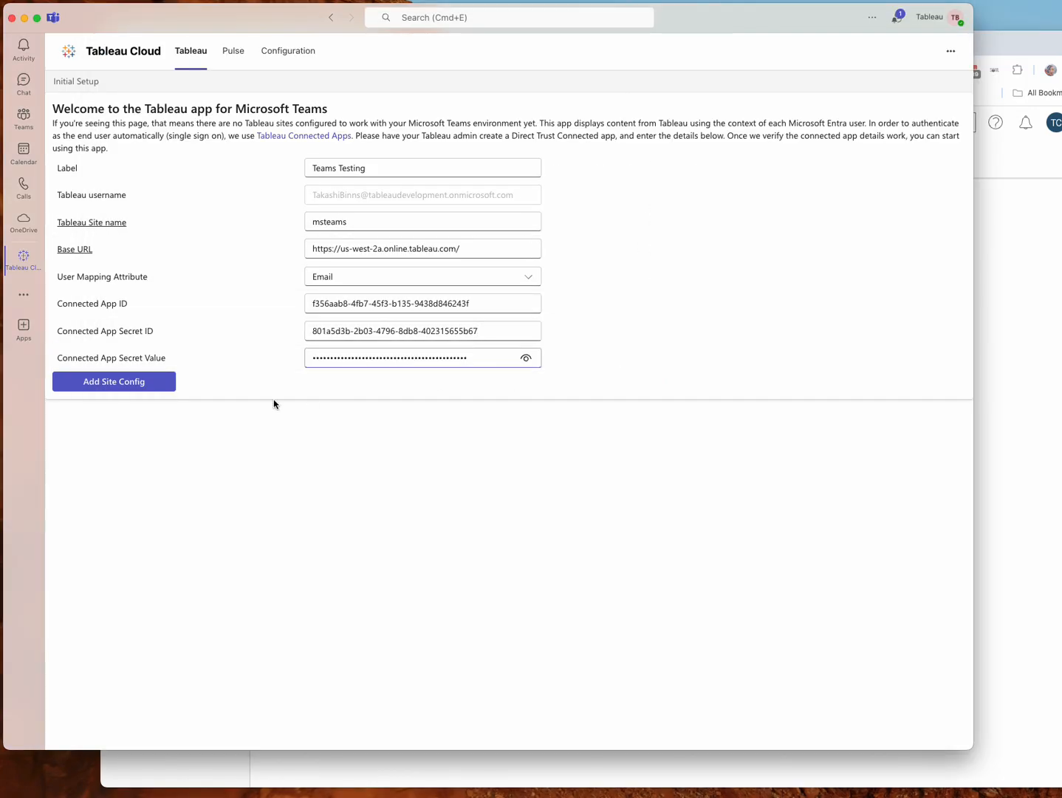
mouse_move(114, 381)
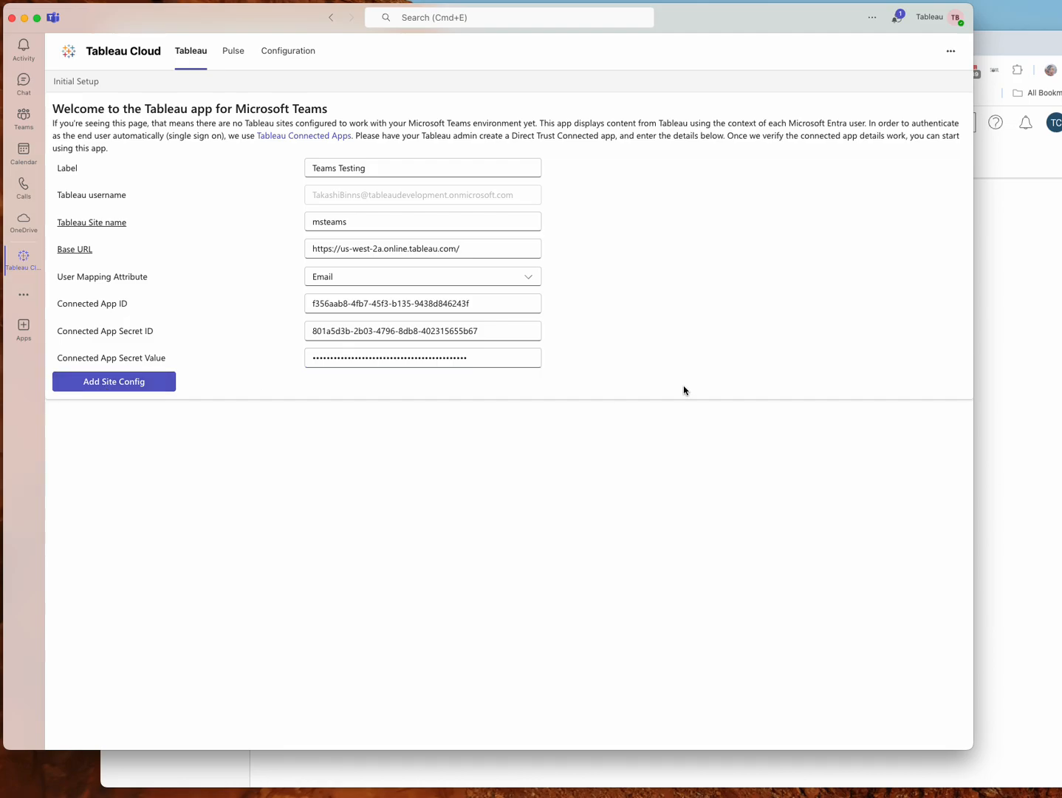
Step: Save the msteams site config, dismiss the toast, and briefly check the account details
left_click(113, 382)
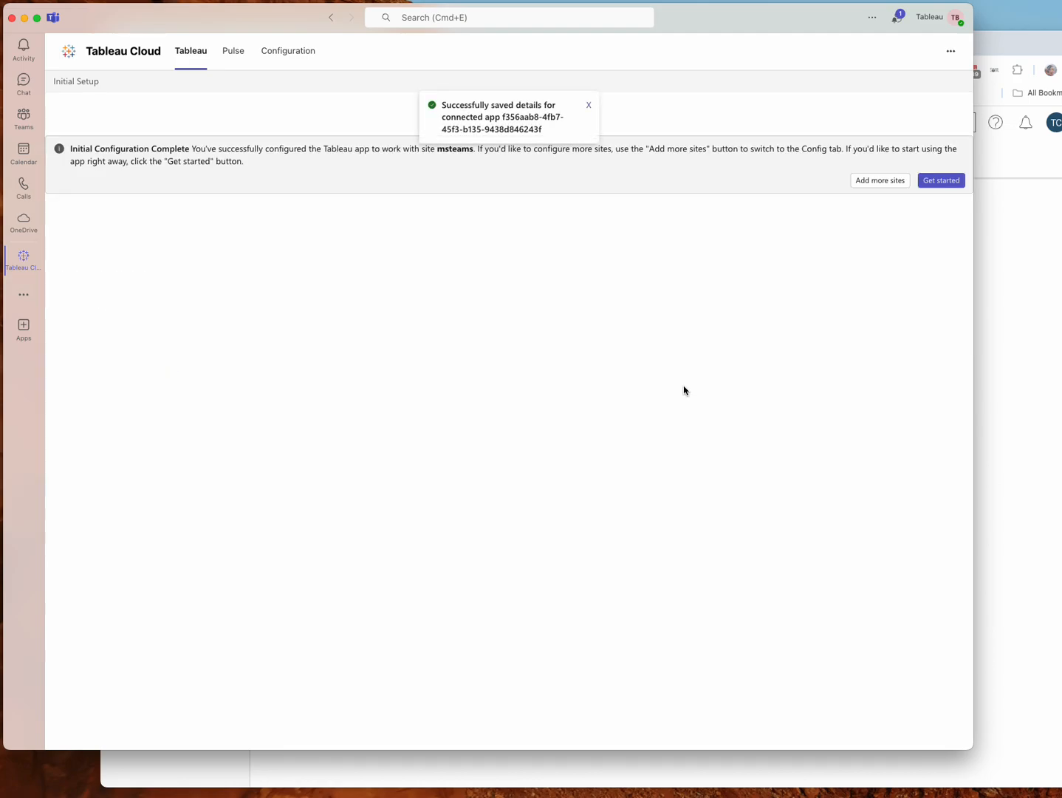
left_click(589, 105)
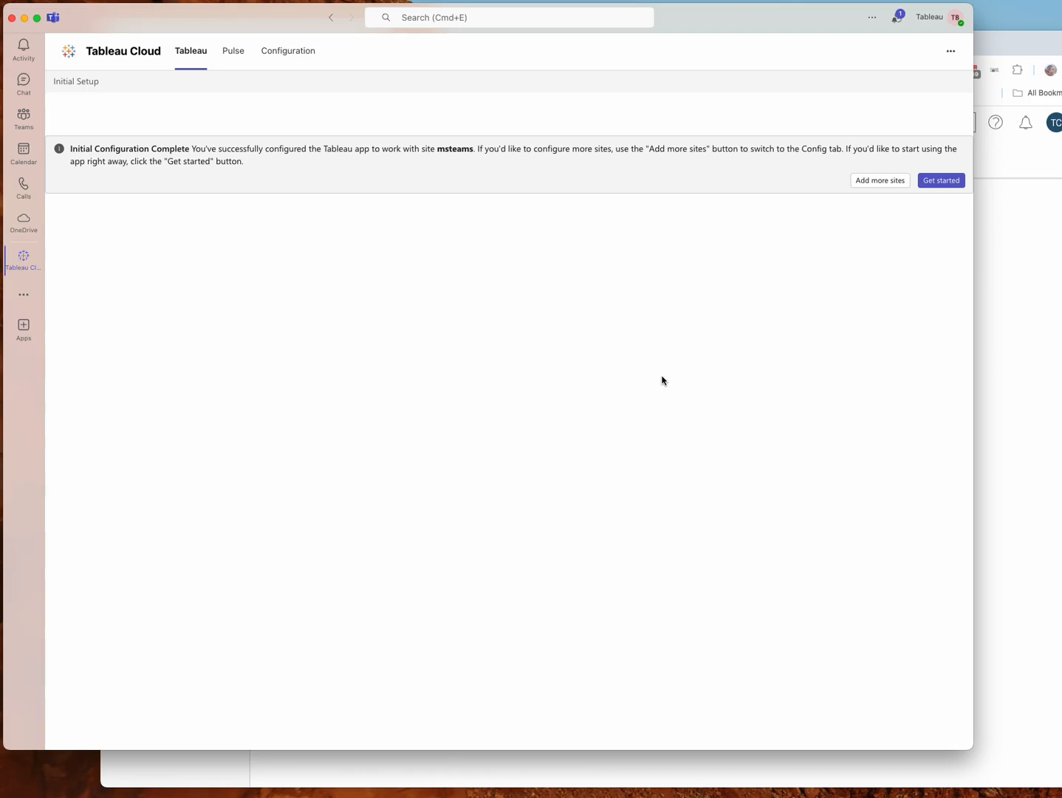
mouse_move(557, 293)
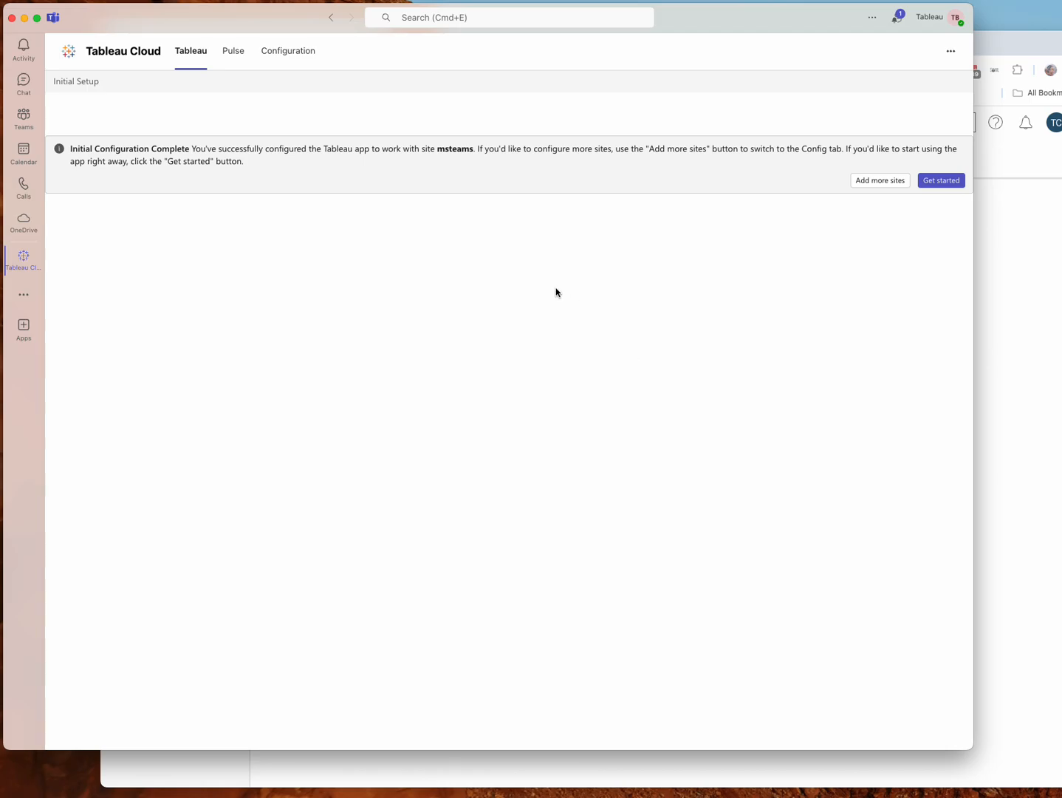
left_click(956, 17)
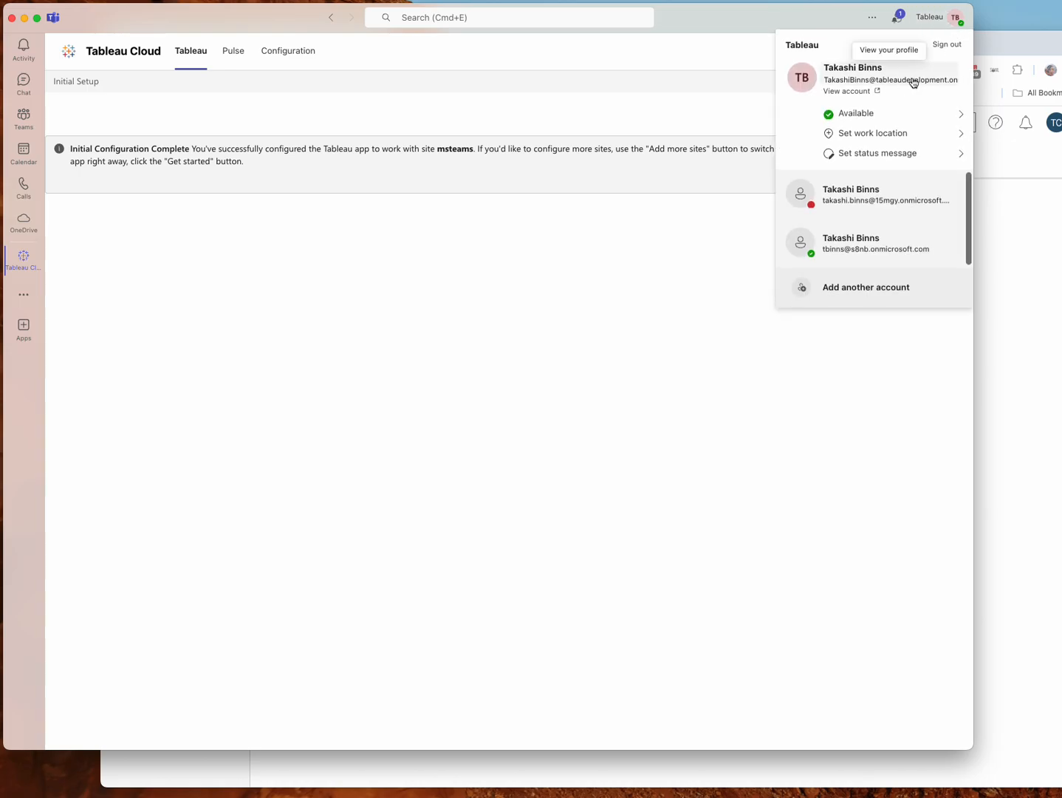
left_click(392, 385)
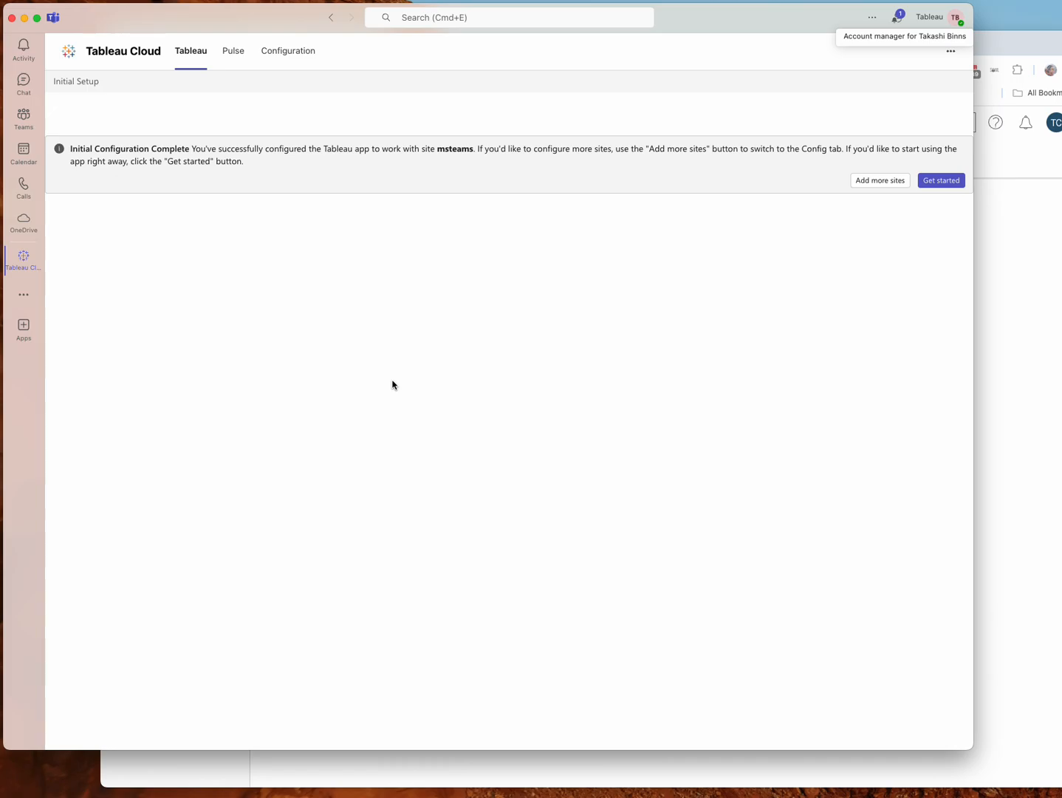
mouse_move(390, 367)
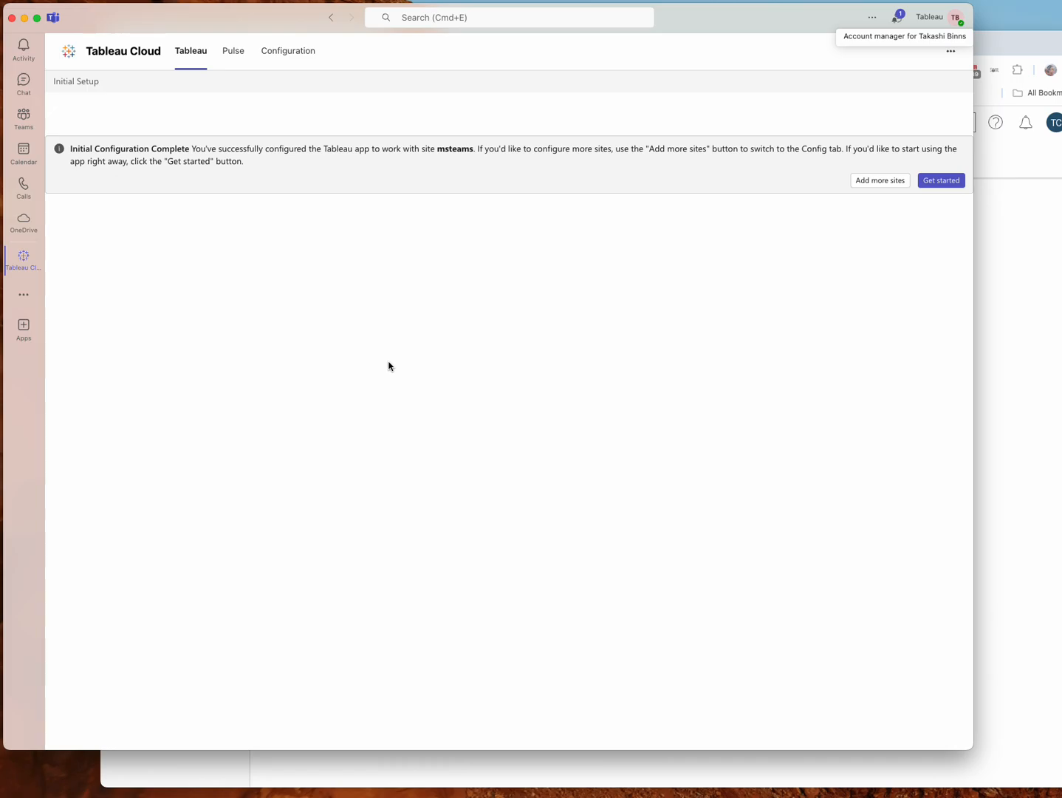
mouse_move(880, 180)
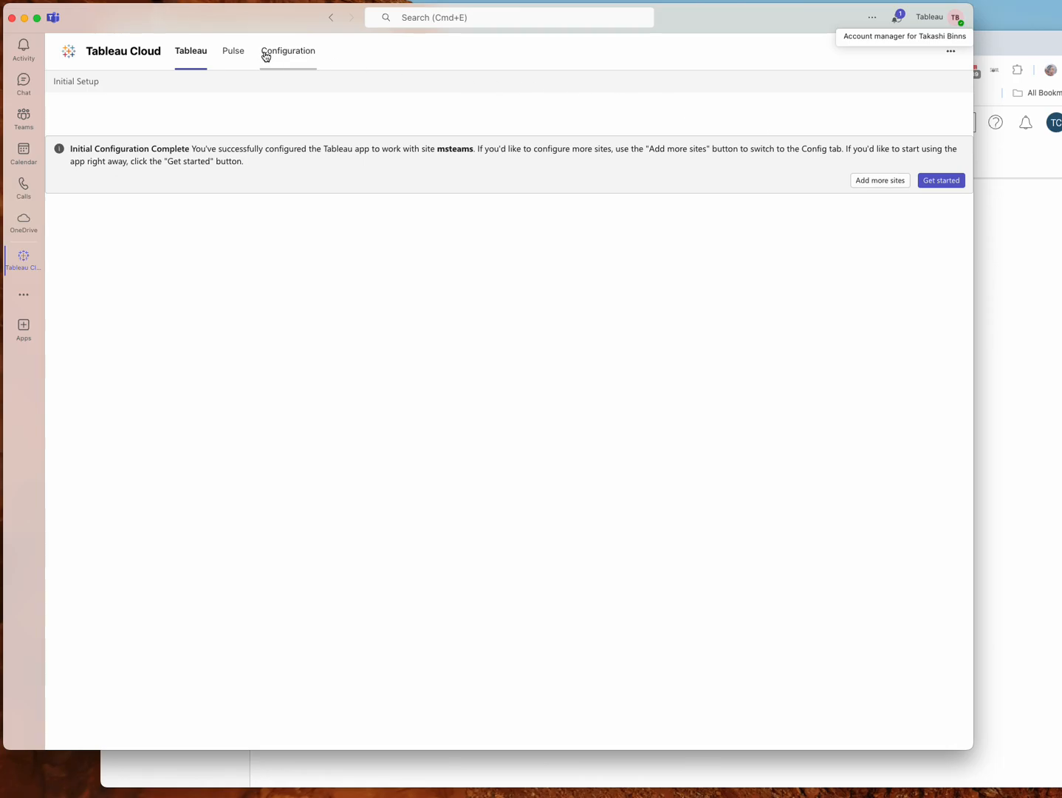
left_click(941, 180)
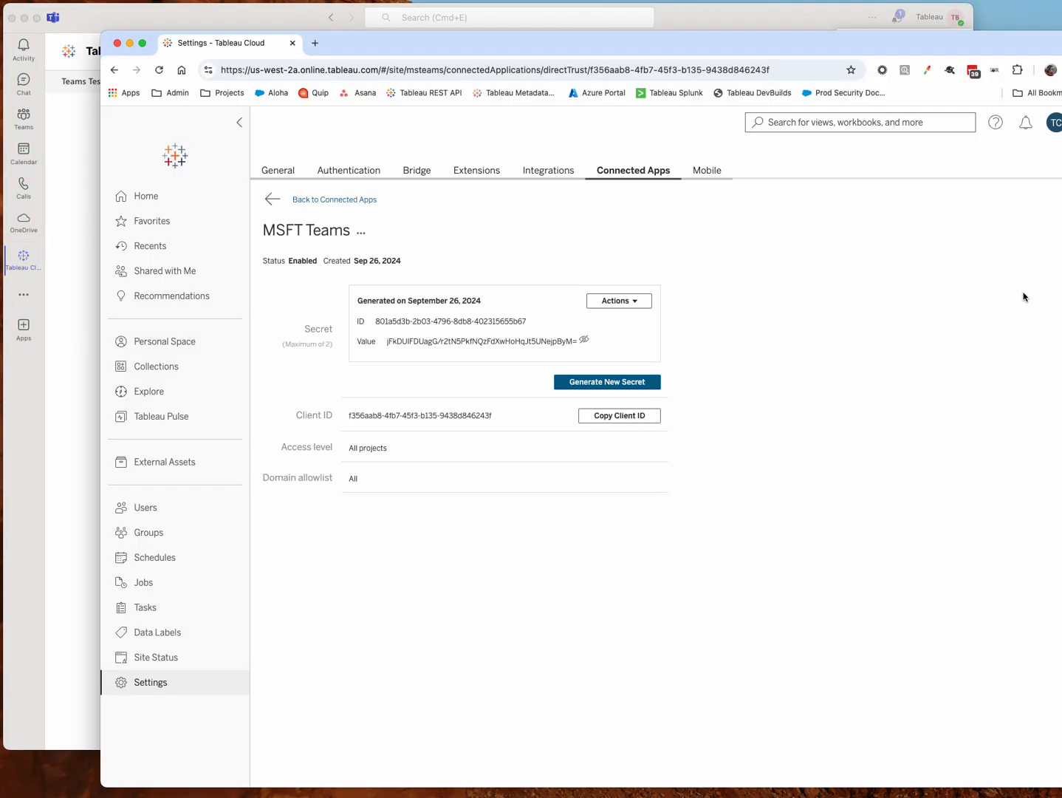
left_click(1056, 122)
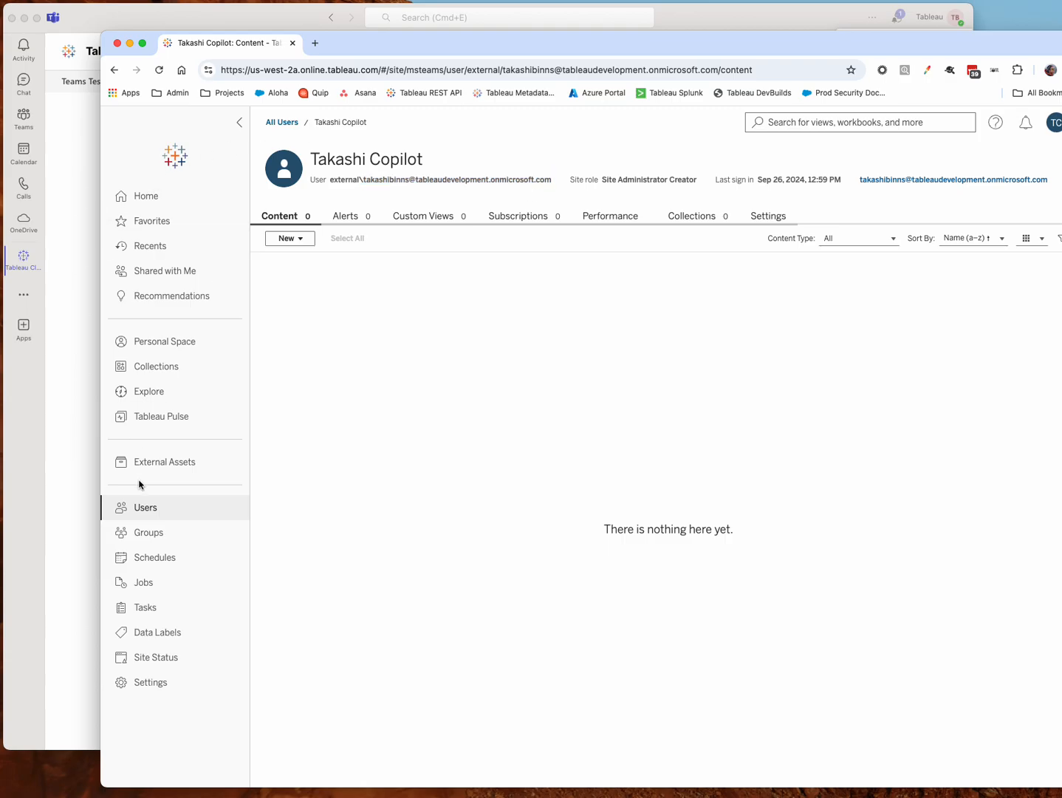
mouse_move(155, 221)
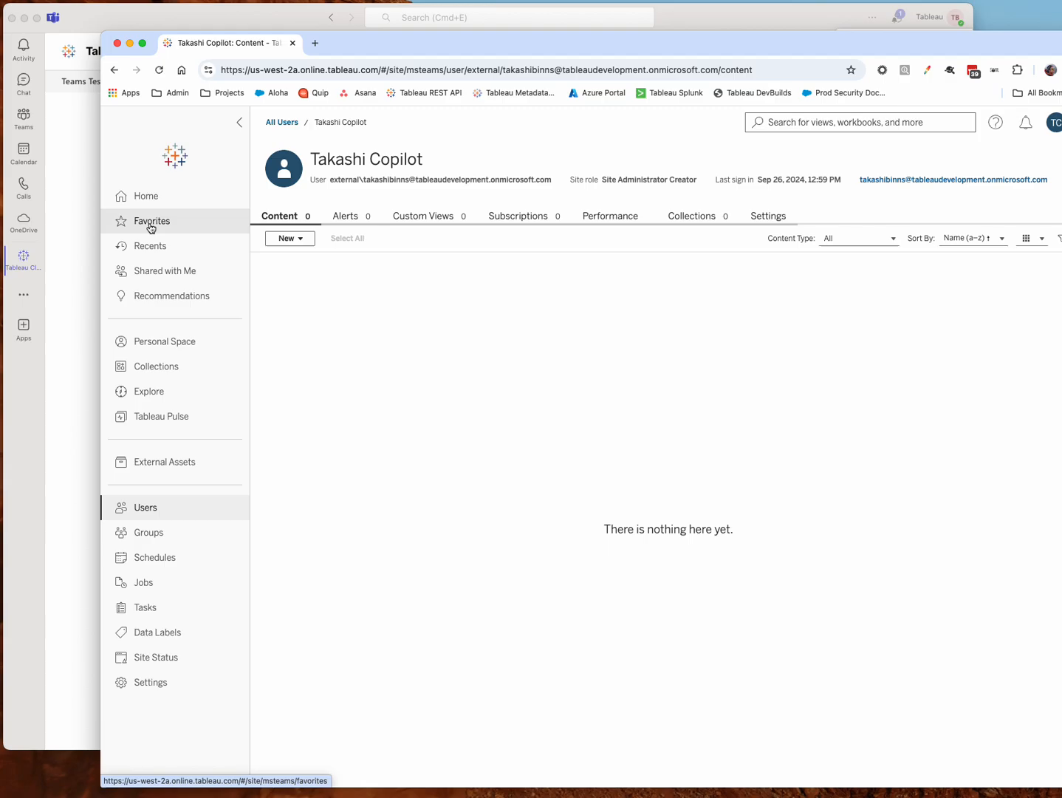
Step: Check the empty Favorites list, then browse into Samples and open the Superstore workbook
left_click(152, 221)
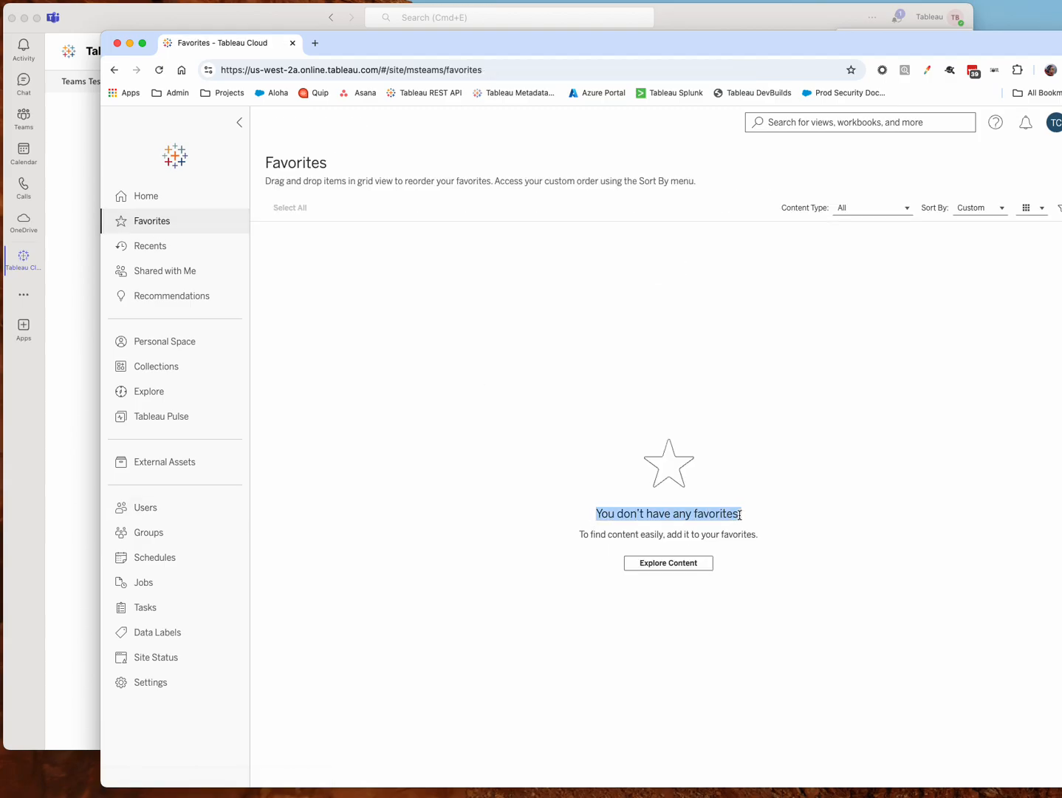
left_click(150, 392)
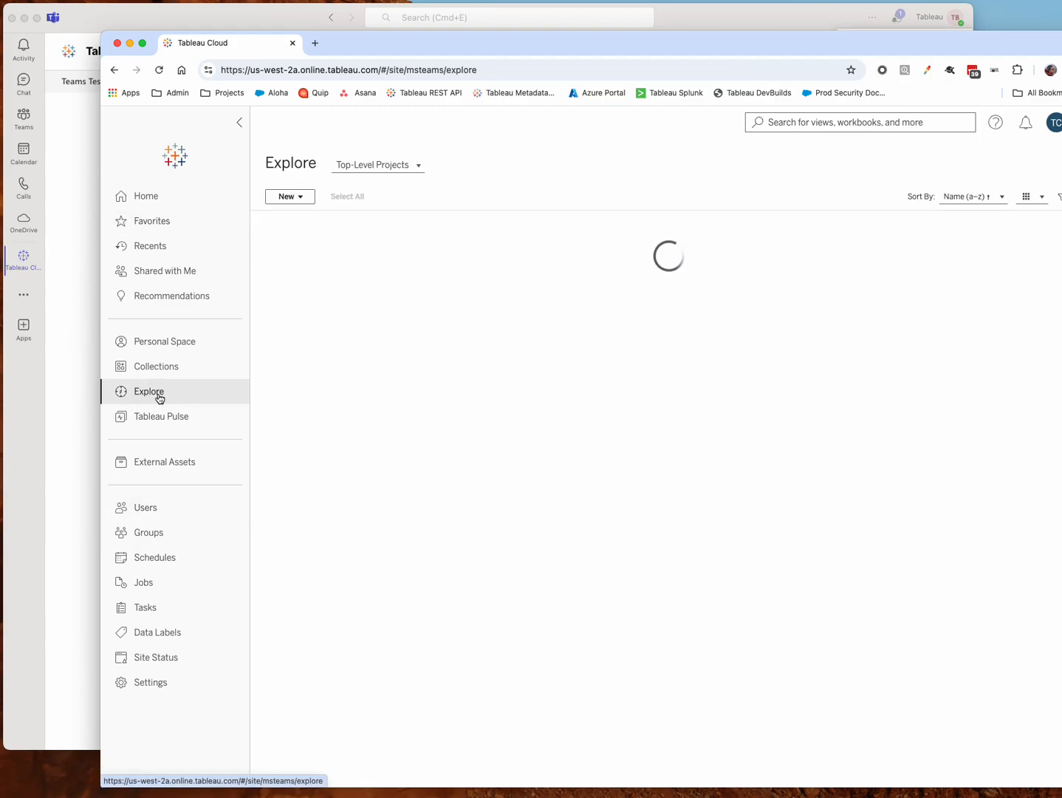
left_click(149, 391)
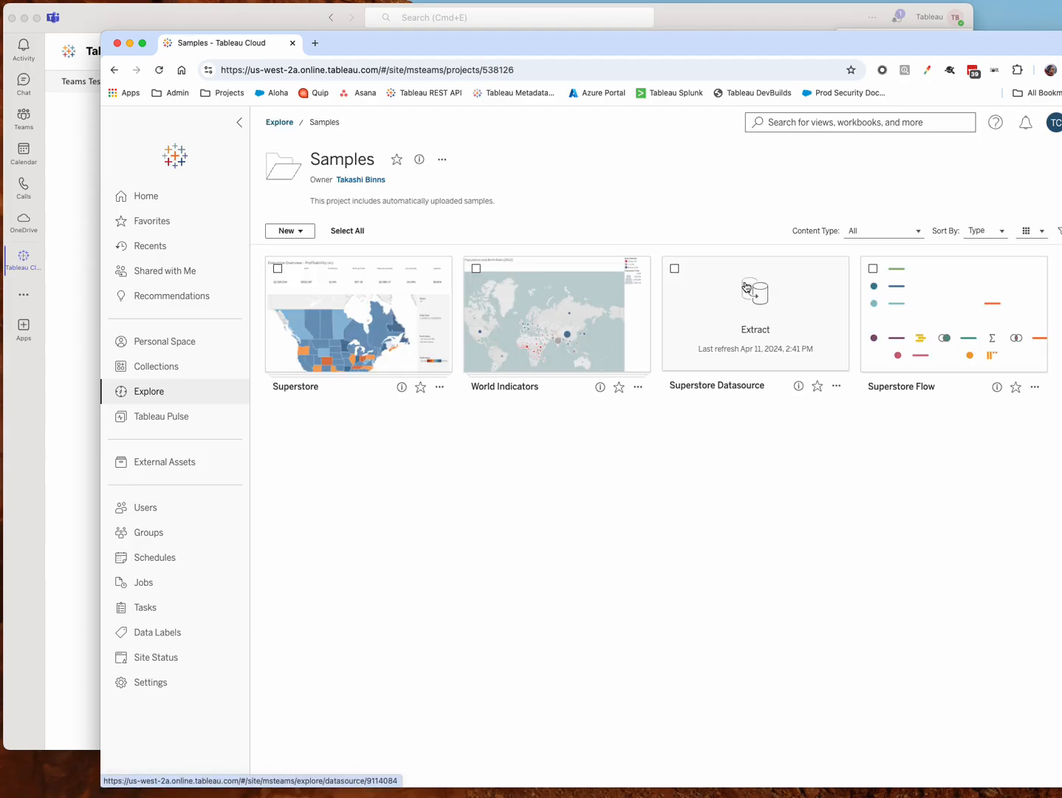
mouse_move(441, 322)
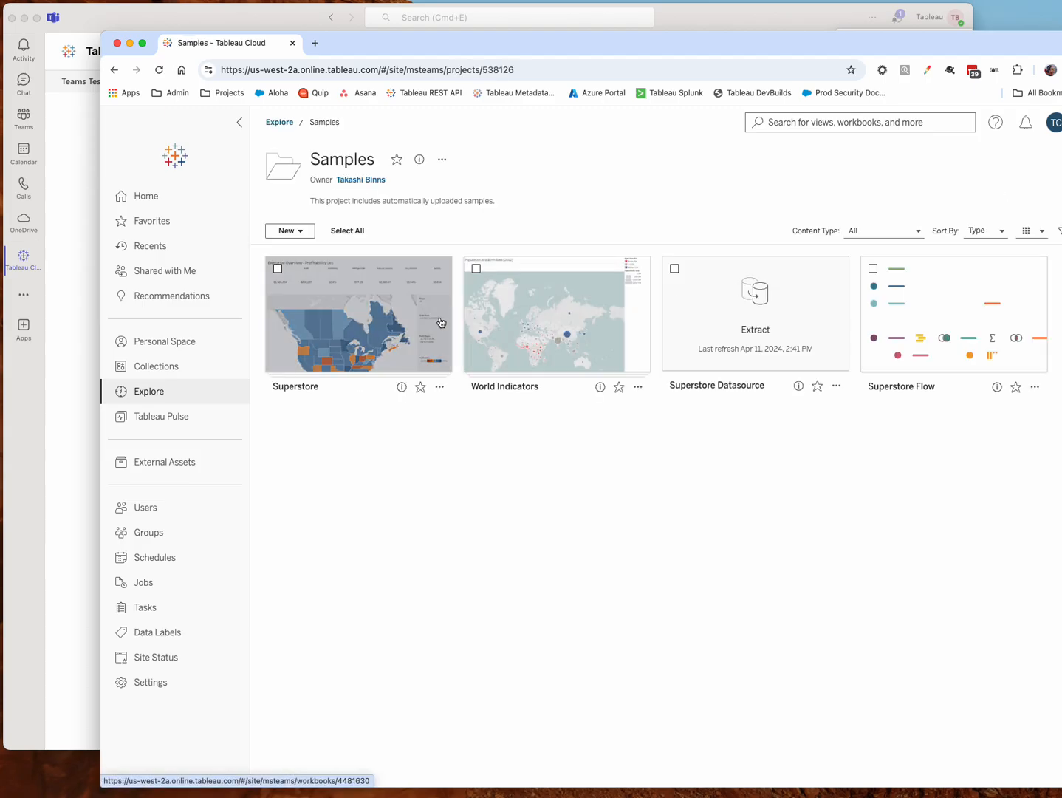
mouse_move(332, 420)
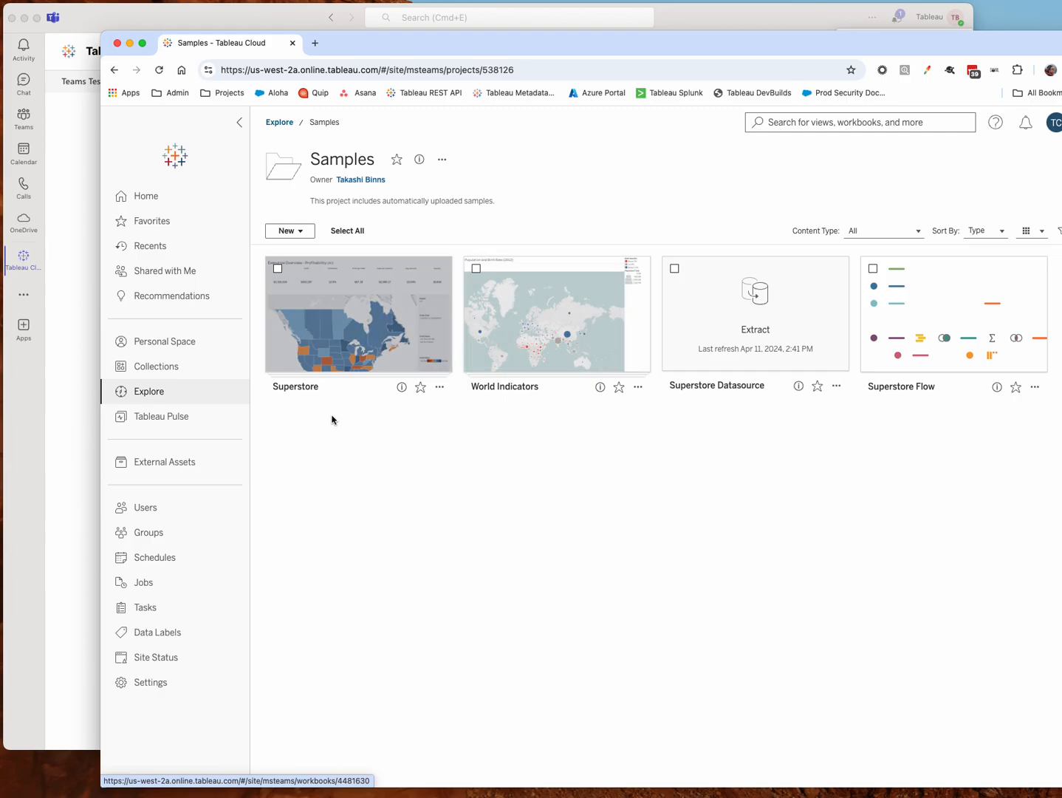
mouse_move(421, 387)
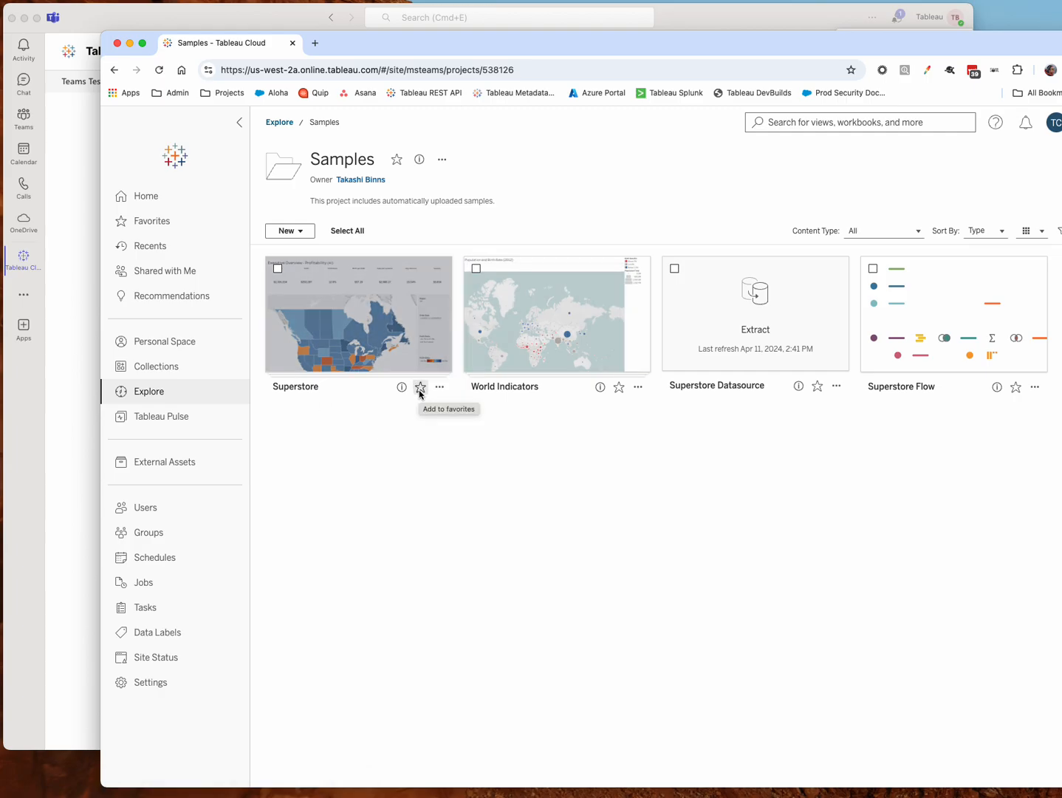
mouse_move(866, 399)
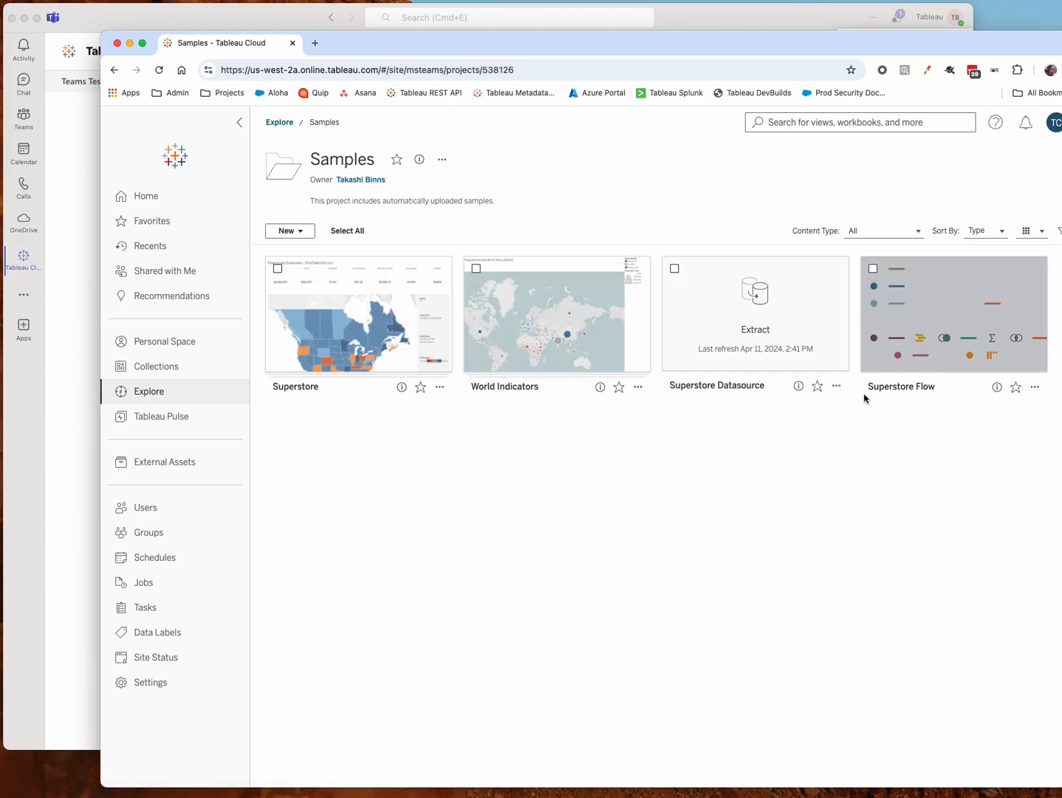
left_click(358, 314)
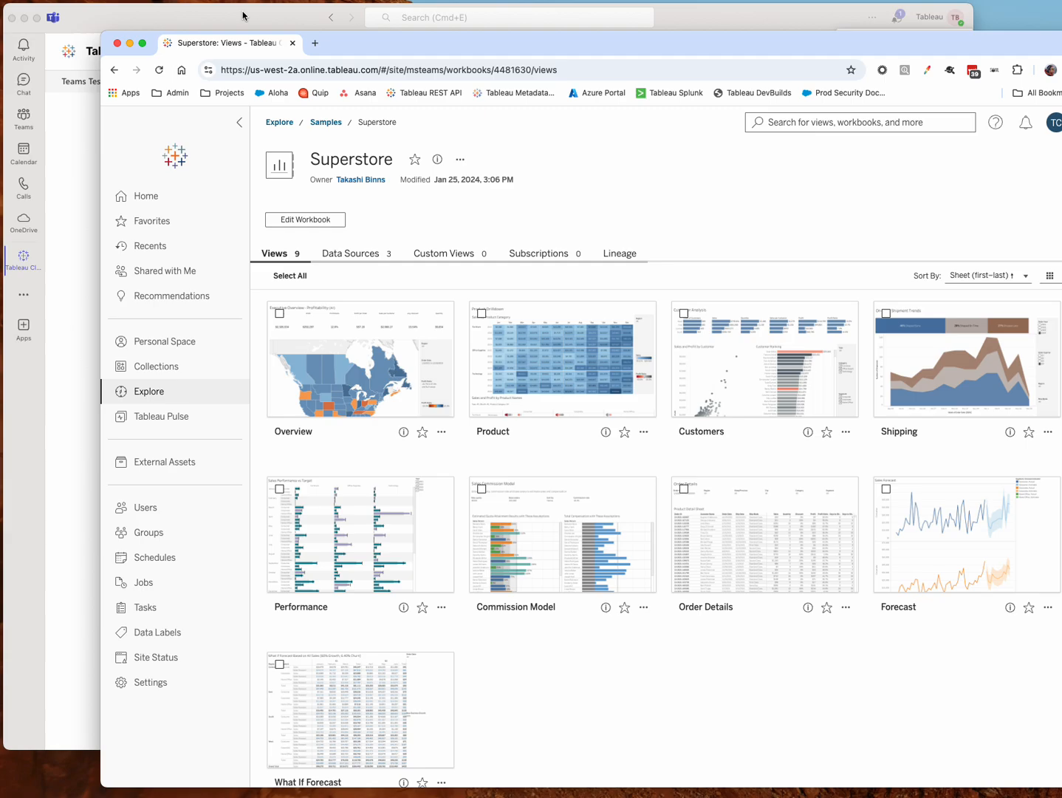
mouse_move(424, 432)
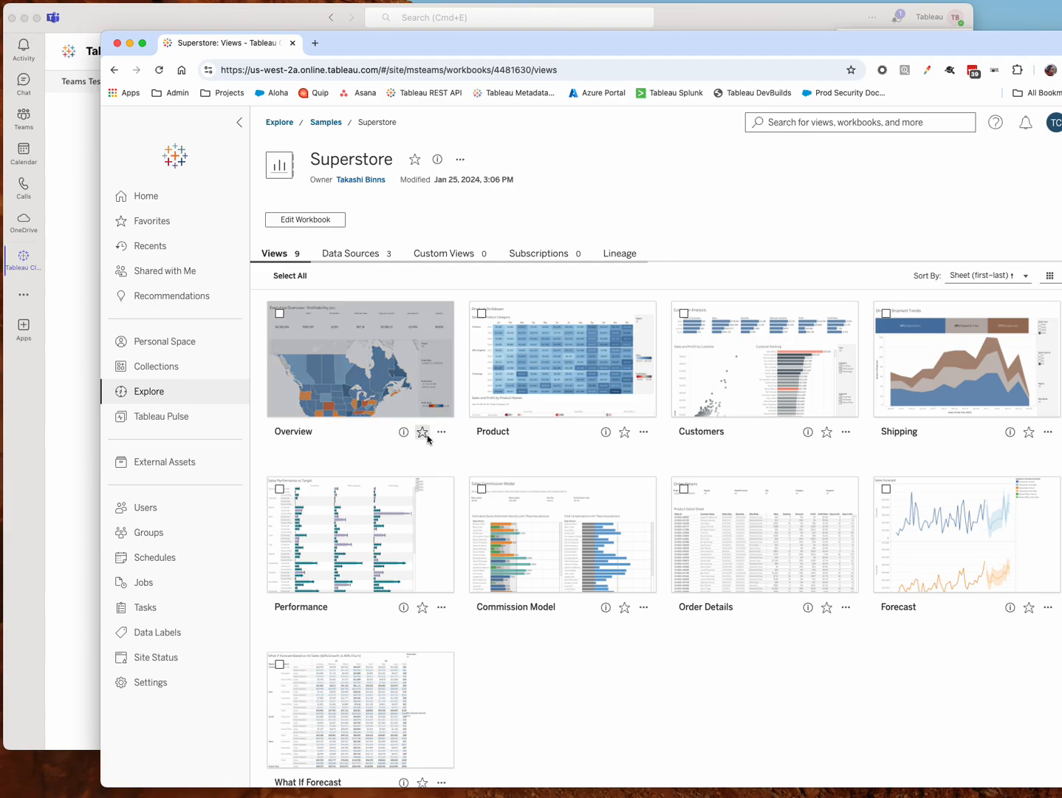
Step: Star the Superstore Overview and Product views, then open the Tableau app's options menu
left_click(422, 431)
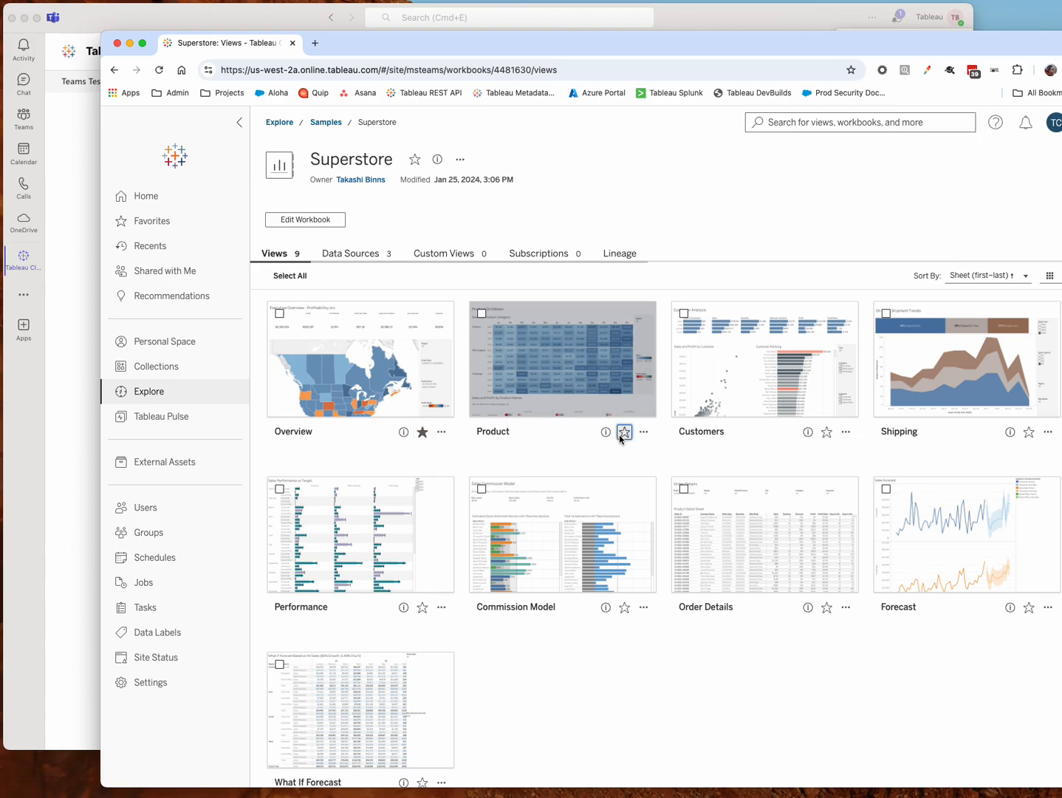
left_click(827, 431)
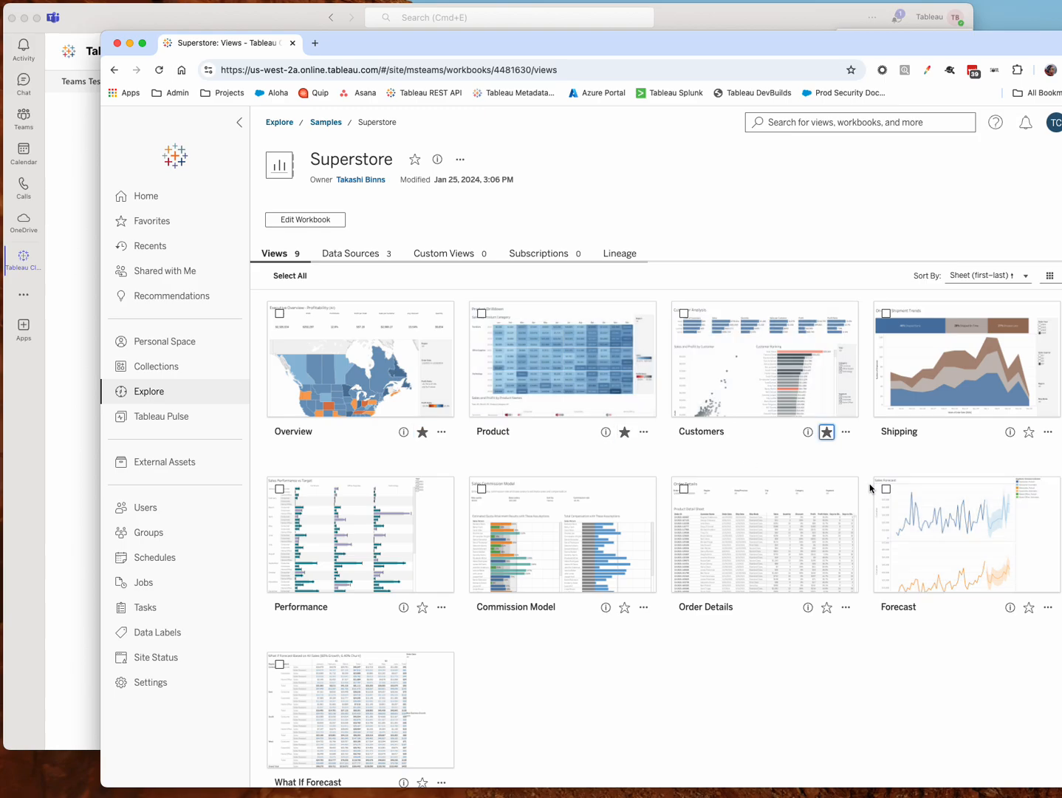
mouse_move(269, 10)
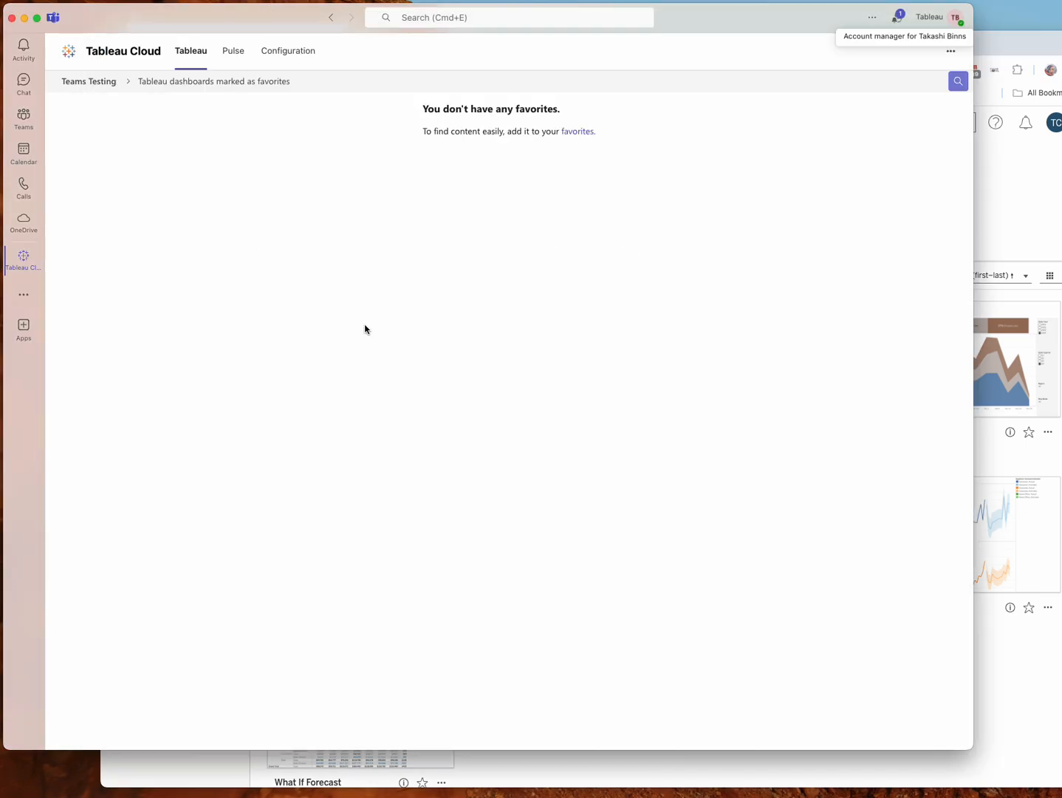
left_click(951, 51)
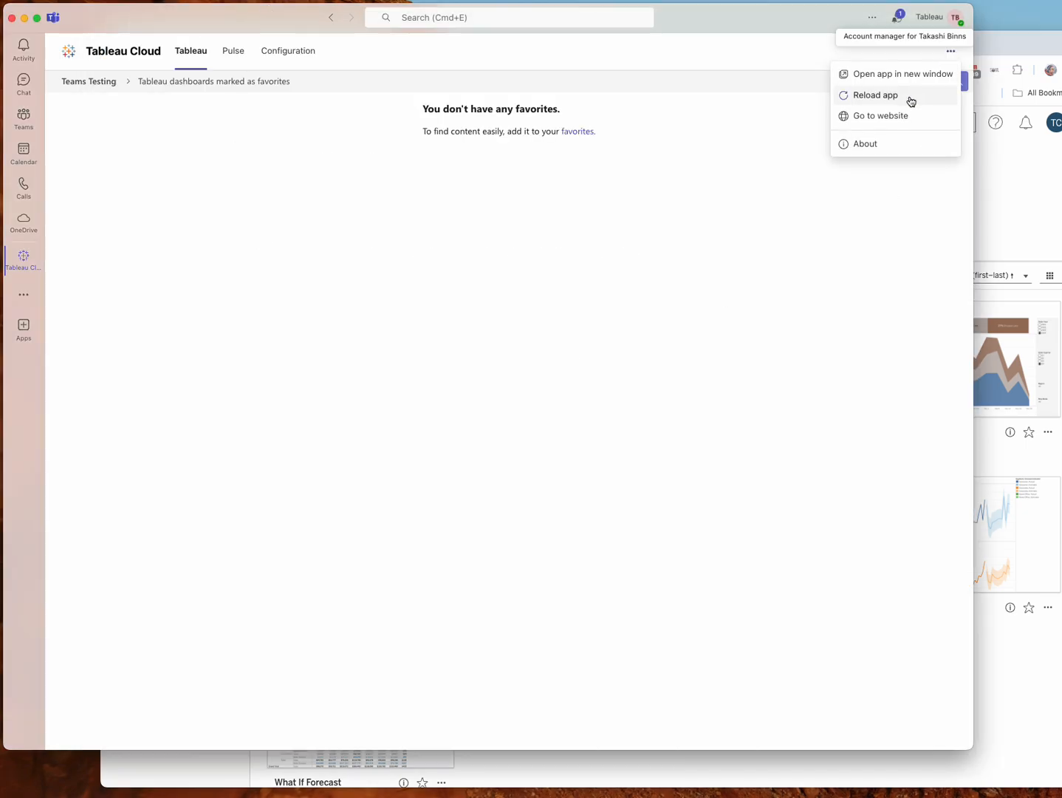
Step: Reload the Tableau Teams app to list the new favorites, then open Tableau Pulse
left_click(876, 95)
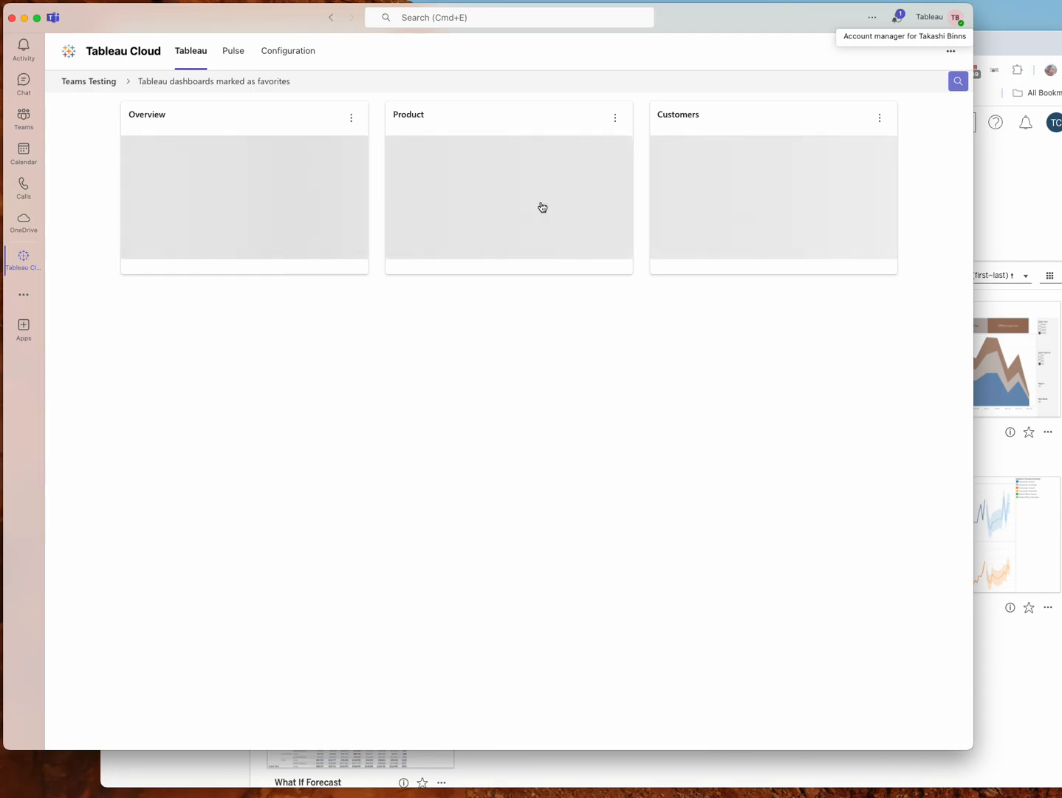
mouse_move(739, 375)
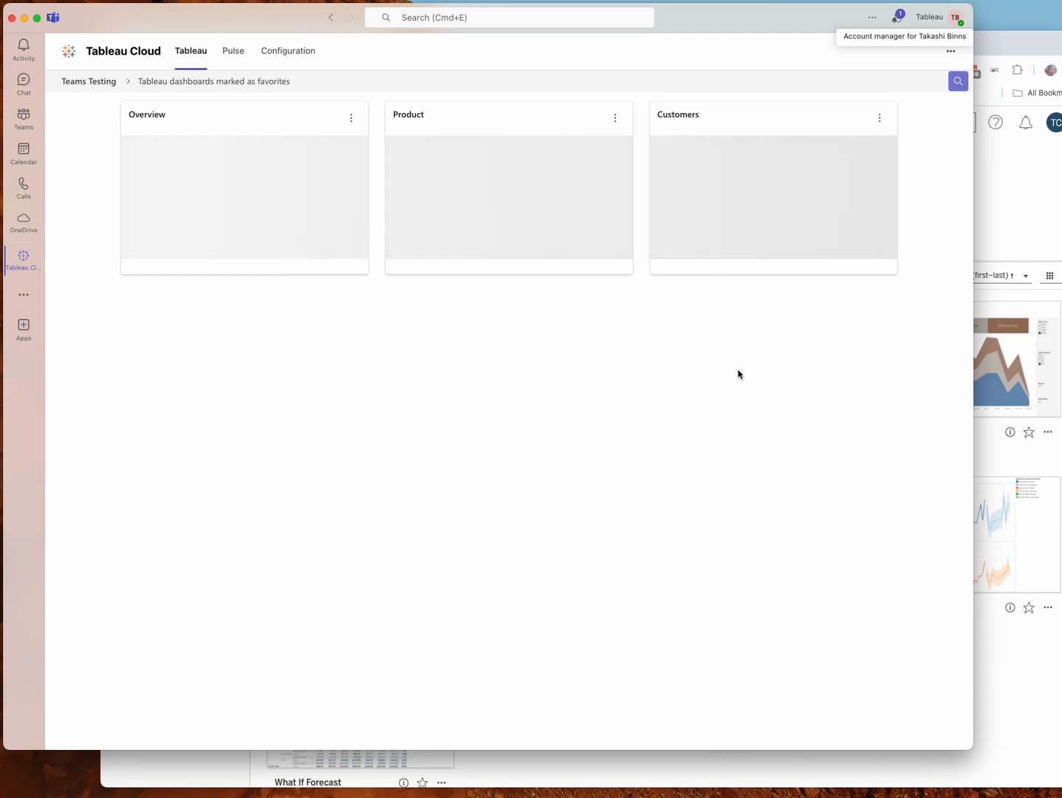
mouse_move(744, 382)
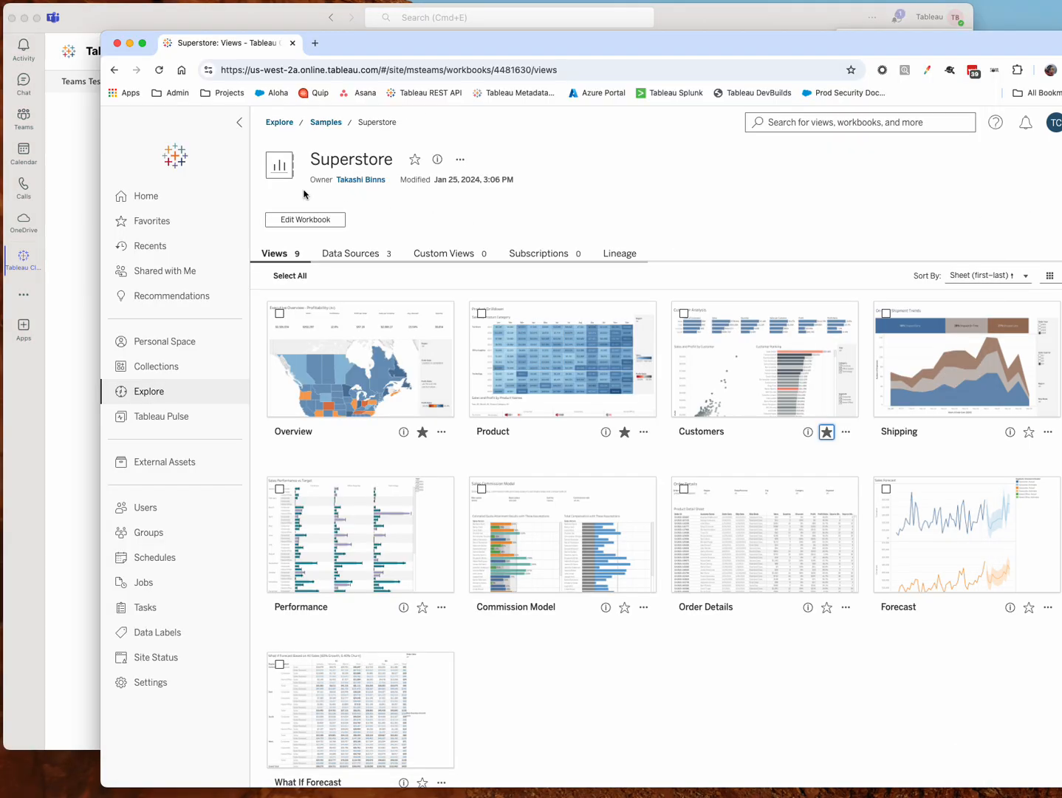
left_click(161, 416)
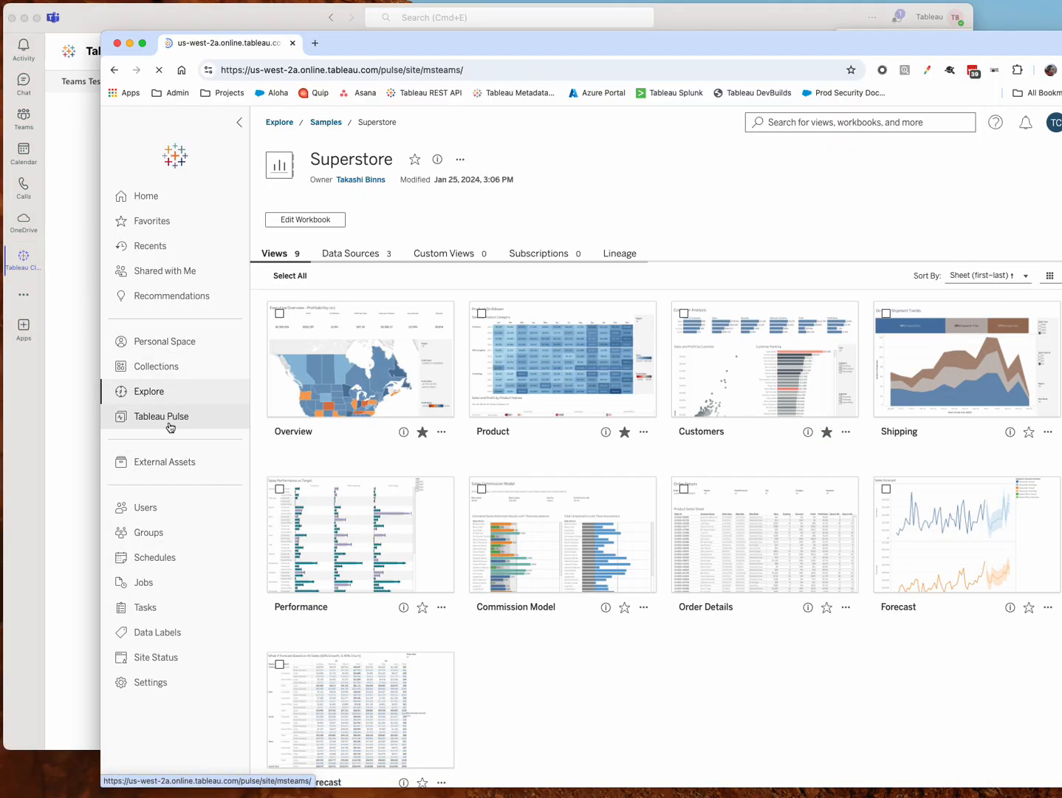
Step: Browse Pulse metrics and follow the Quarter to Date and Month to Date Dropped Calls metrics
left_click(159, 416)
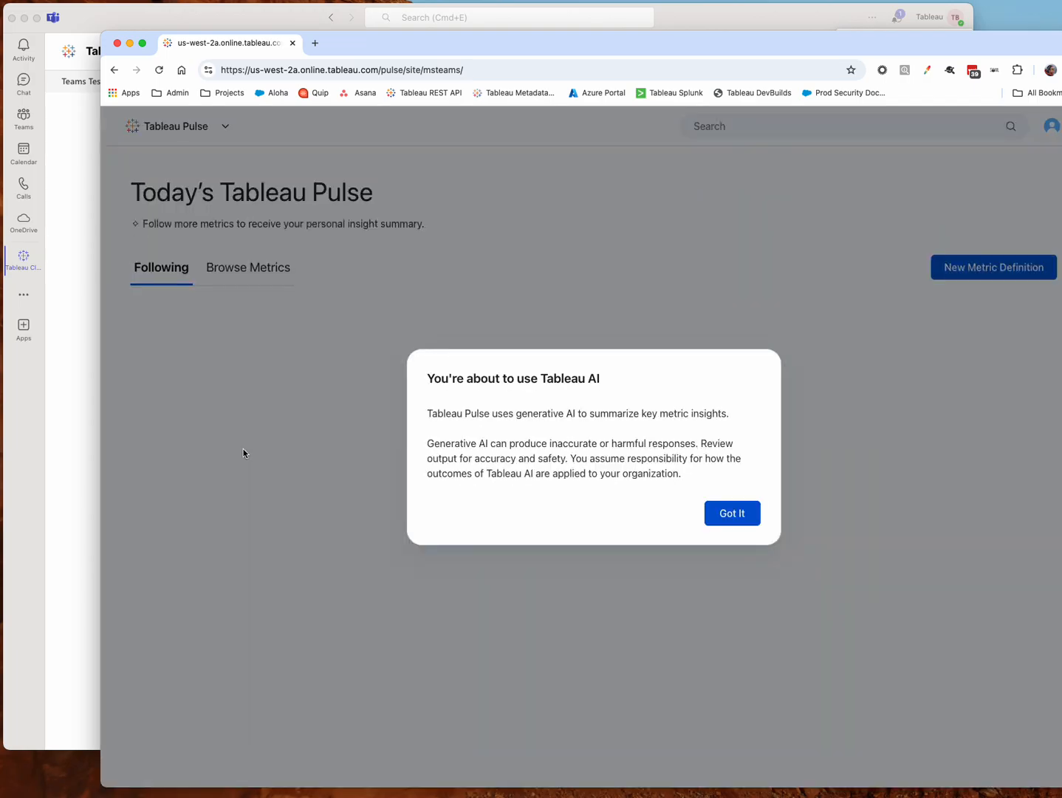
left_click(732, 512)
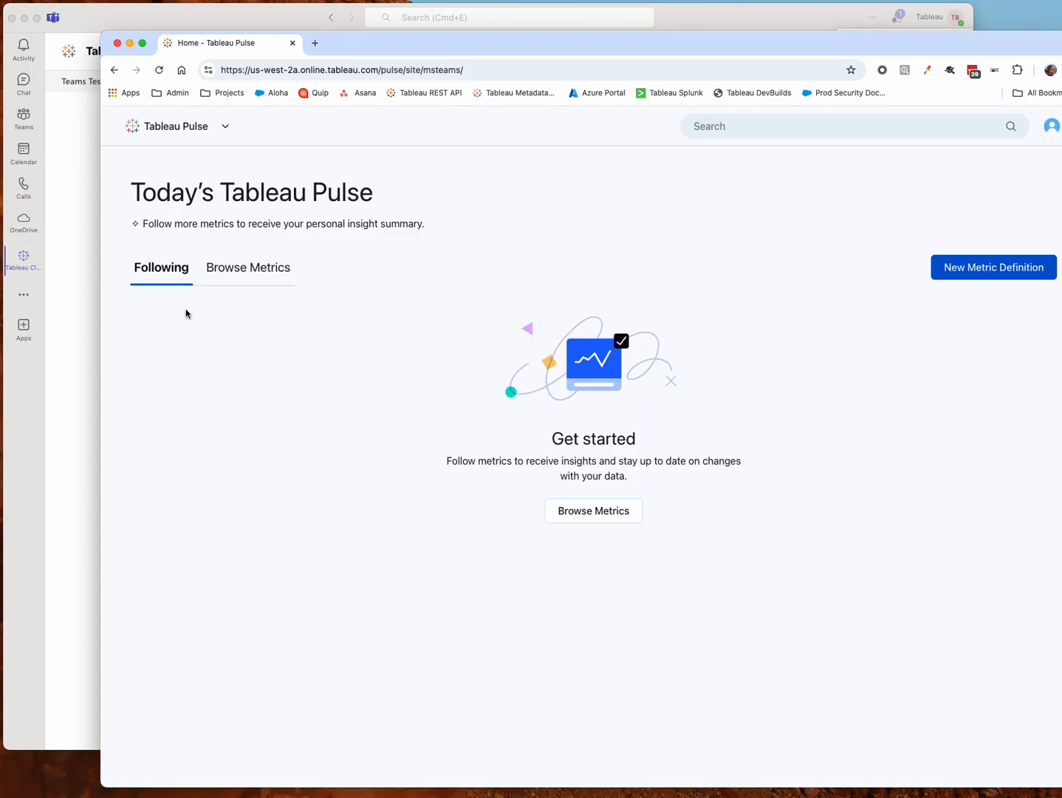
left_click(247, 268)
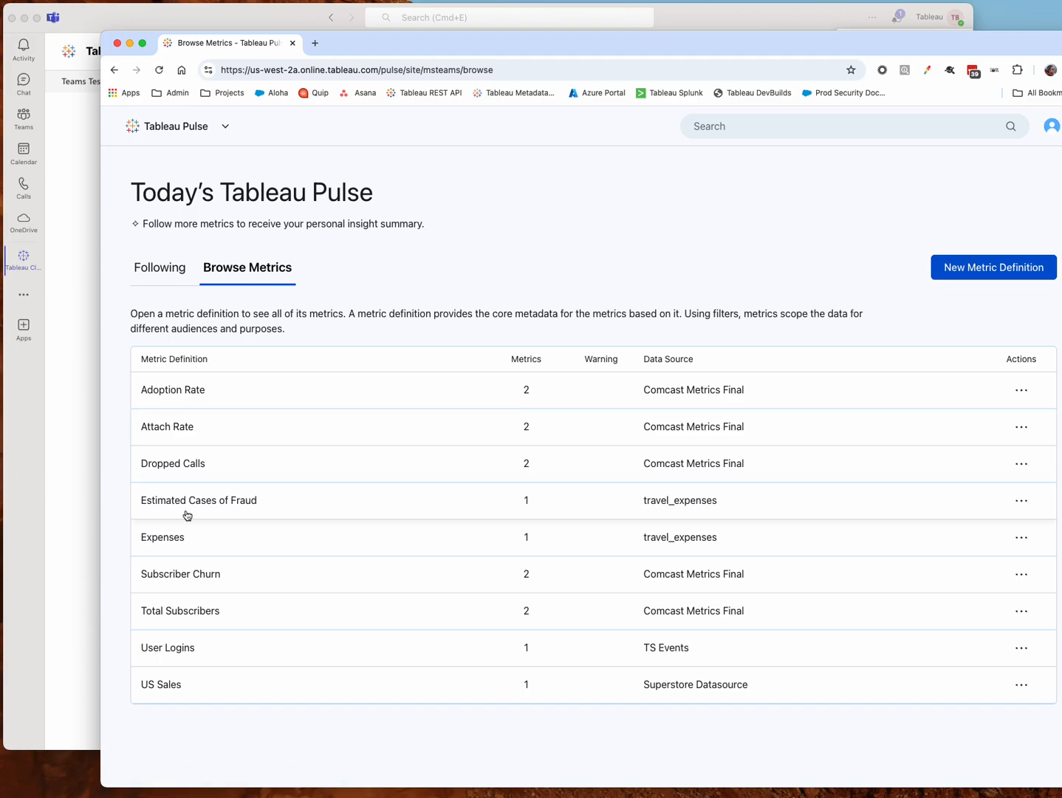
left_click(173, 463)
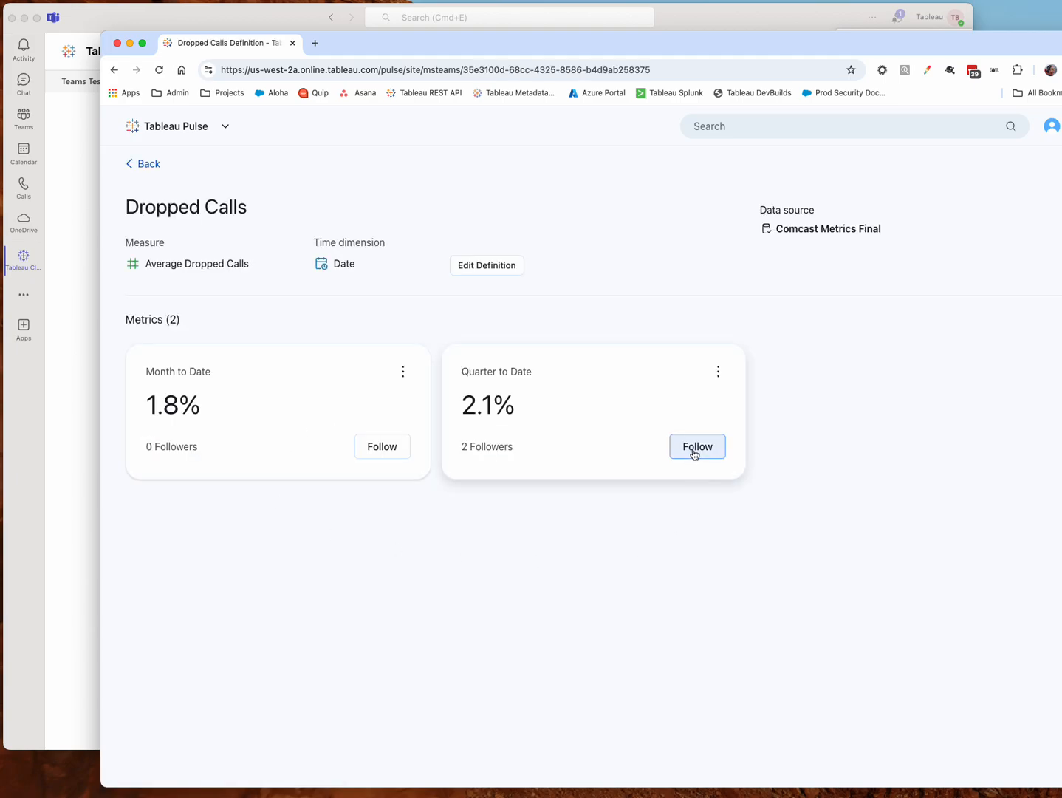
left_click(697, 446)
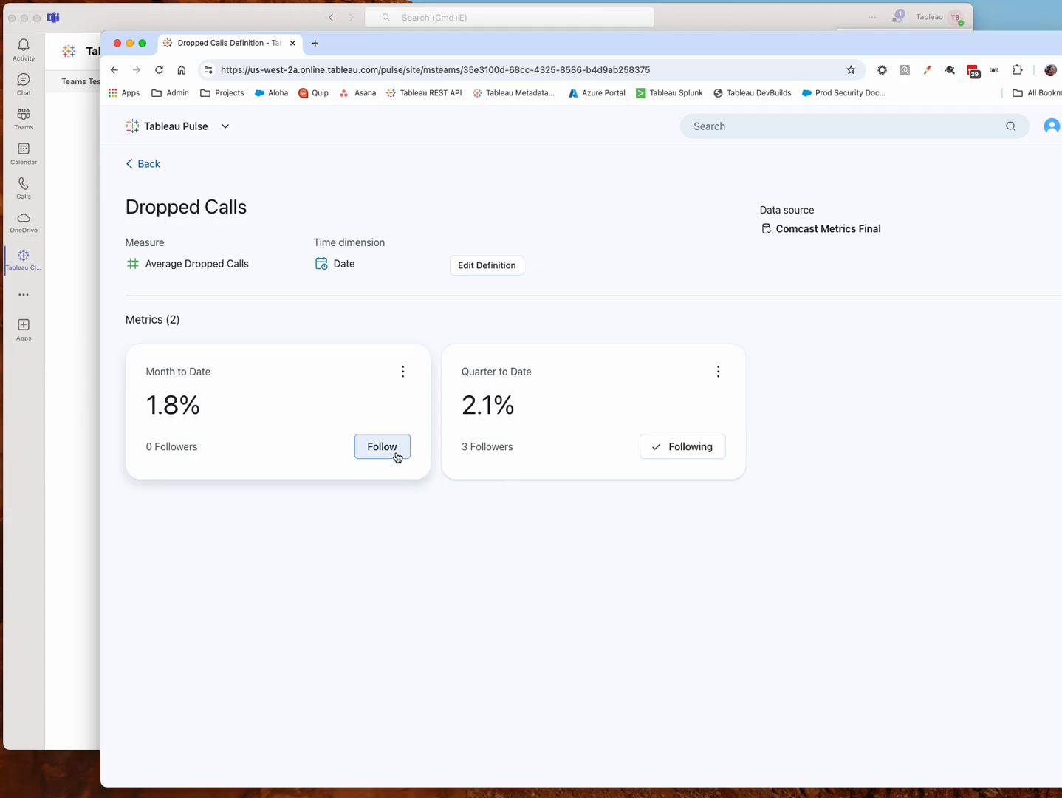
left_click(382, 447)
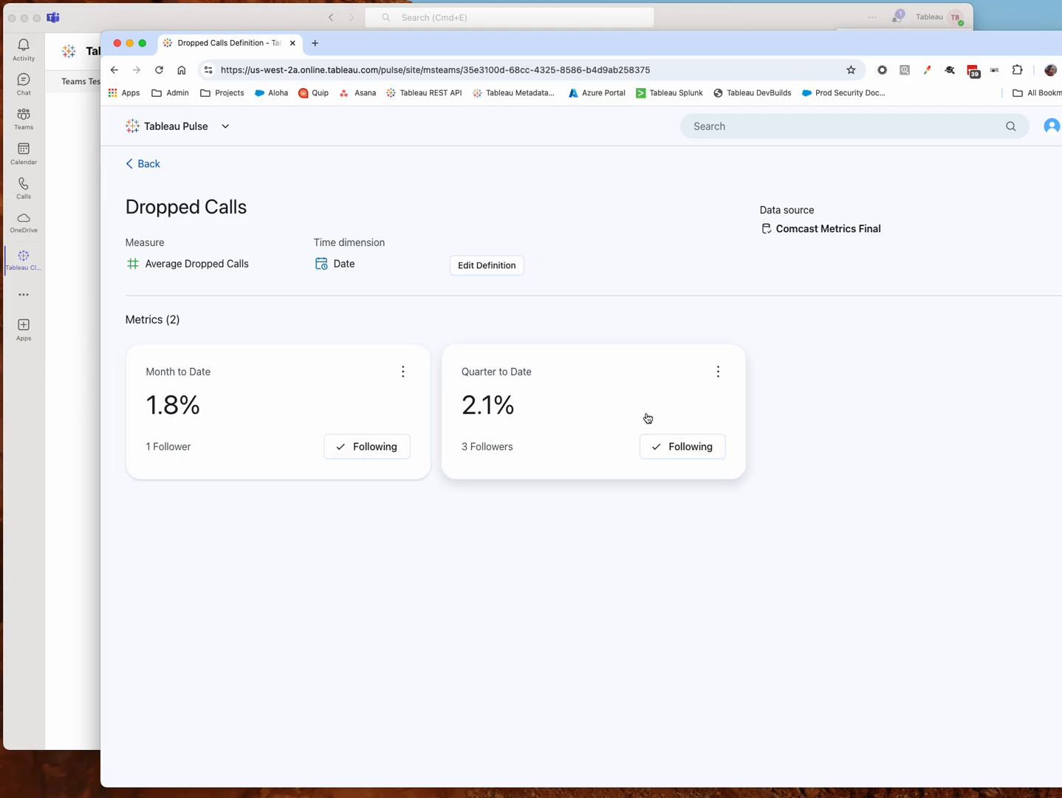
left_click(233, 51)
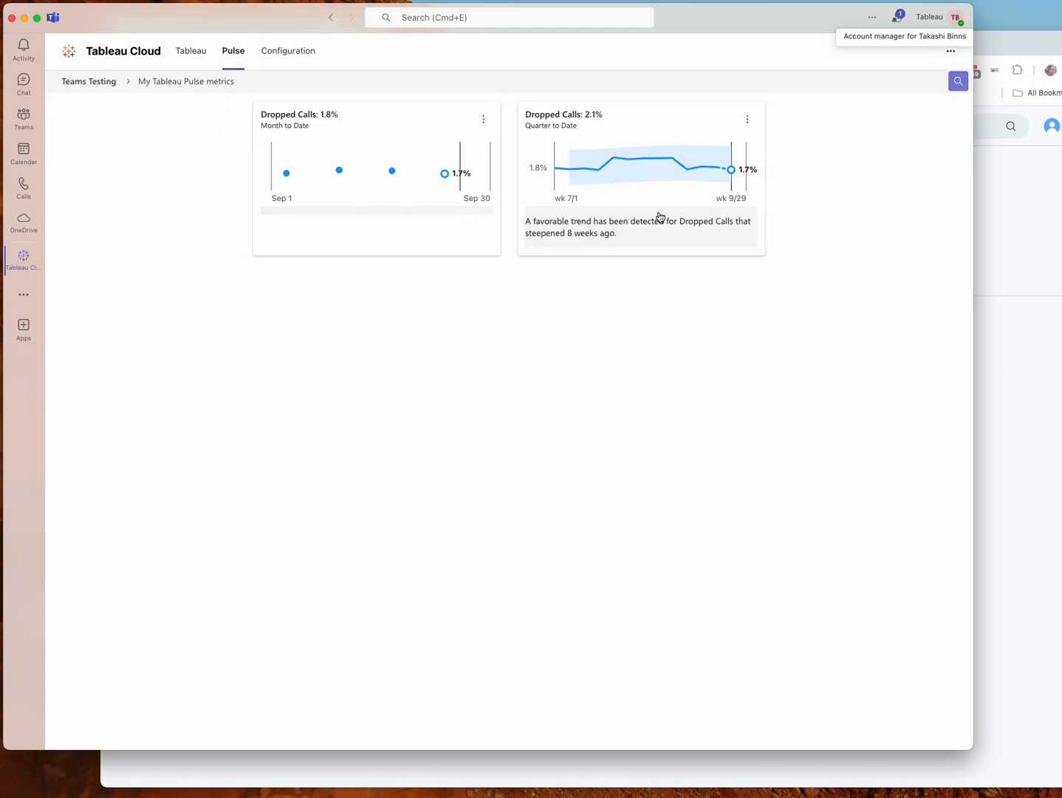
mouse_move(650, 176)
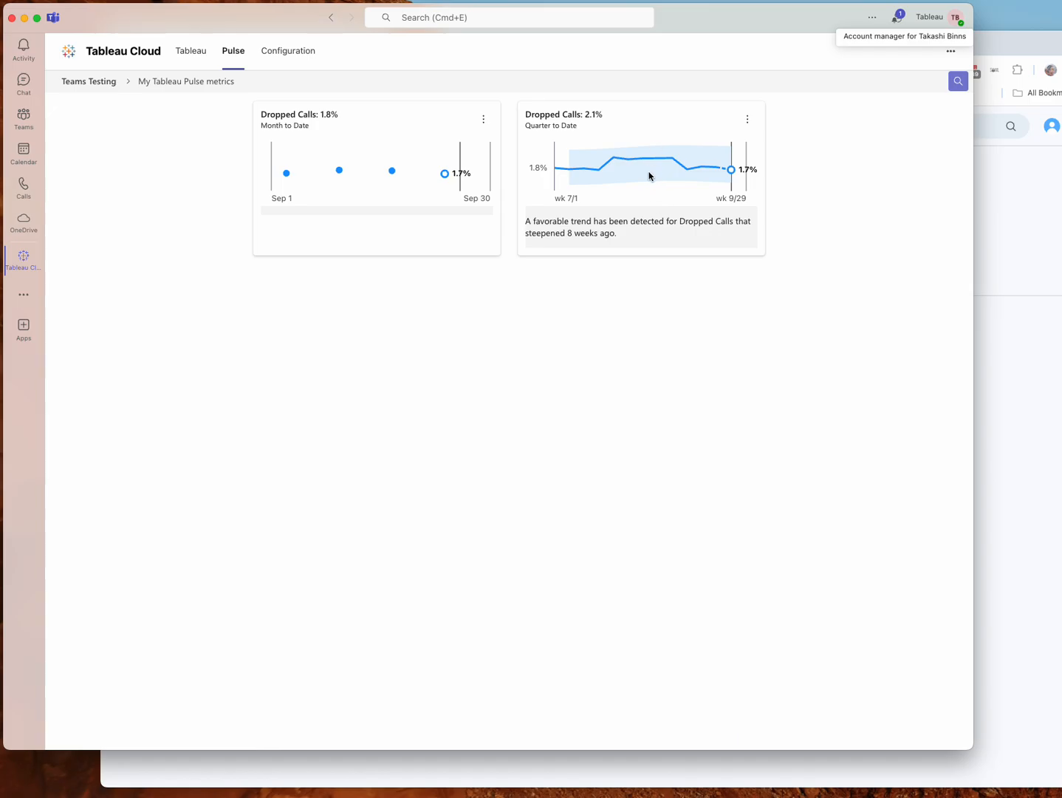
Step: Open the Dropped Calls 2.1% Quarter to Date card to see its trend and insights
left_click(641, 177)
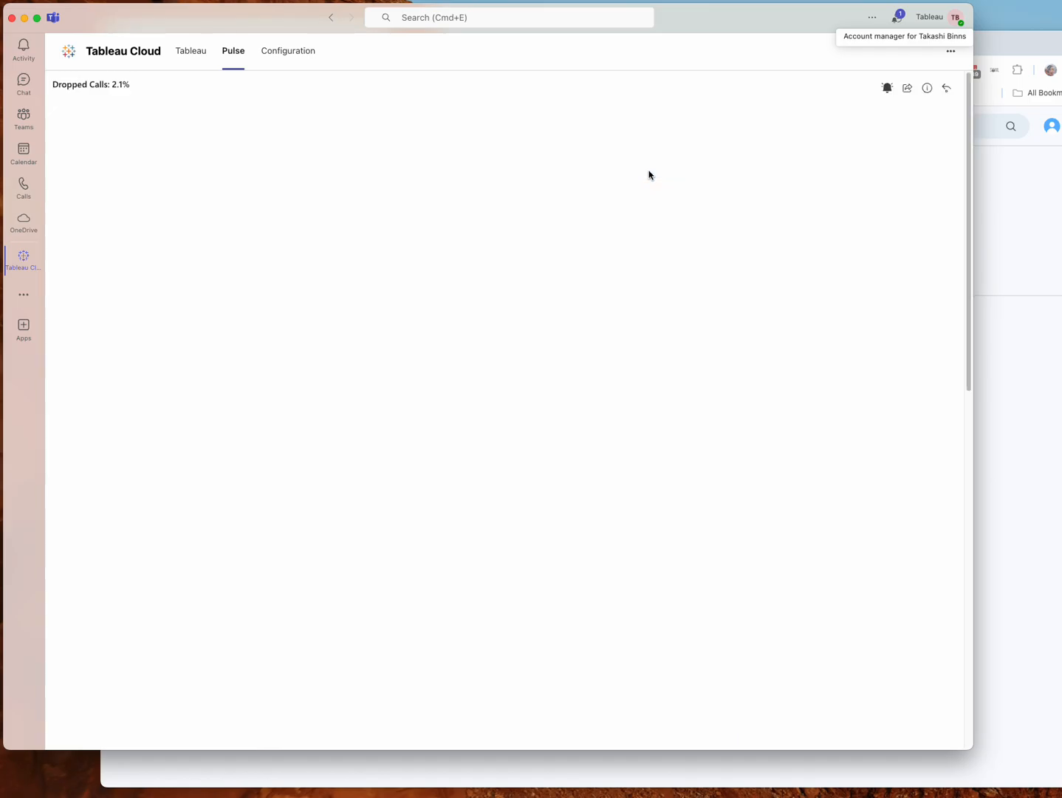
left_click(90, 84)
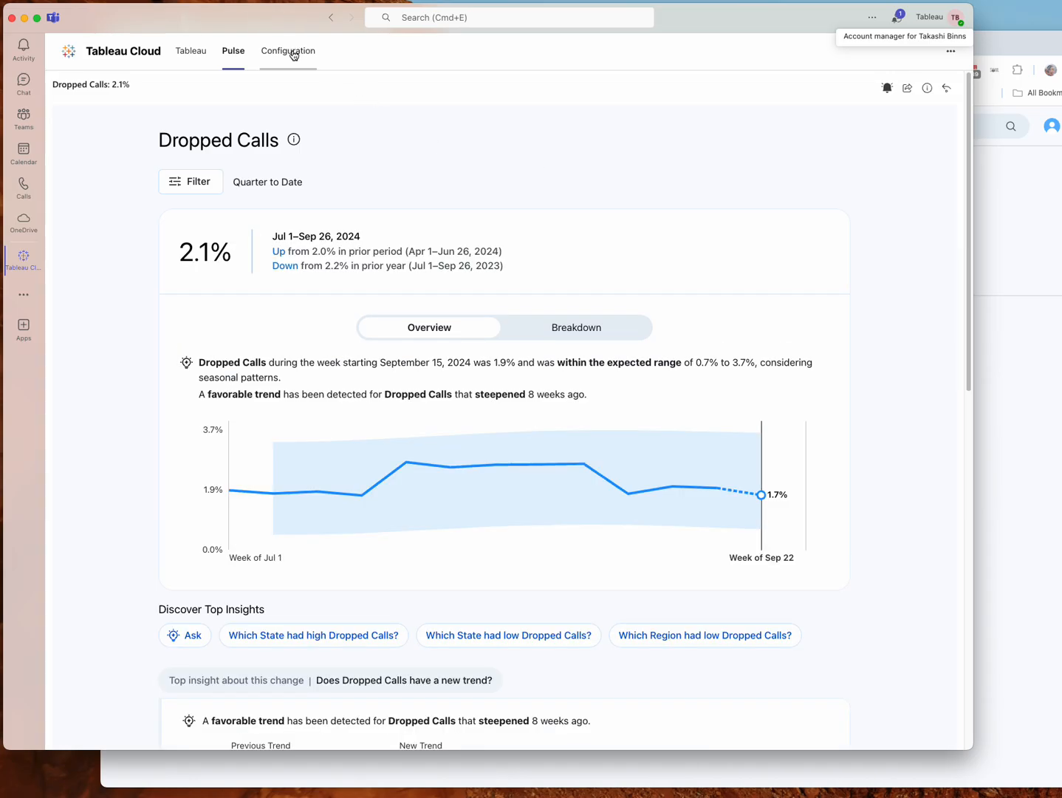
Step: View the Teams Testing site in Tableau Site Config, opening and cancelling Add Site Details
left_click(287, 51)
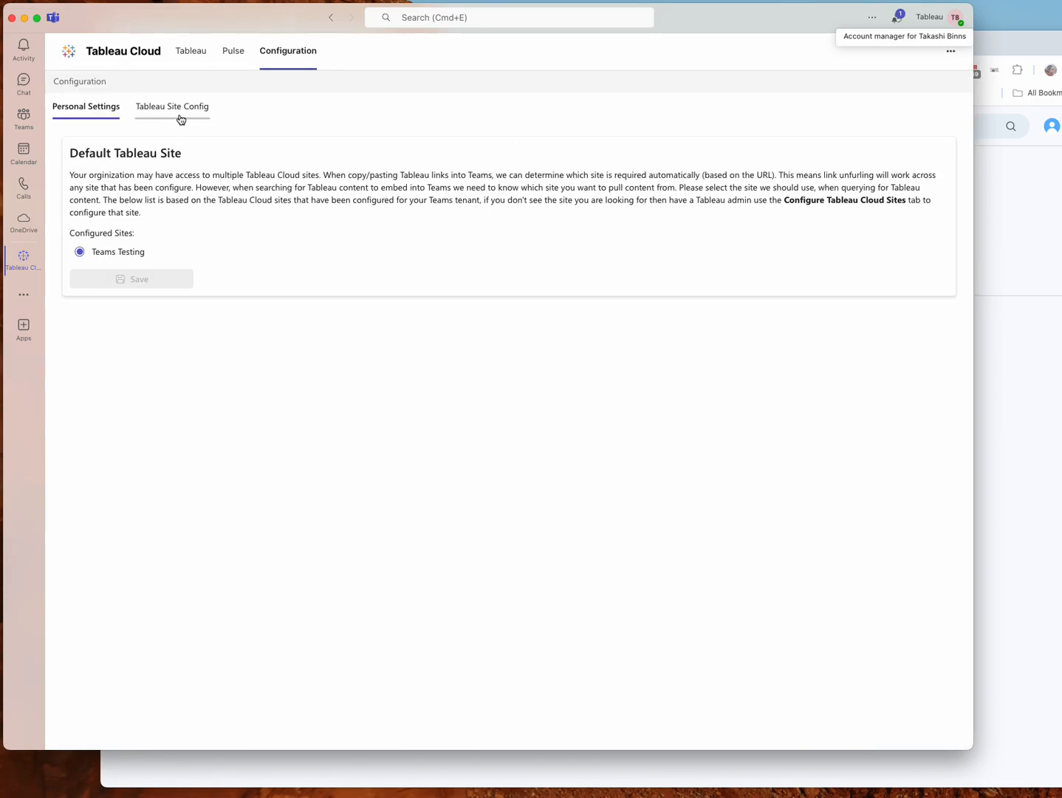
left_click(172, 106)
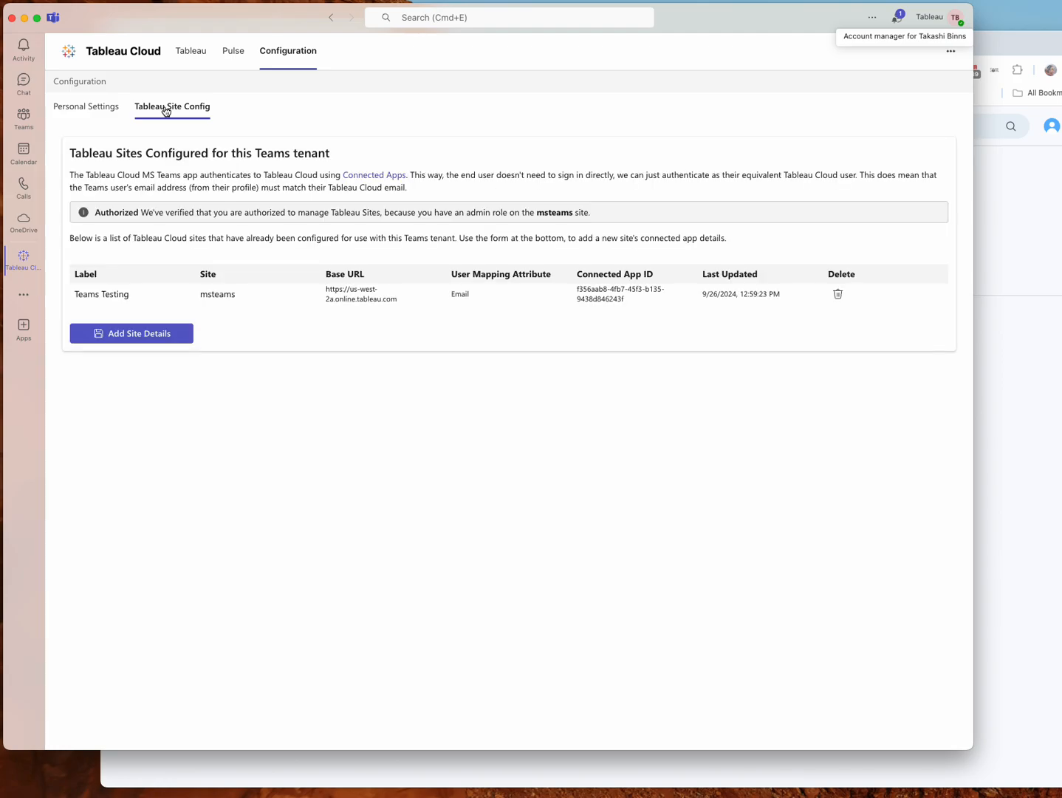
mouse_move(603, 308)
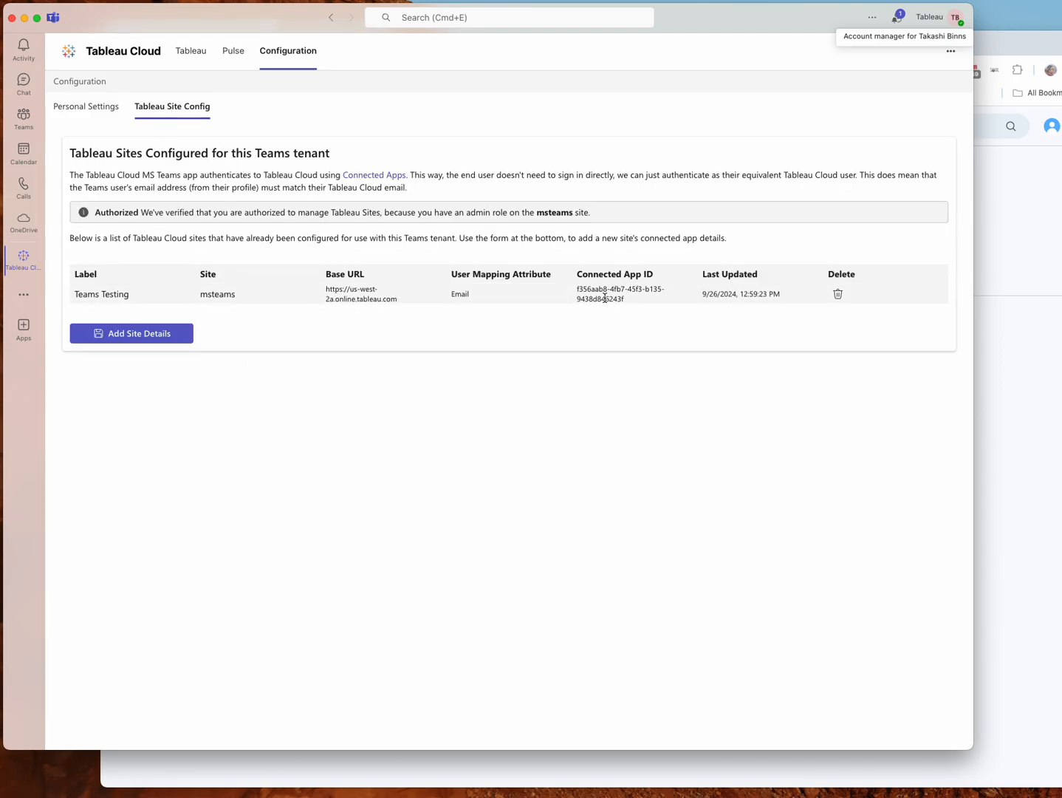
left_click(131, 333)
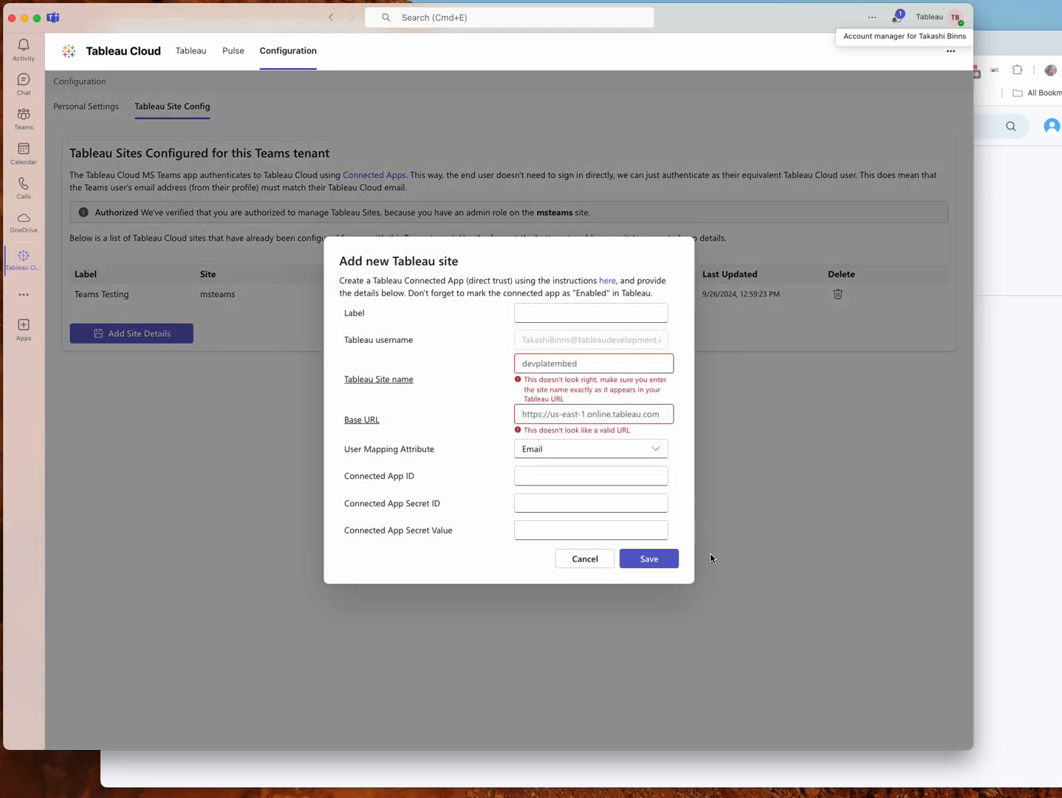
left_click(584, 558)
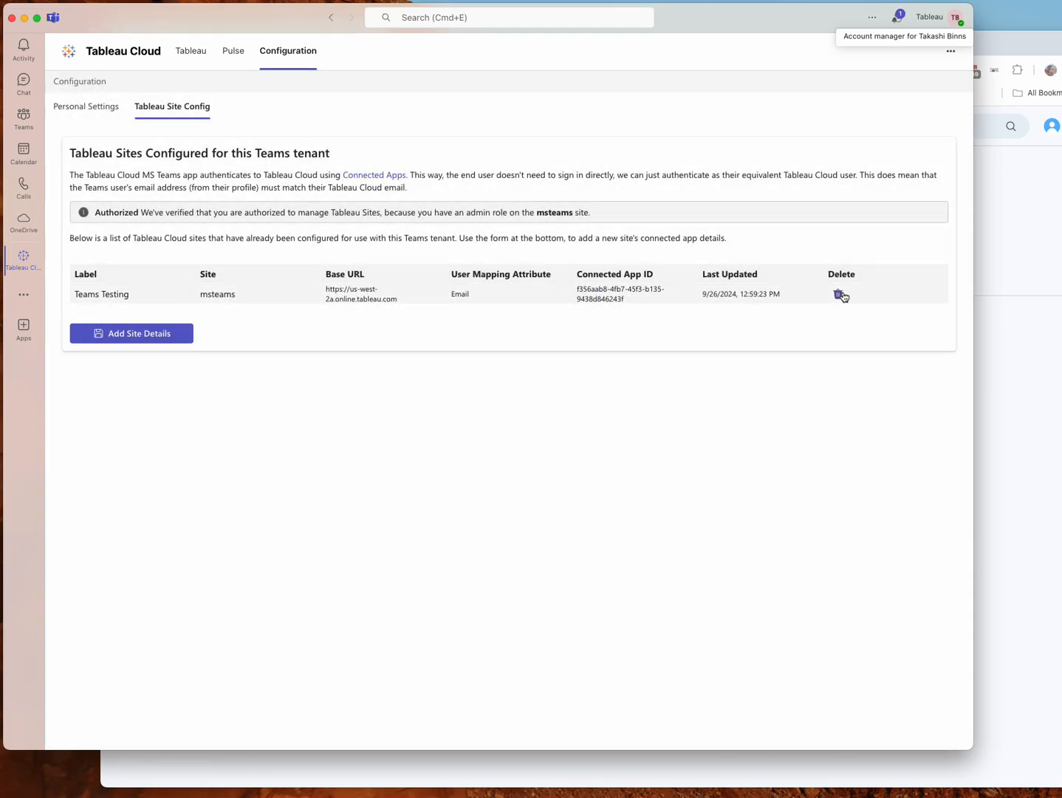
mouse_move(283, 314)
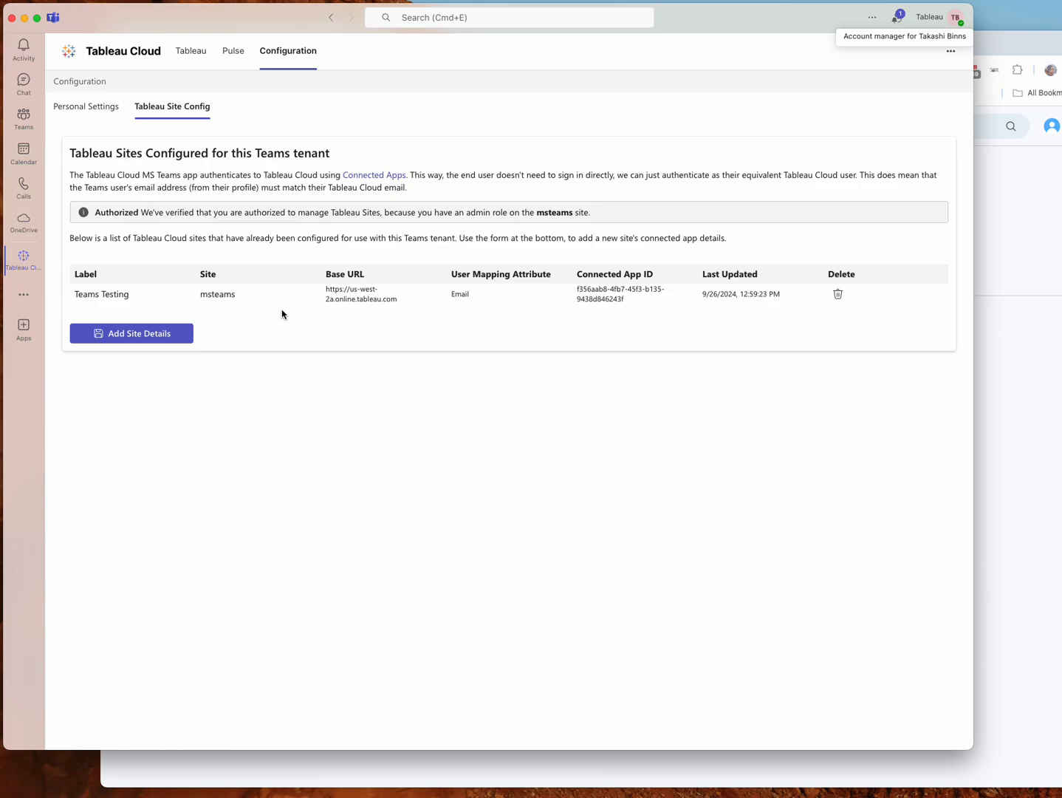
mouse_move(155, 308)
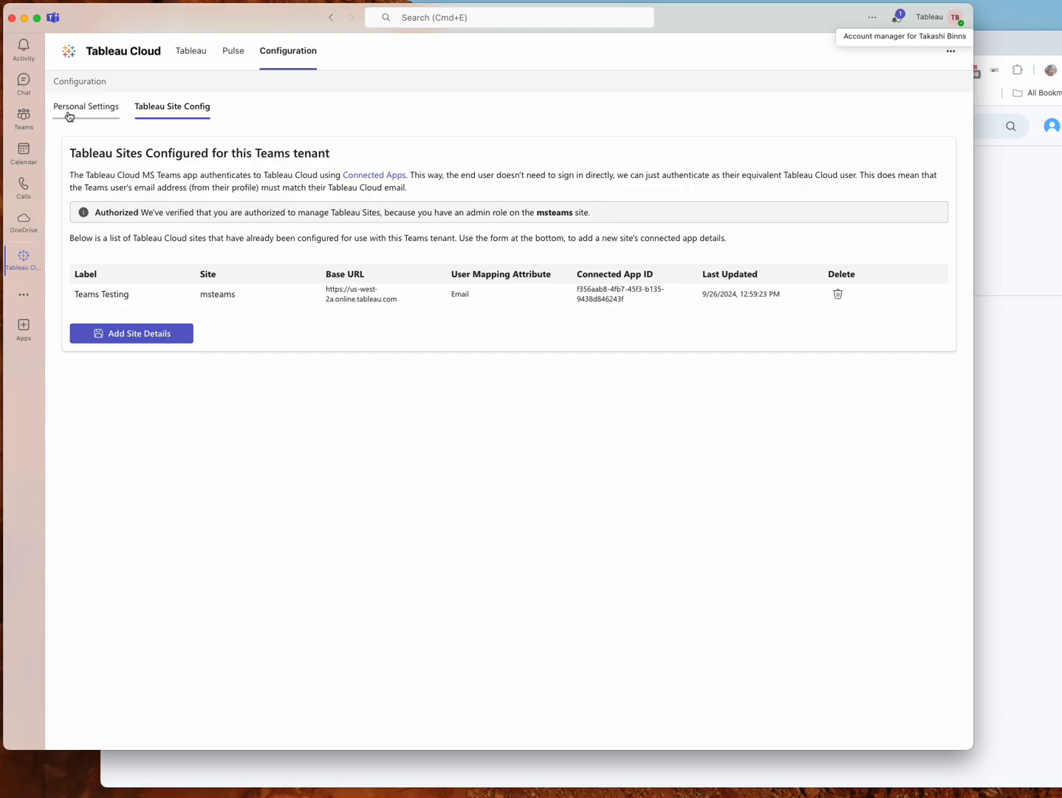
Step: Check Personal Settings, then return to the Overview, Product and Customers favorited dashboards
left_click(86, 107)
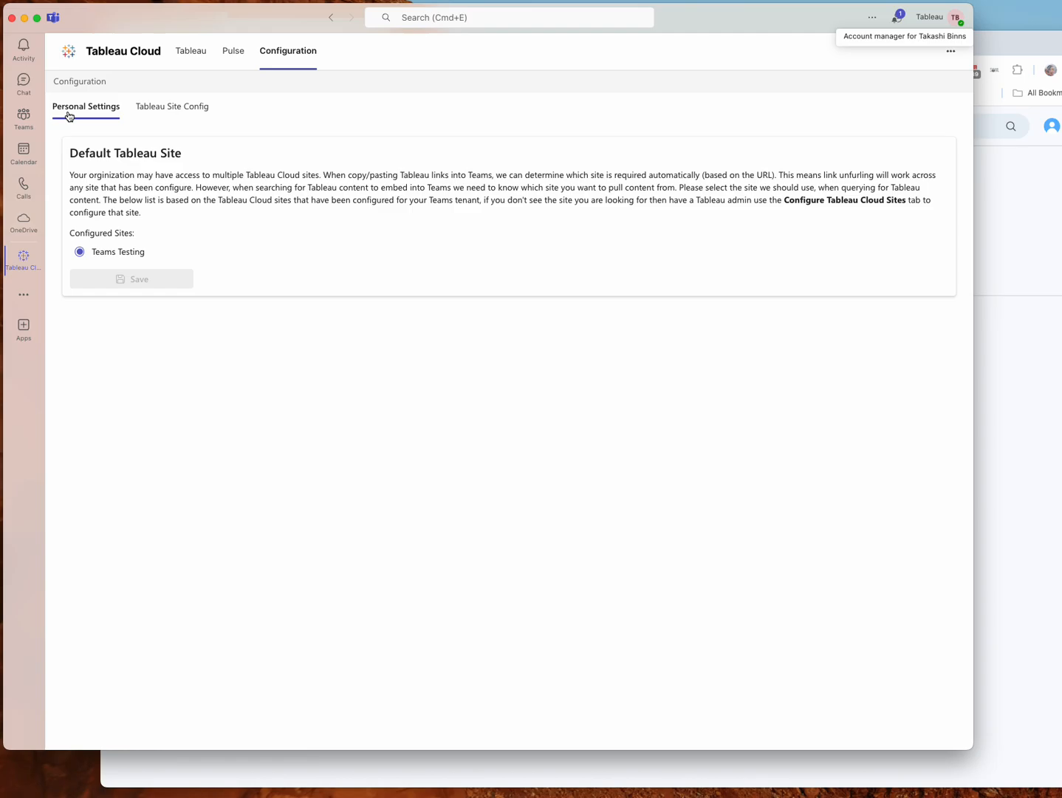
left_click(191, 51)
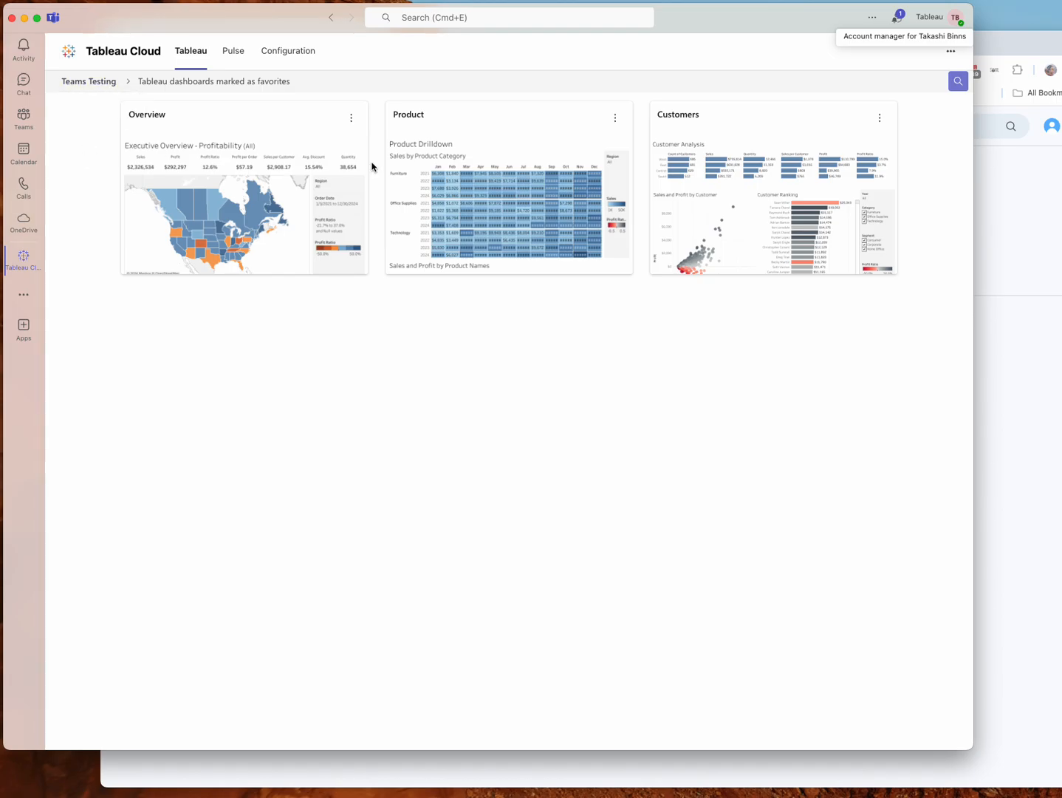
mouse_move(674, 337)
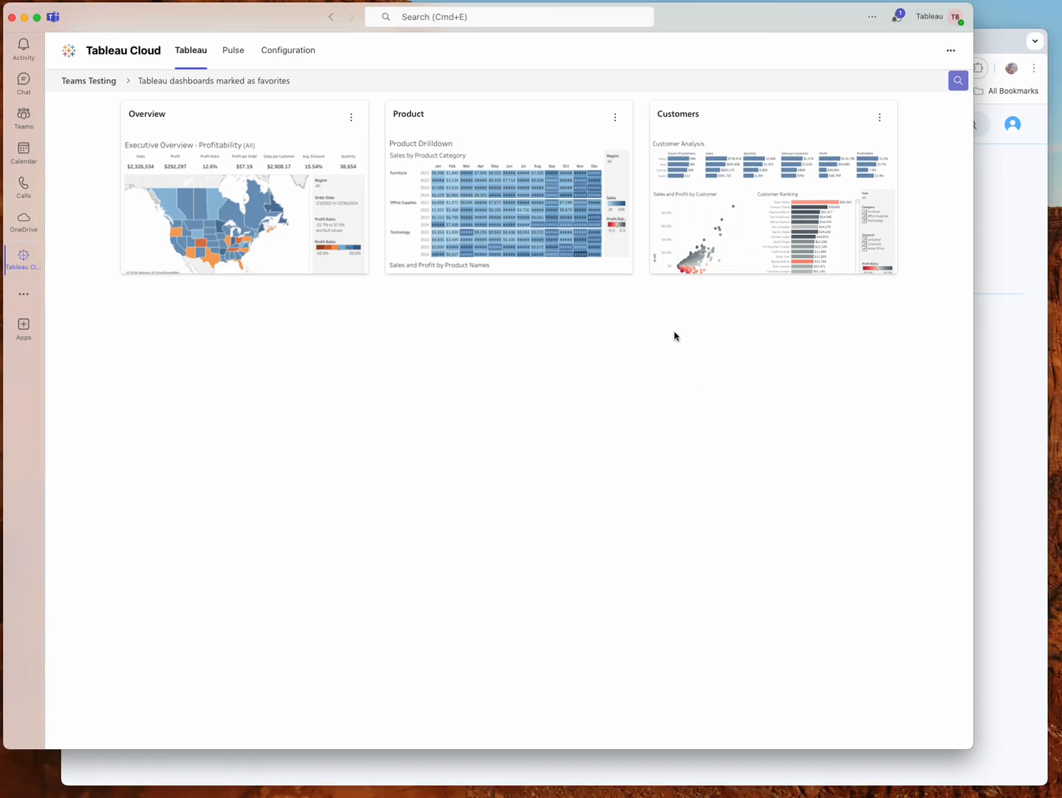
mouse_move(24, 118)
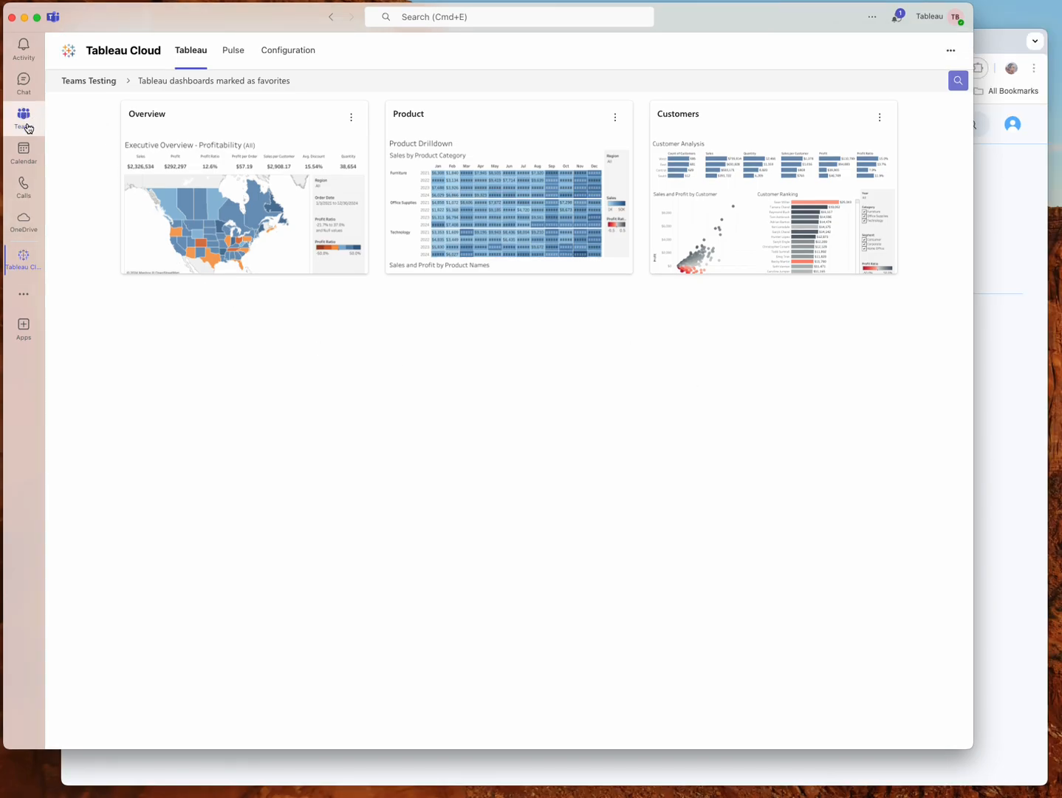
Step: Search Tableau Cloud views for 'account' in a General channel post, then reopen Tableau Cloud
left_click(23, 116)
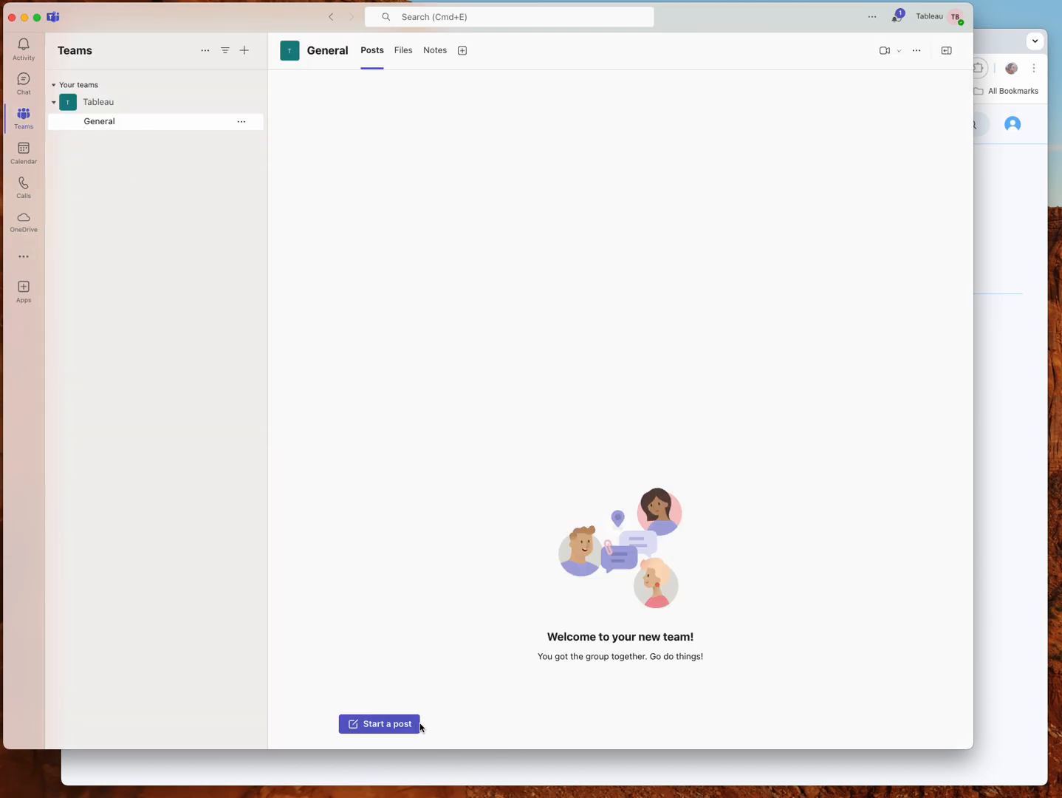
left_click(379, 724)
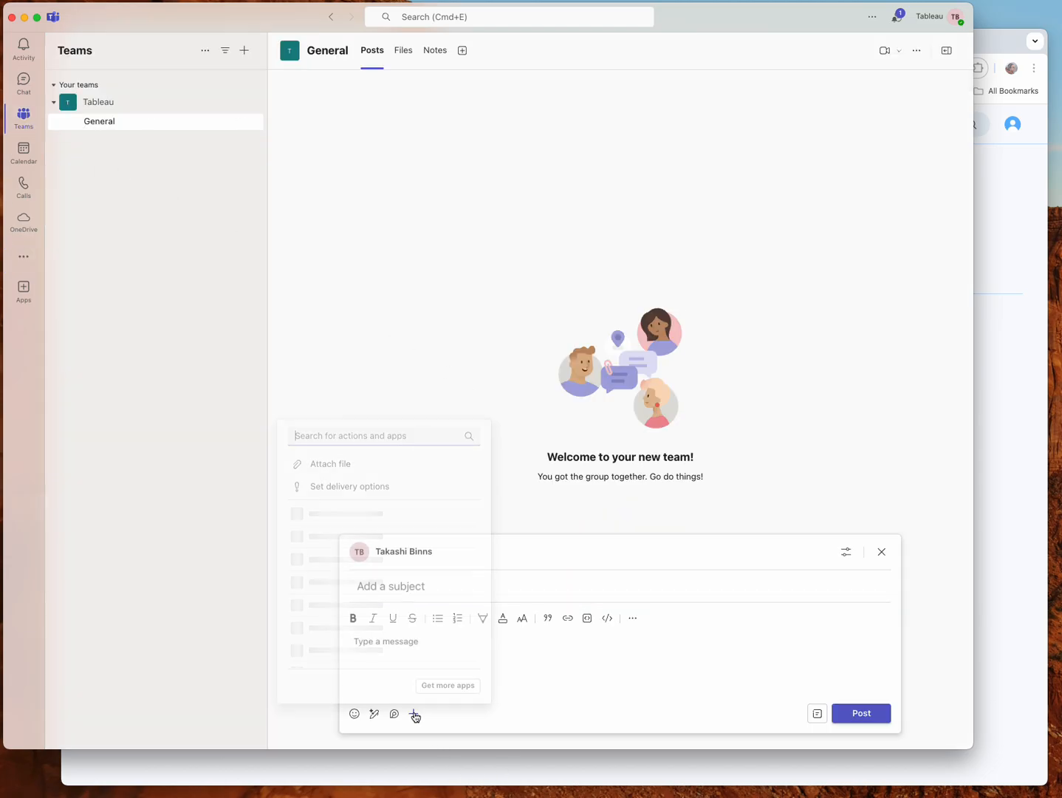
left_click(393, 714)
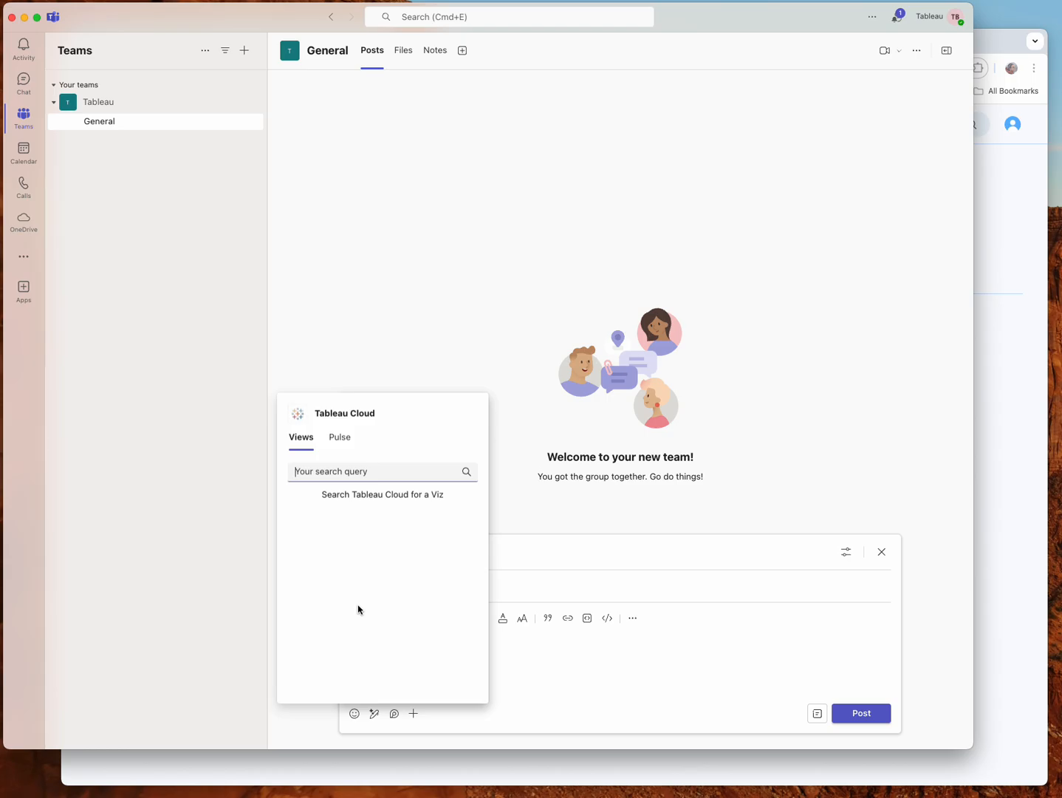
type("account")
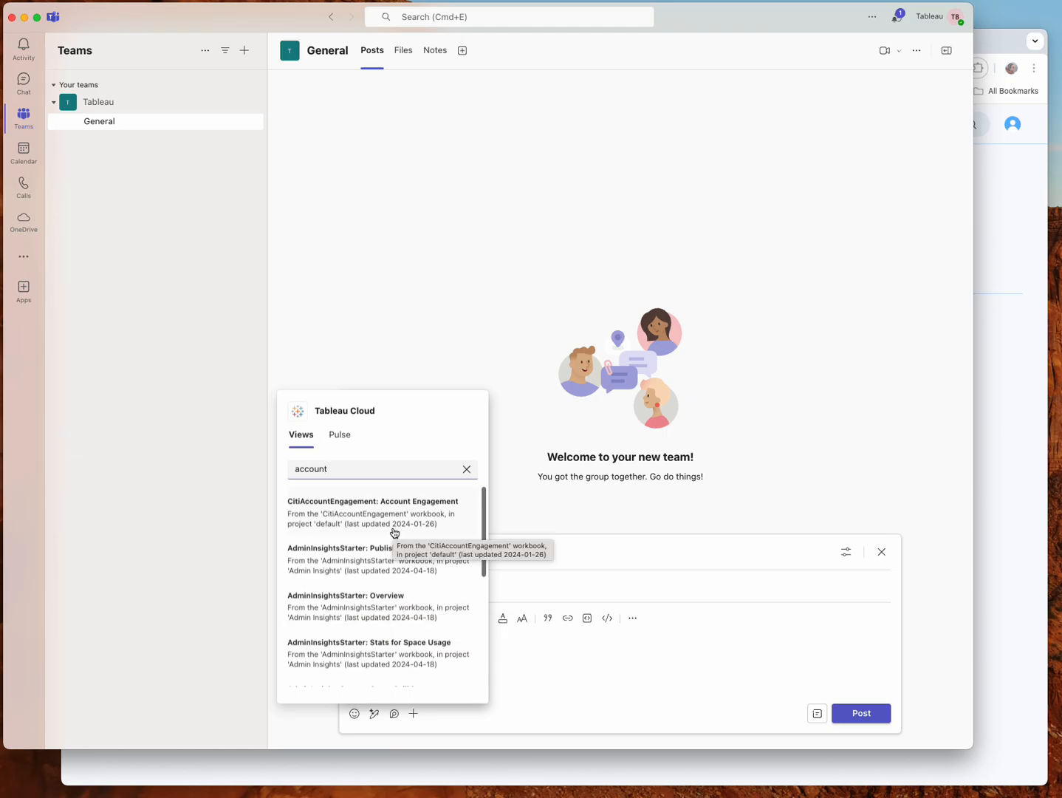
left_click(24, 256)
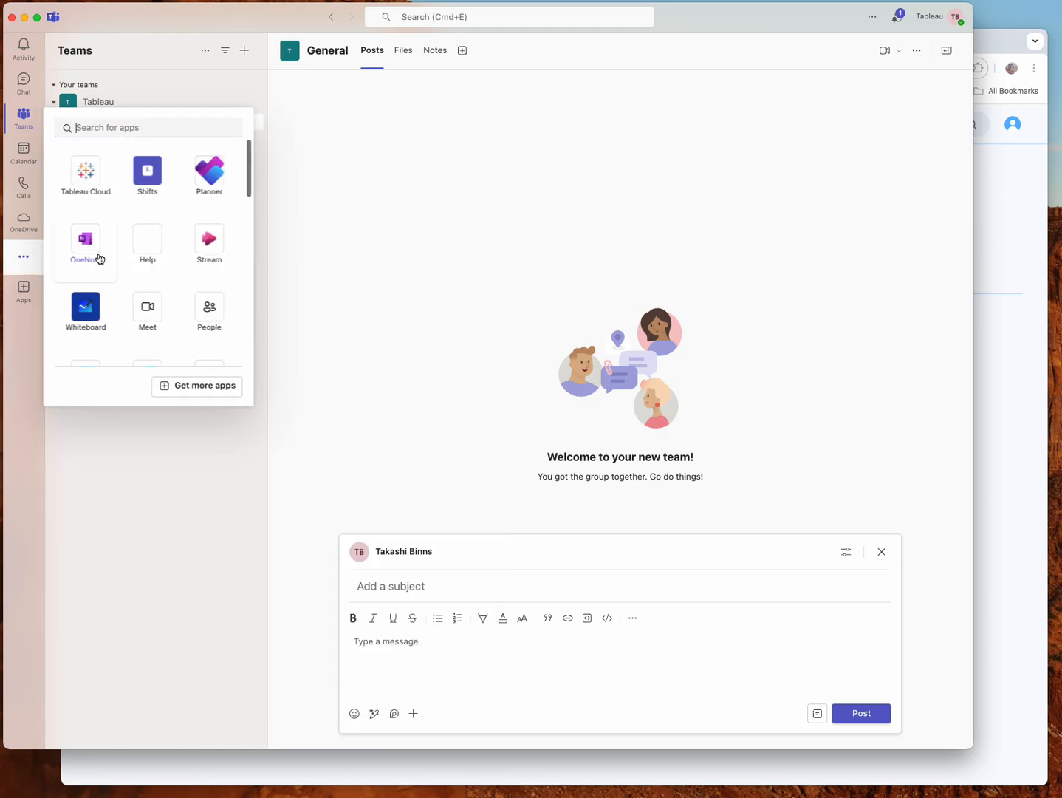
left_click(85, 175)
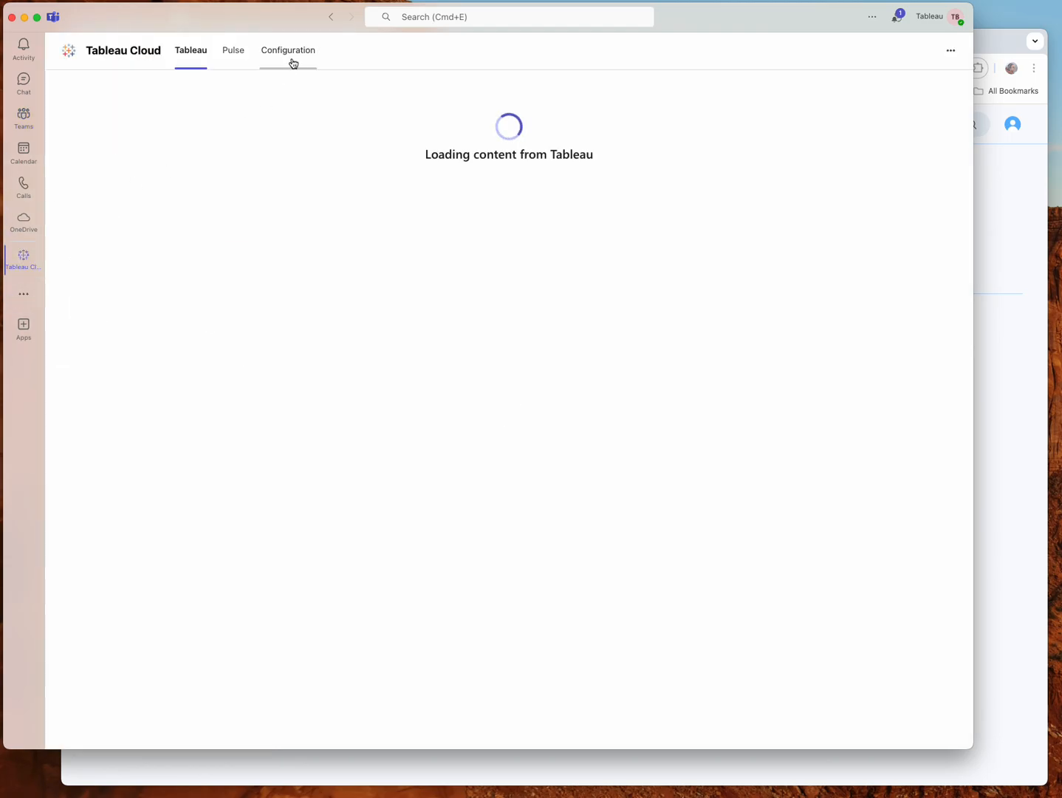